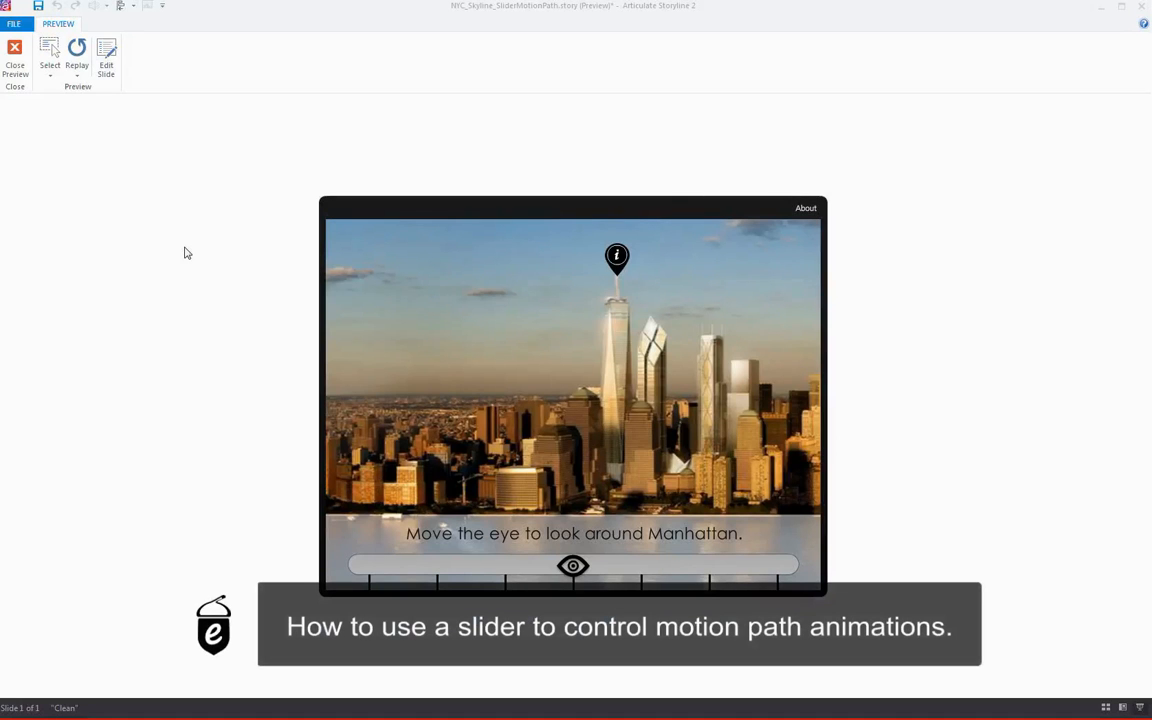
{"action": "mouse_move", "coordinate": [170, 231]}
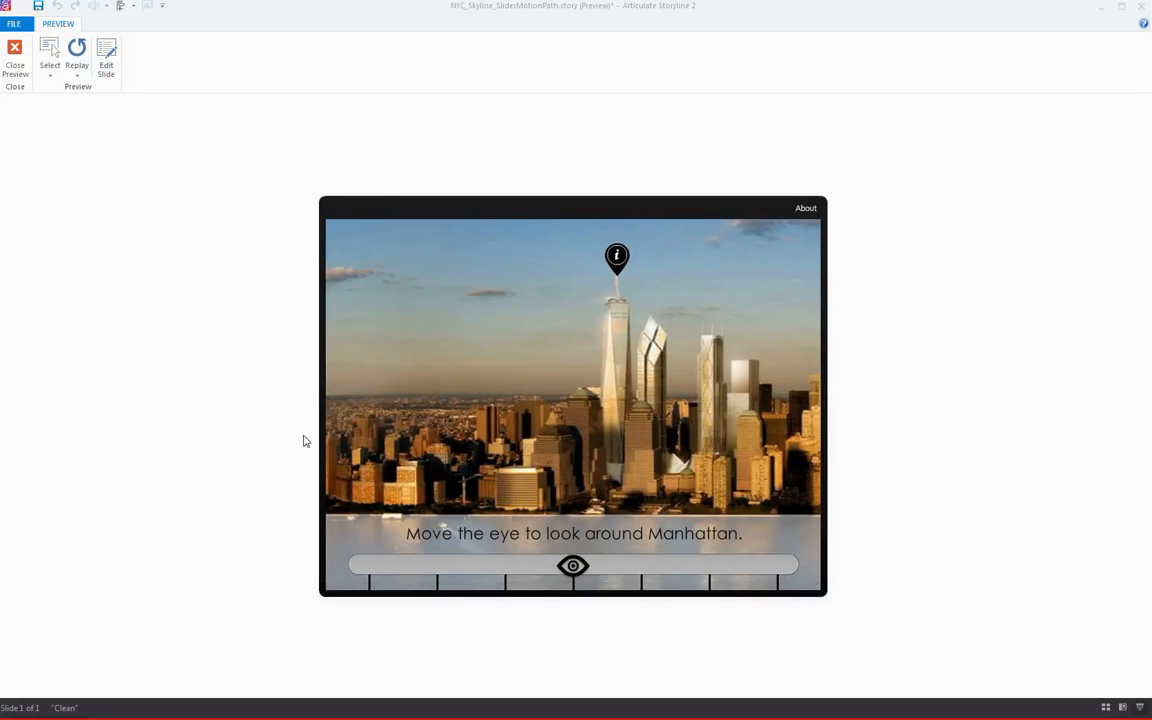
In preview, drag the eye across the skyline left and right, then return to editing.
{"action": "left_click_drag", "start_coordinate": [573, 565], "coordinate": [505, 565]}
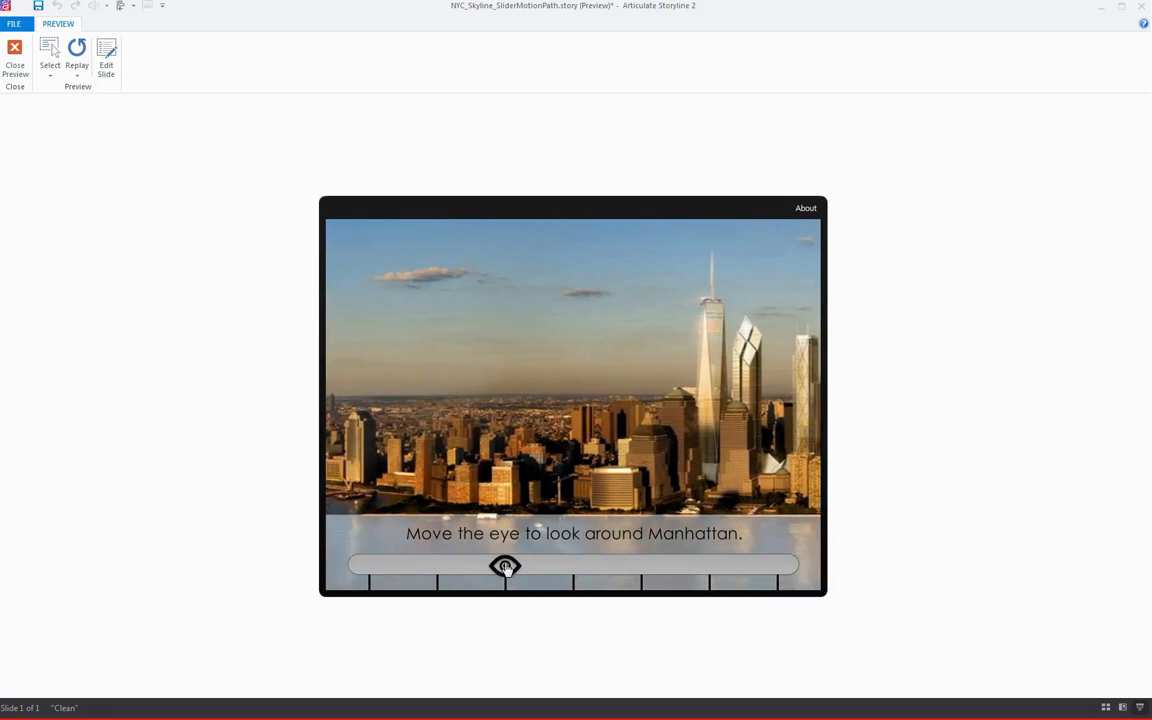
{"action": "left_click_drag", "start_coordinate": [505, 565], "coordinate": [437, 565]}
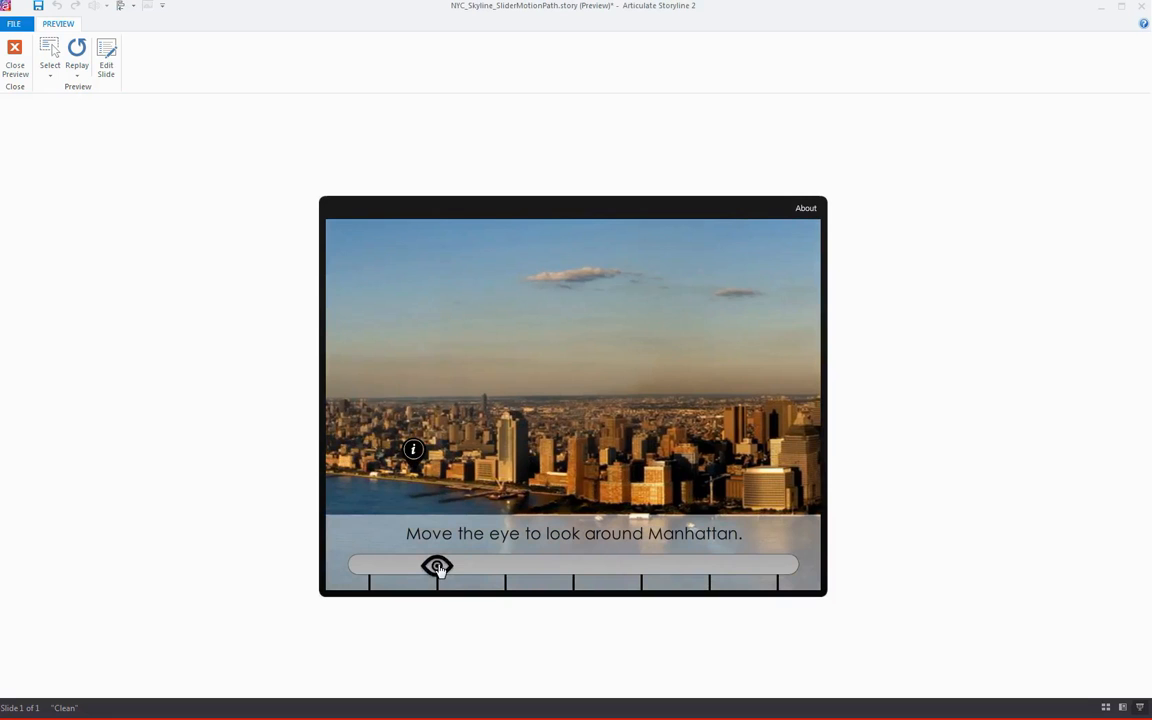
{"action": "left_click_drag", "start_coordinate": [437, 566], "coordinate": [369, 566]}
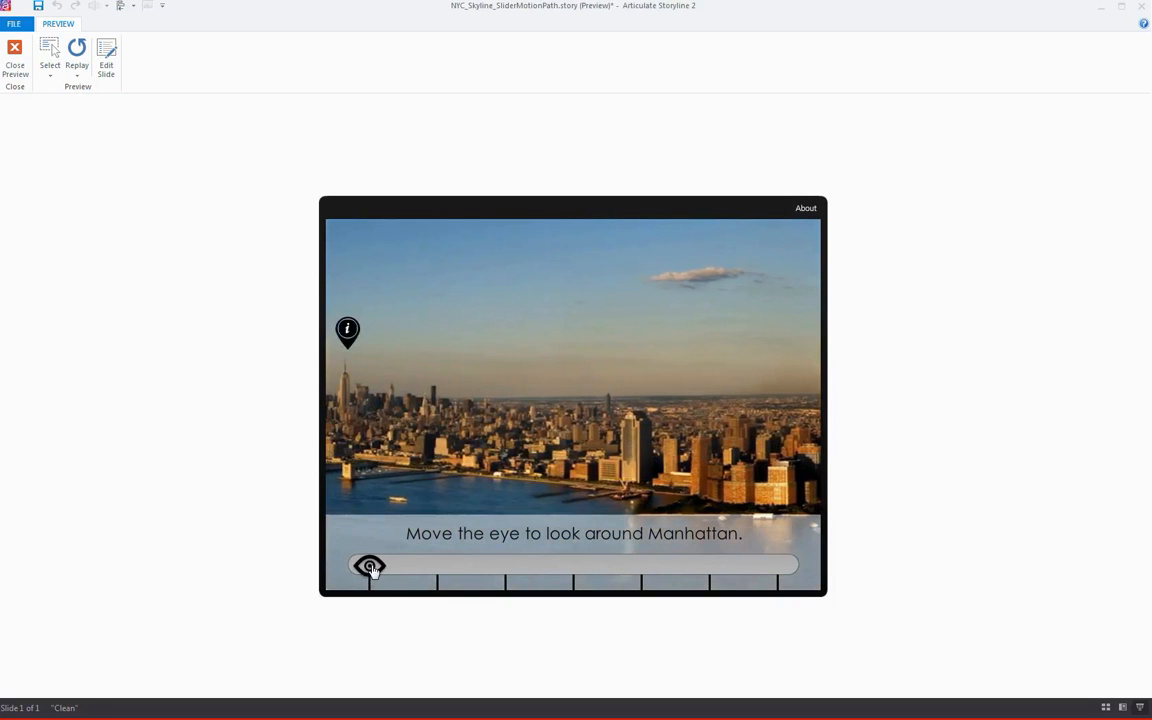
{"action": "left_click_drag", "start_coordinate": [370, 566], "coordinate": [505, 566]}
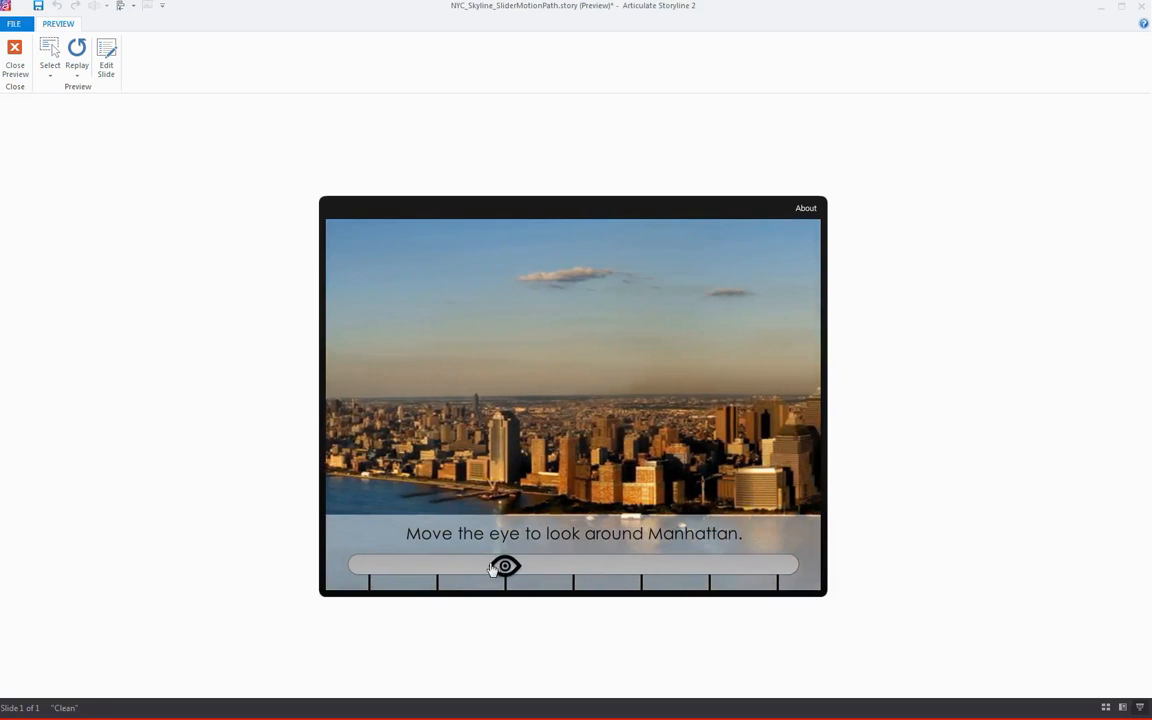
{"action": "left_click_drag", "start_coordinate": [505, 565], "coordinate": [573, 565]}
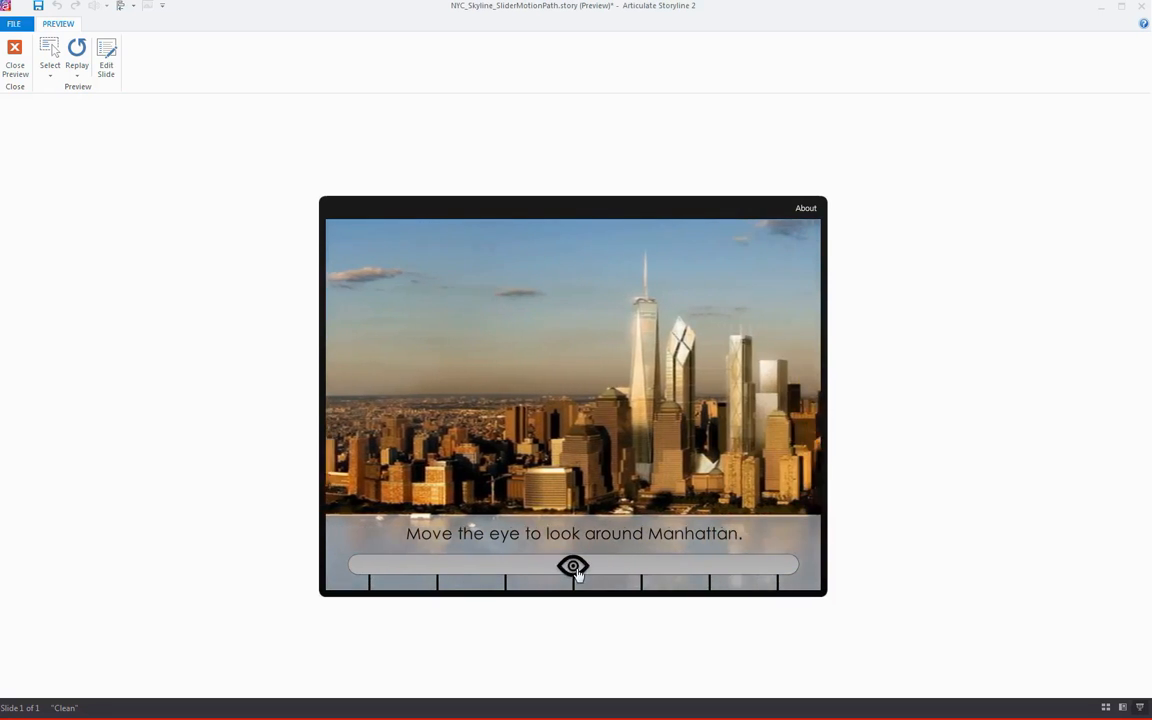
{"action": "left_click_drag", "start_coordinate": [574, 565], "coordinate": [777, 565]}
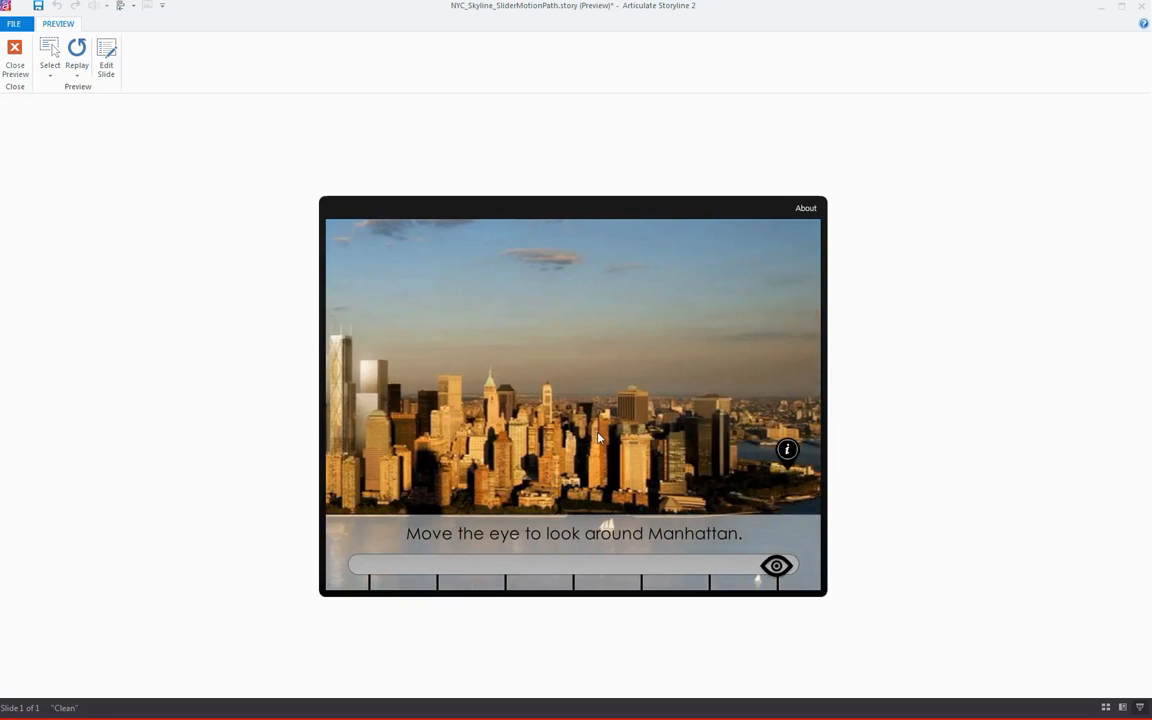
{"action": "left_click_drag", "start_coordinate": [777, 566], "coordinate": [573, 566]}
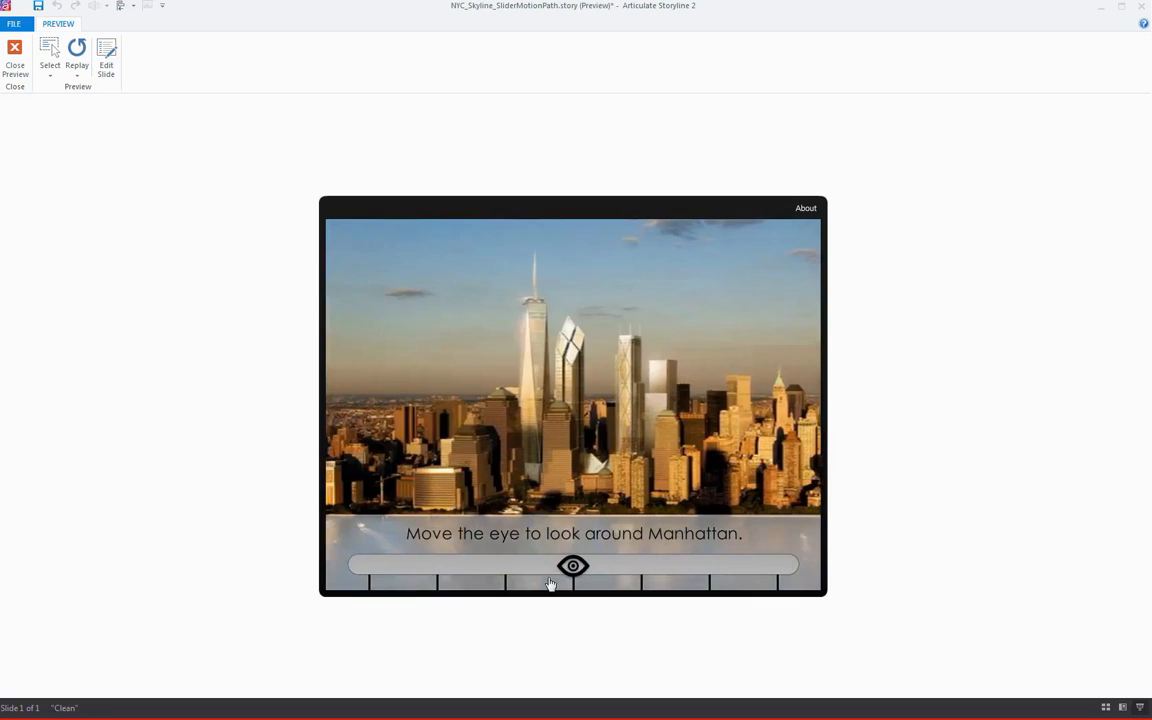
{"action": "left_click_drag", "start_coordinate": [573, 566], "coordinate": [505, 566]}
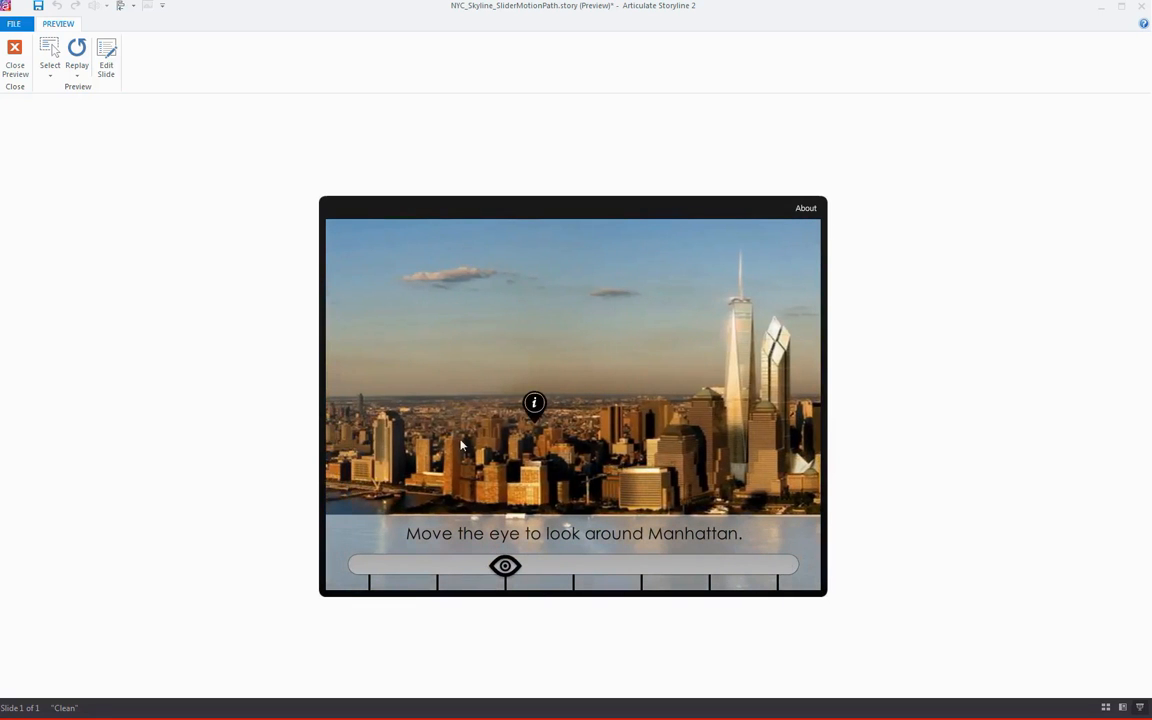
{"action": "mouse_move", "coordinate": [512, 361]}
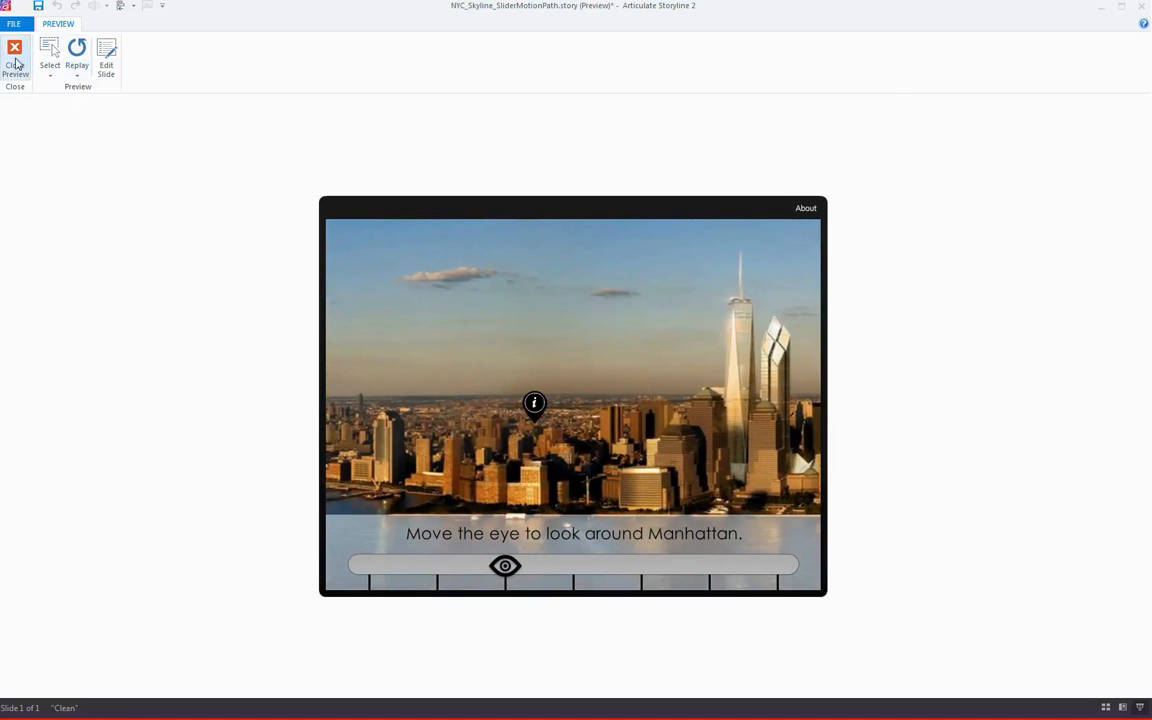
{"action": "left_click", "coordinate": [15, 55]}
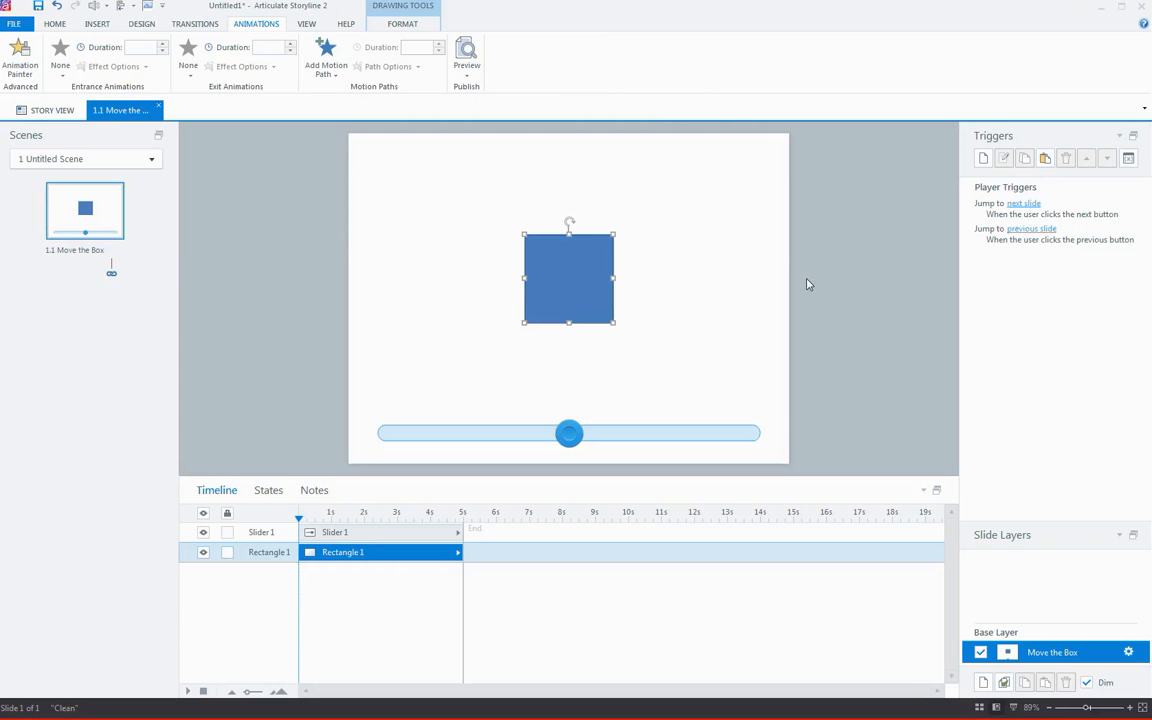
{"action": "mouse_move", "coordinate": [583, 294]}
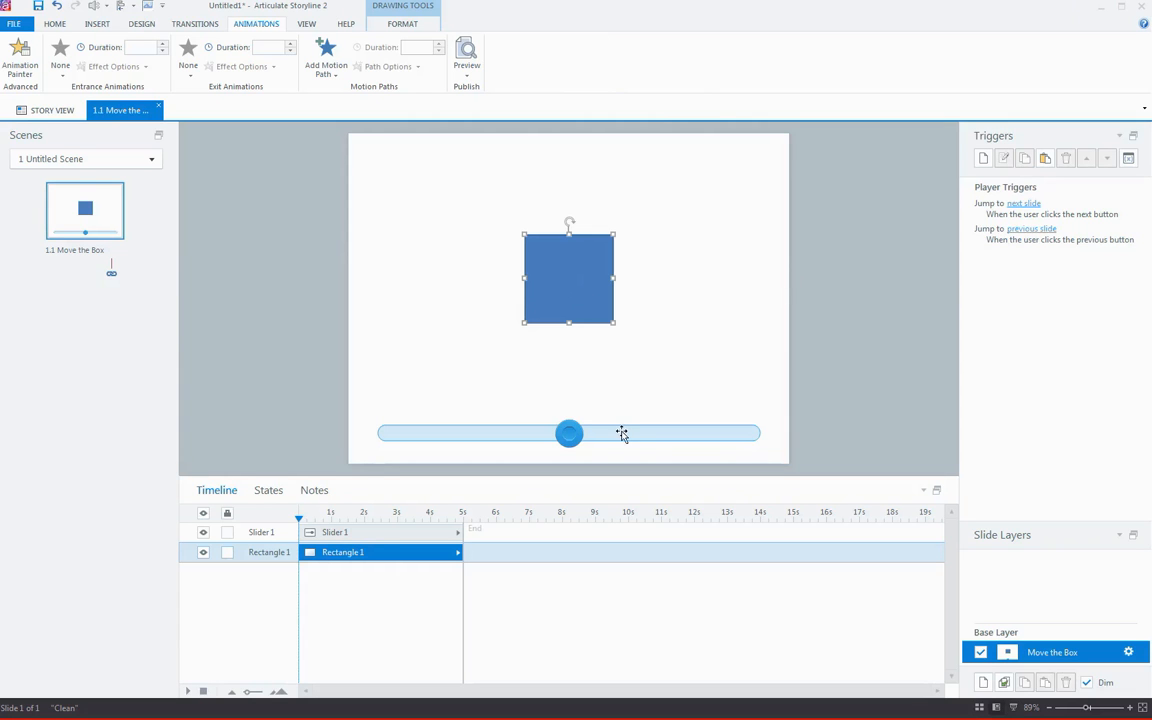
Add a line motion path to the box going left with a relative start point and shorter duration.
{"action": "left_click", "coordinate": [326, 58]}
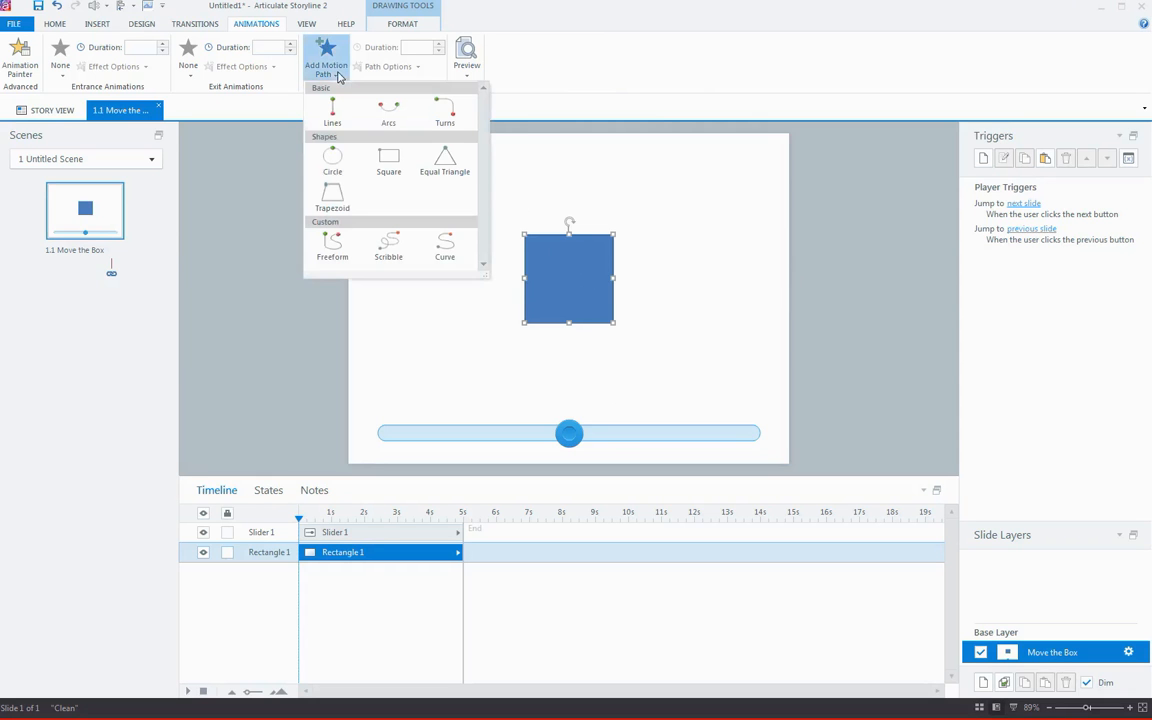
{"action": "left_click", "coordinate": [332, 110]}
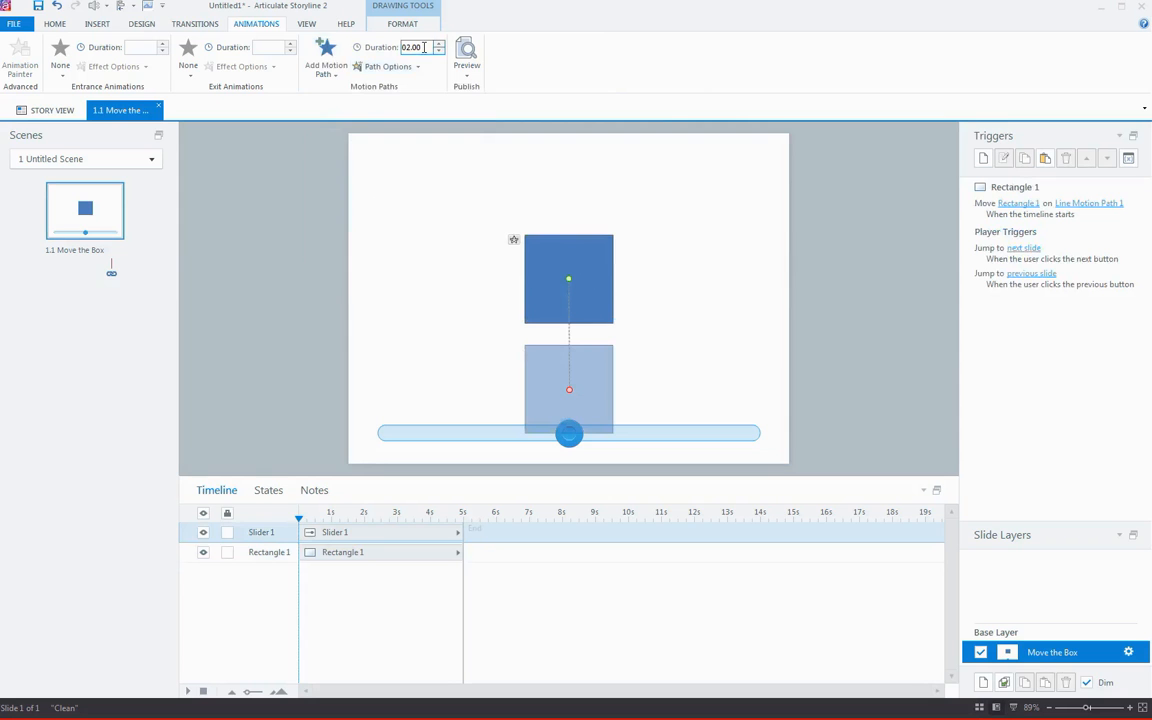
{"action": "left_click", "coordinate": [438, 51]}
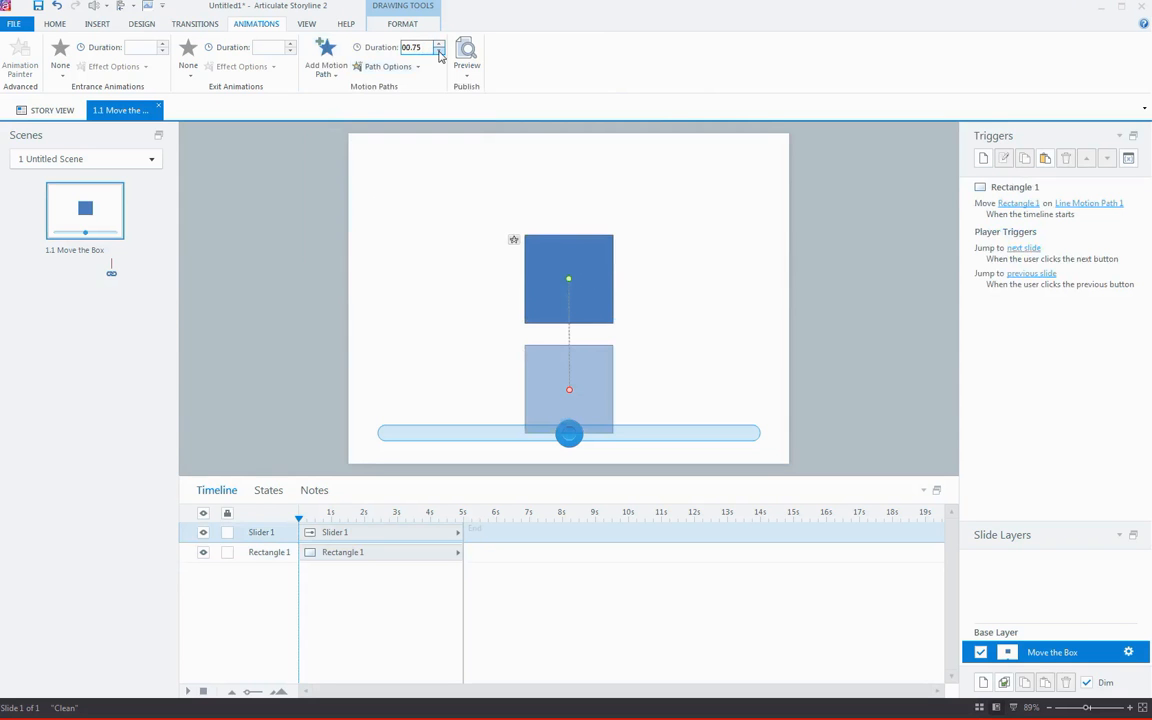
{"action": "left_click", "coordinate": [389, 66]}
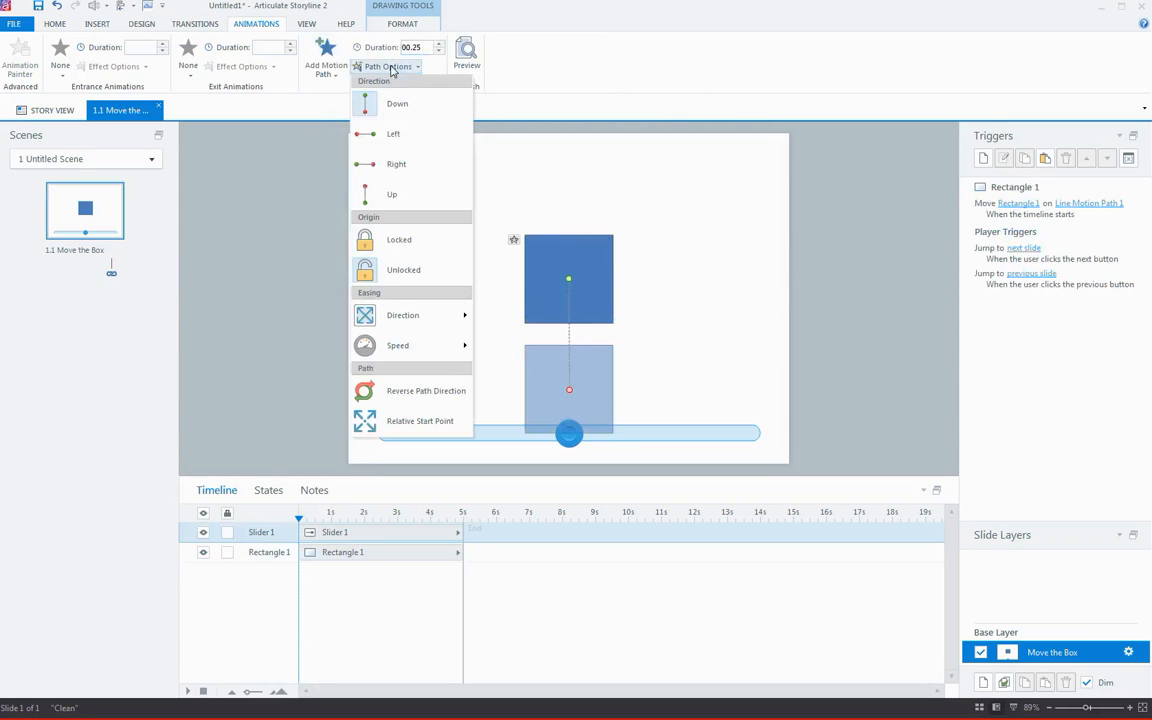
{"action": "mouse_move", "coordinate": [393, 134]}
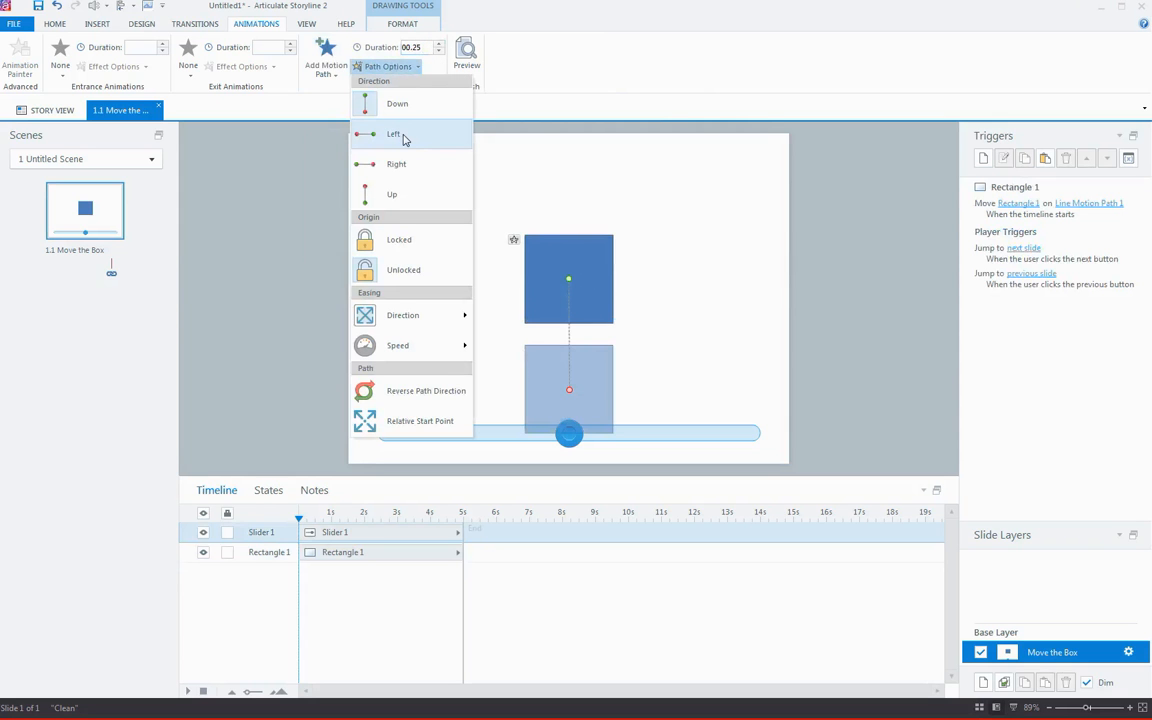
{"action": "left_click", "coordinate": [393, 133]}
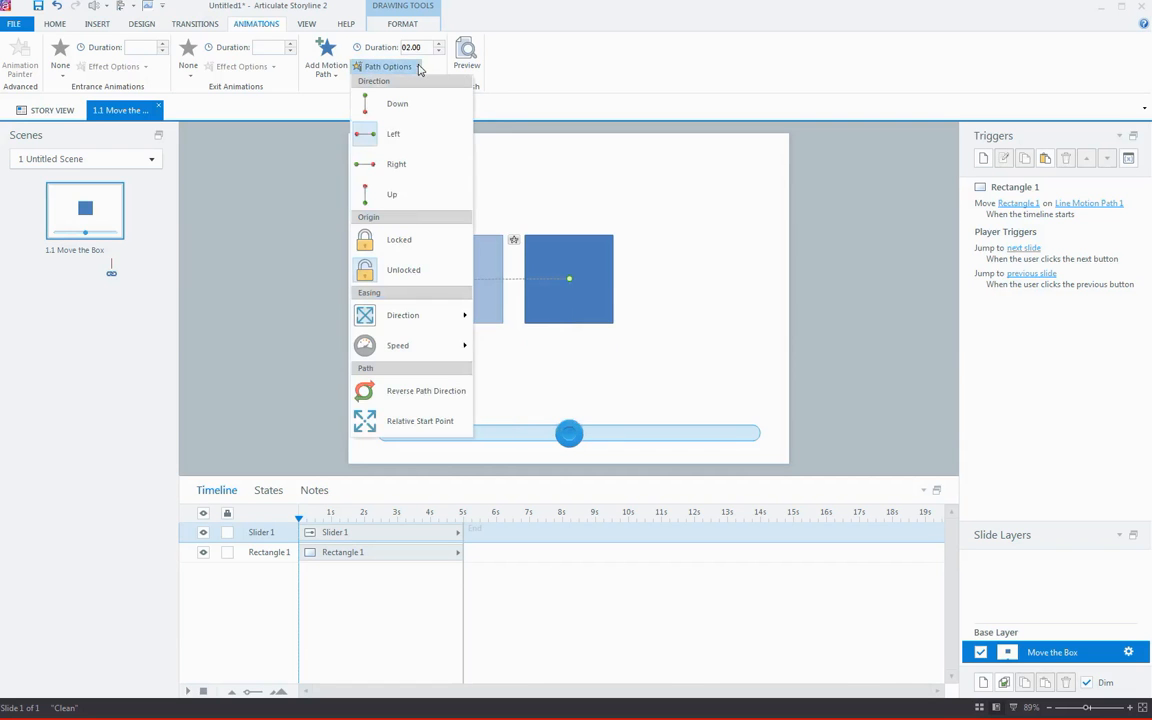
{"action": "mouse_move", "coordinate": [420, 420]}
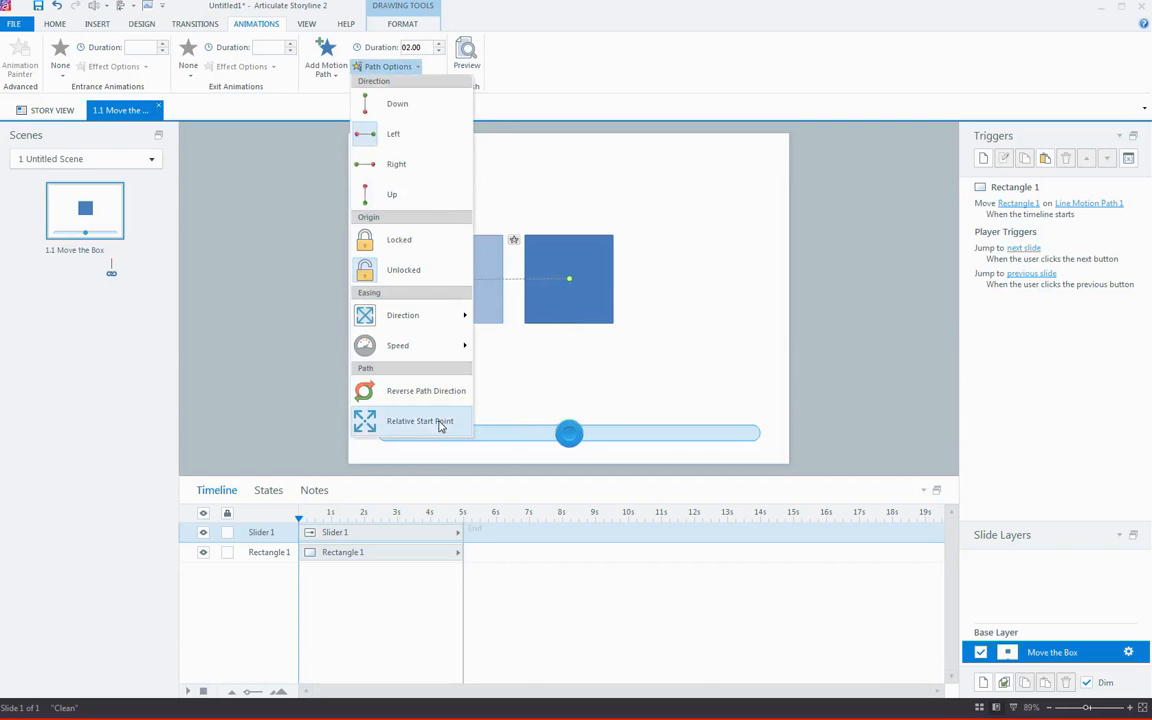
{"action": "left_click", "coordinate": [419, 420]}
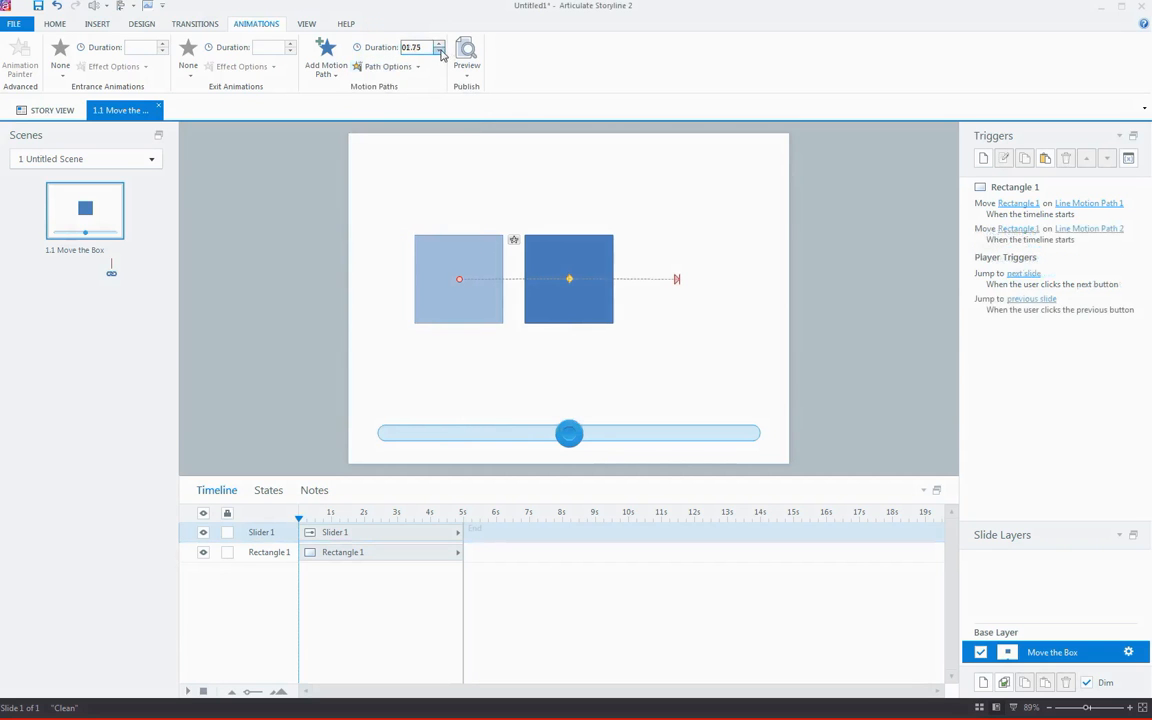
Shorten the second path's duration to 0.25 s and open the Line Motion Path 1 trigger.
{"action": "left_click", "coordinate": [439, 51]}
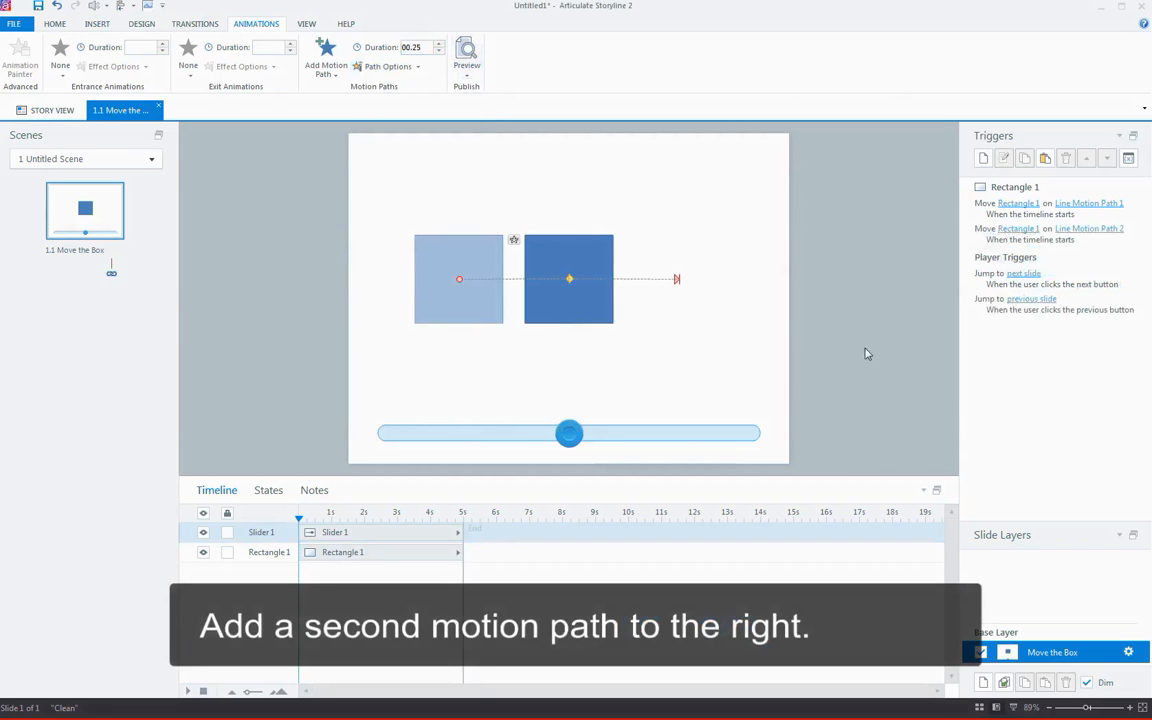
{"action": "mouse_move", "coordinate": [660, 235]}
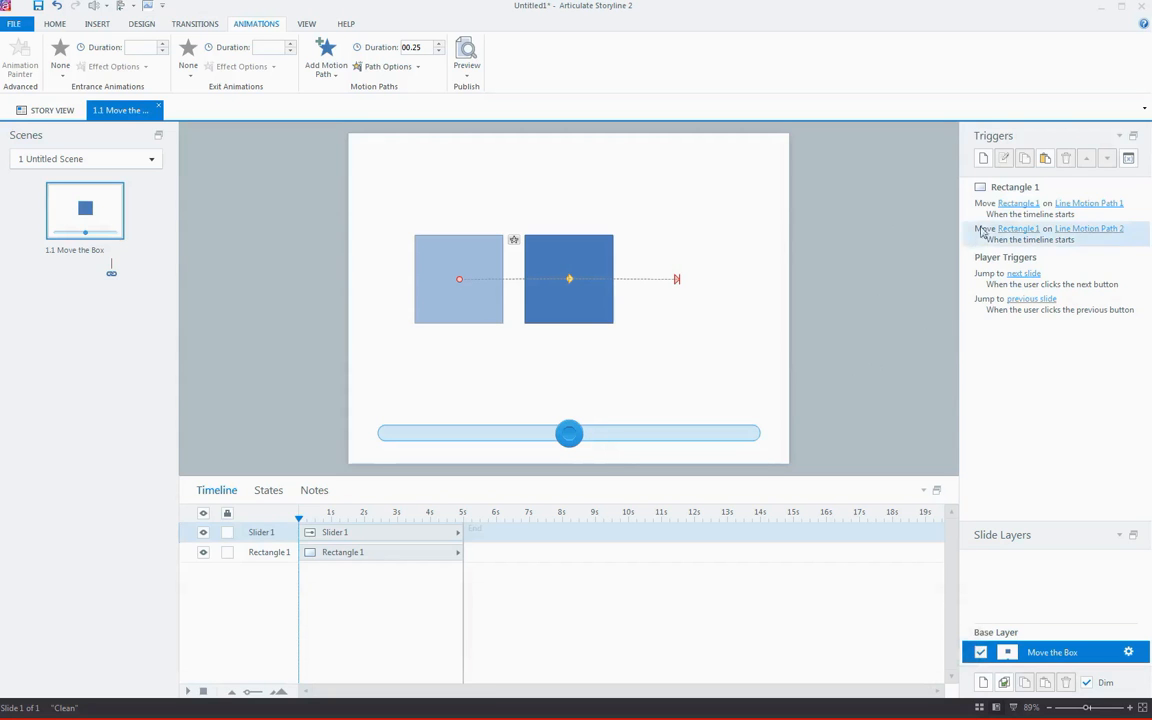
{"action": "left_click", "coordinate": [1030, 208]}
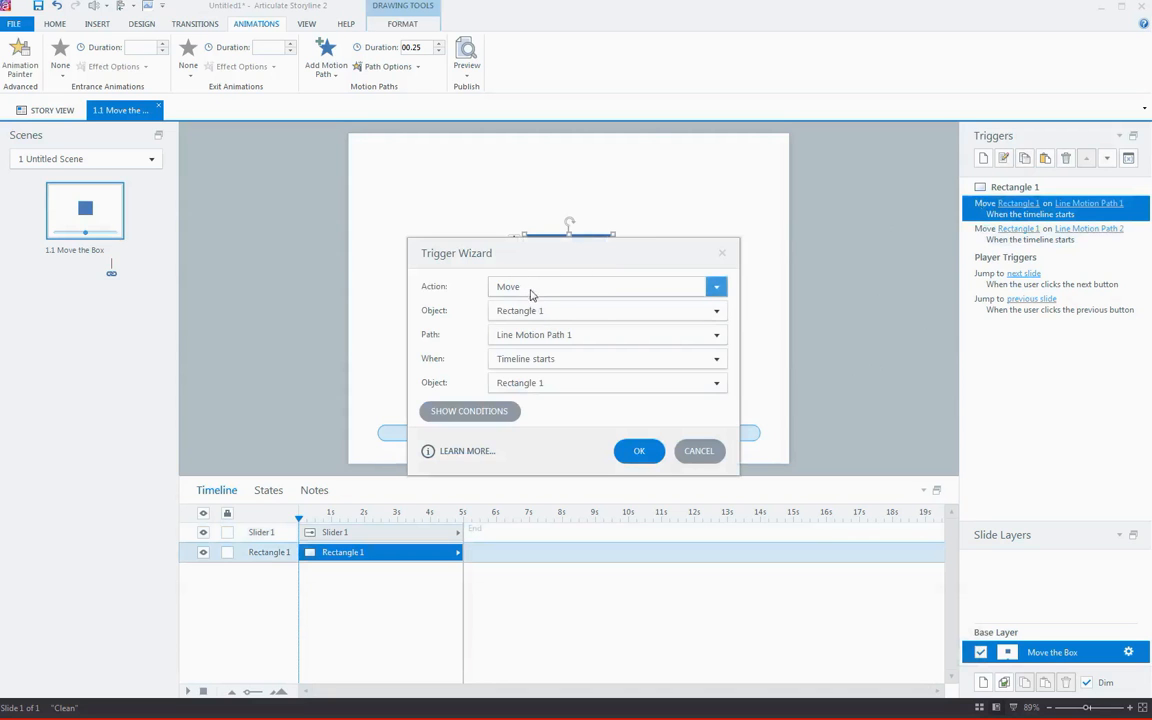
Make Line Motion Path 1 fire when Slider 1 moves with value less than 0, then edit path 2's trigger.
{"action": "left_click", "coordinate": [715, 358]}
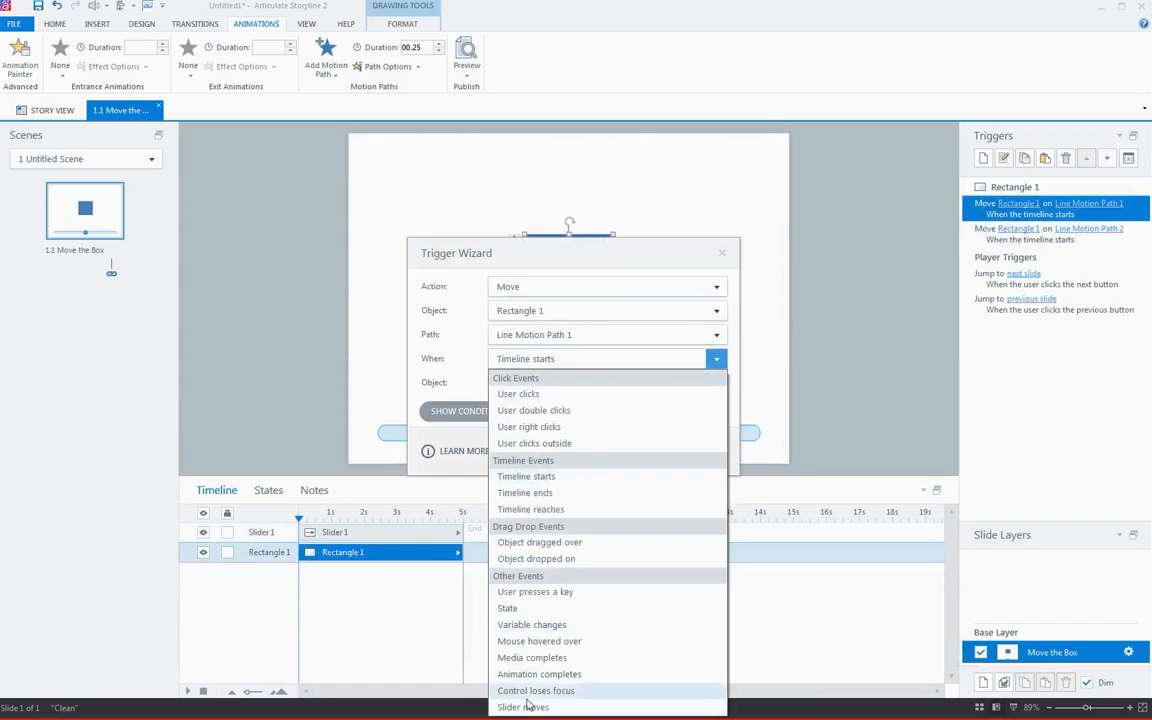
{"action": "left_click", "coordinate": [521, 707]}
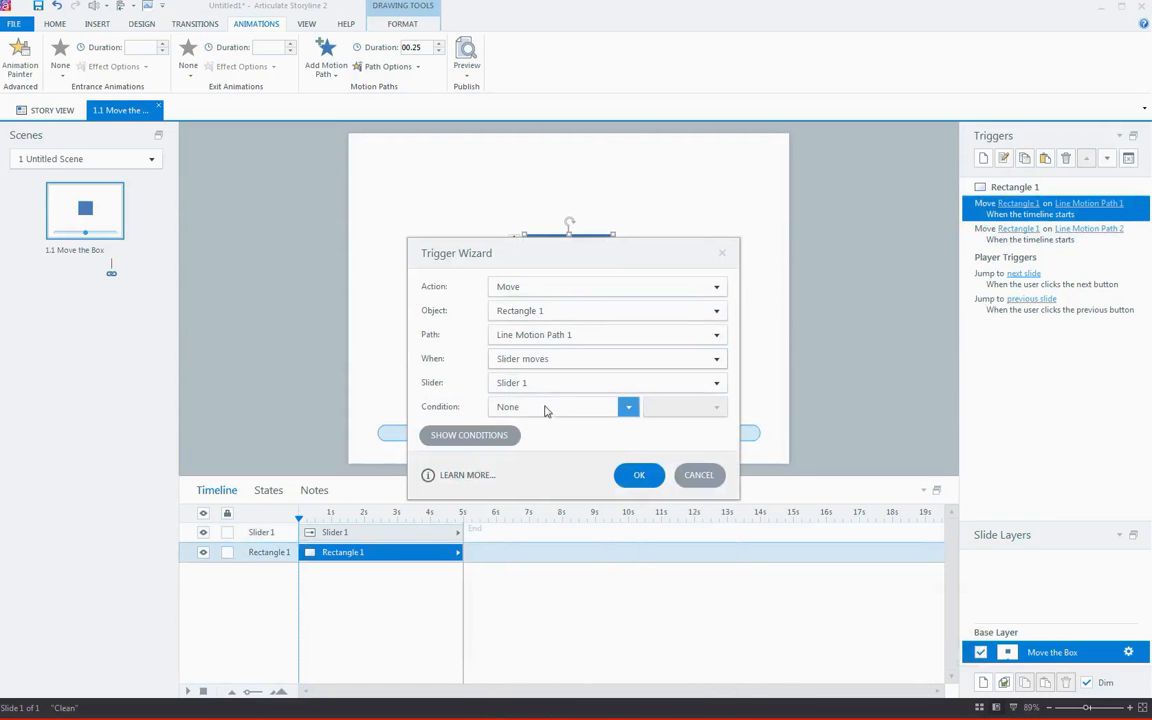
{"action": "left_click", "coordinate": [628, 406]}
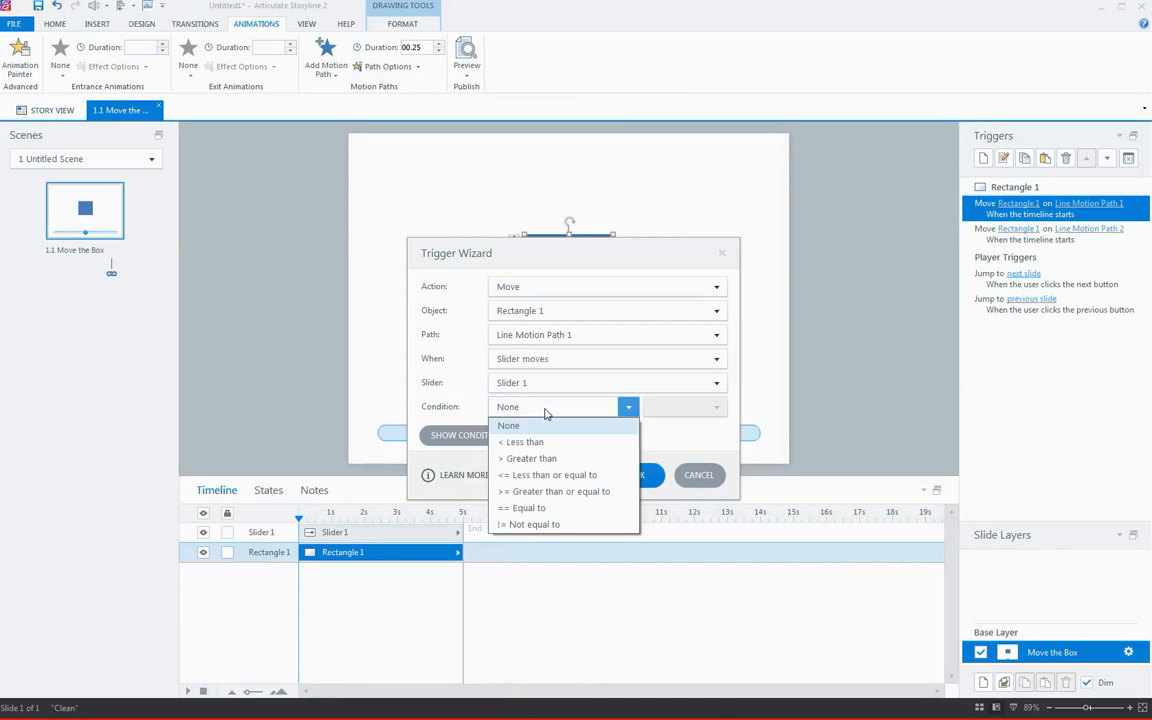
{"action": "mouse_move", "coordinate": [552, 442]}
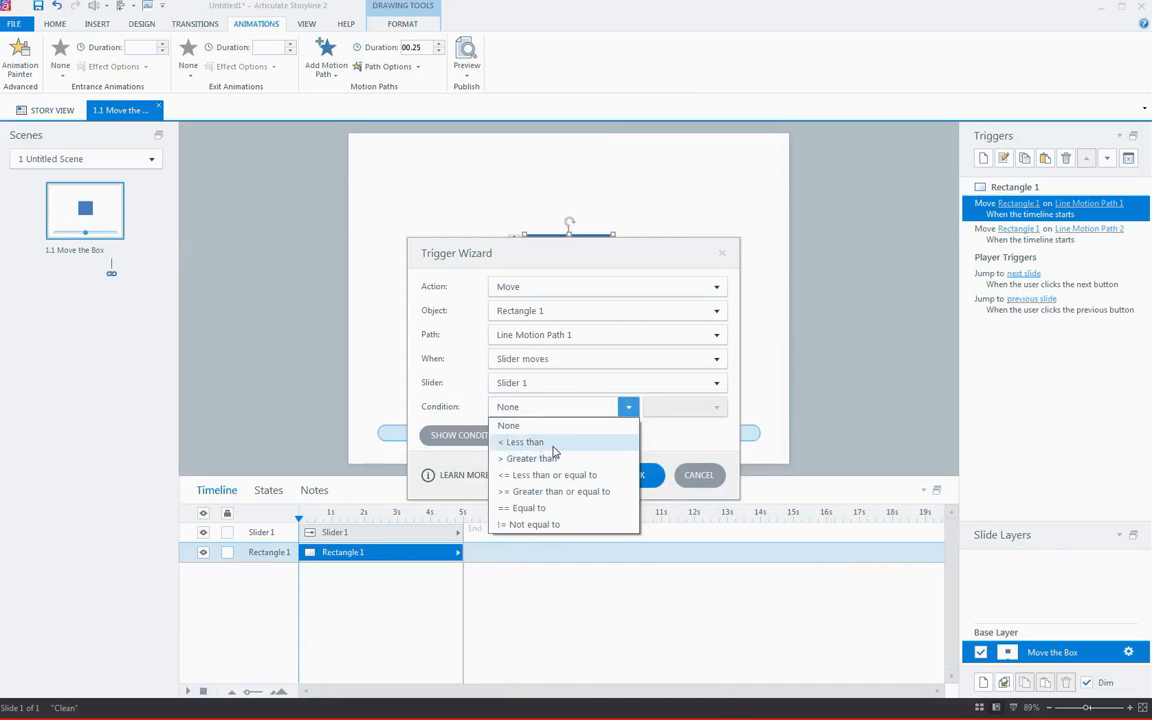
{"action": "mouse_move", "coordinate": [555, 458]}
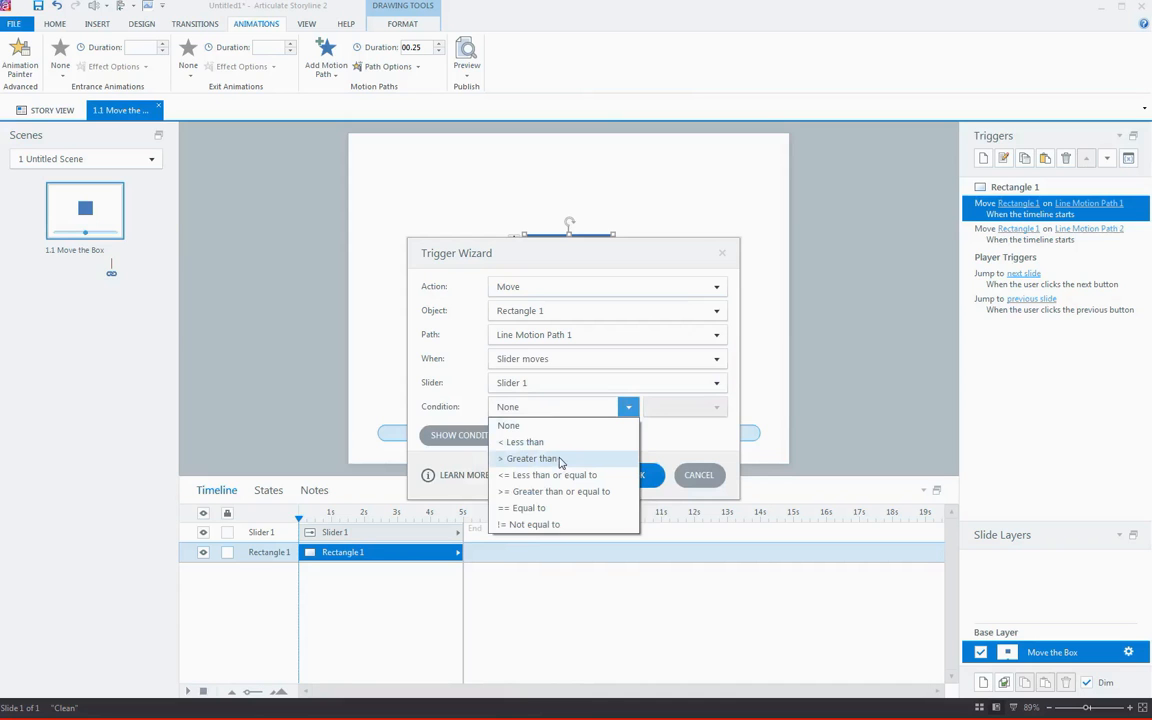
{"action": "mouse_move", "coordinate": [530, 442]}
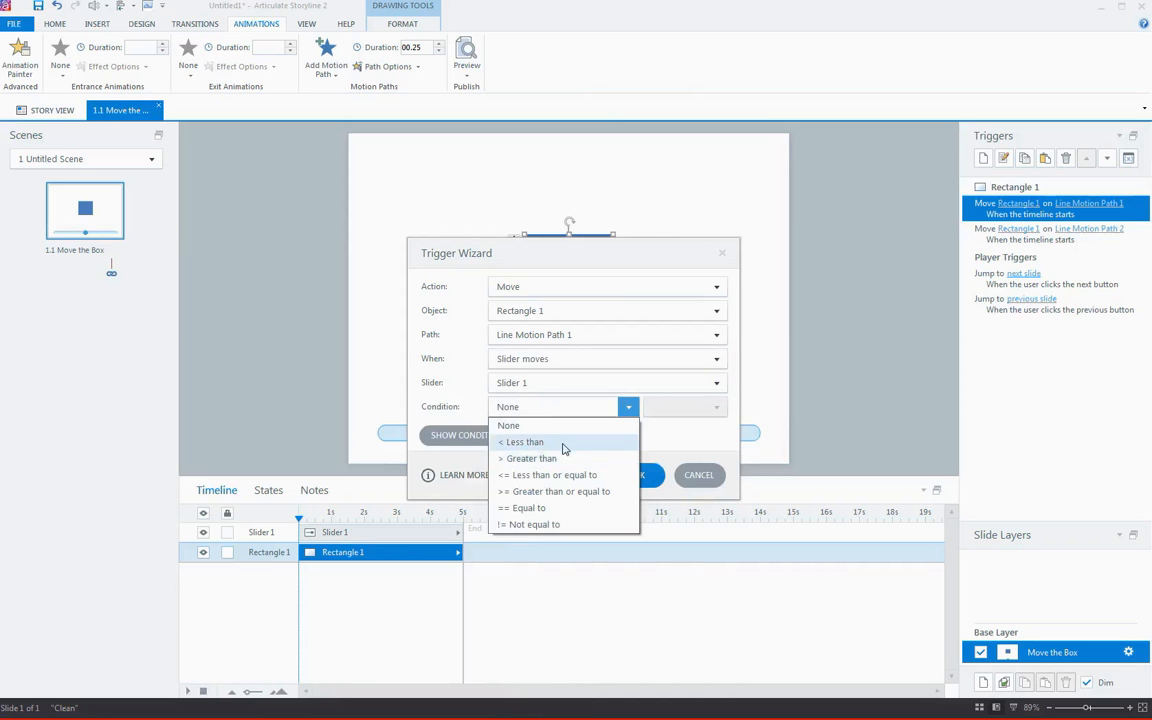
{"action": "left_click", "coordinate": [526, 442]}
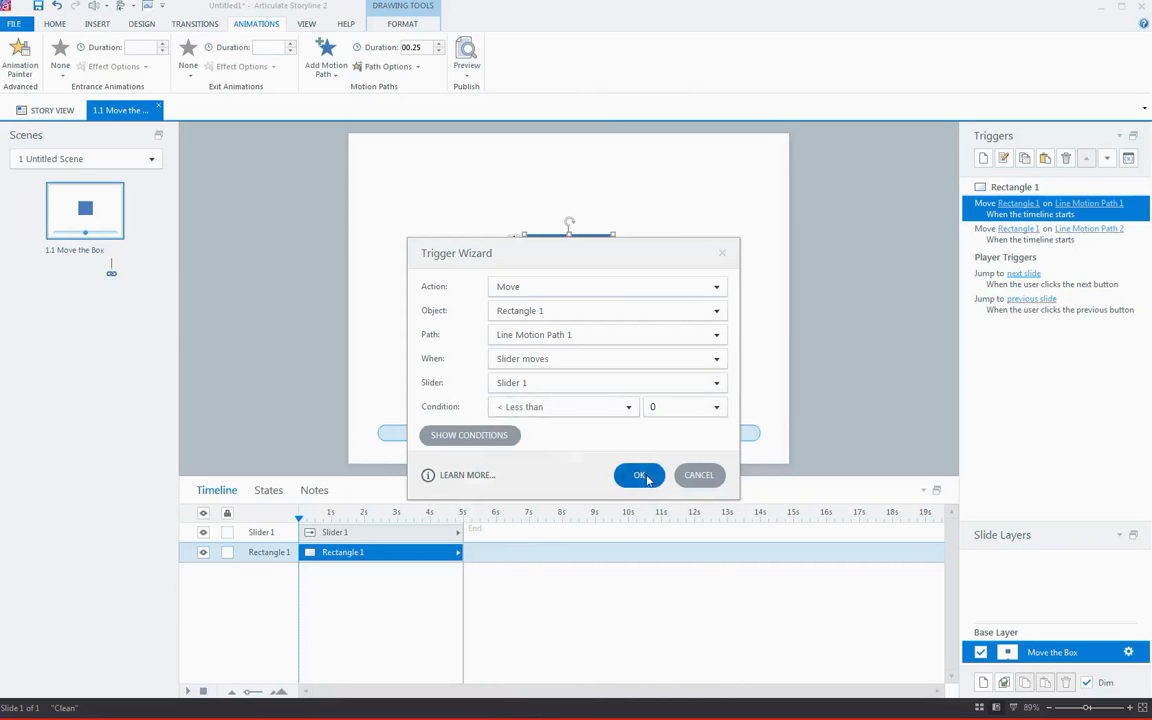
{"action": "left_click", "coordinate": [640, 475]}
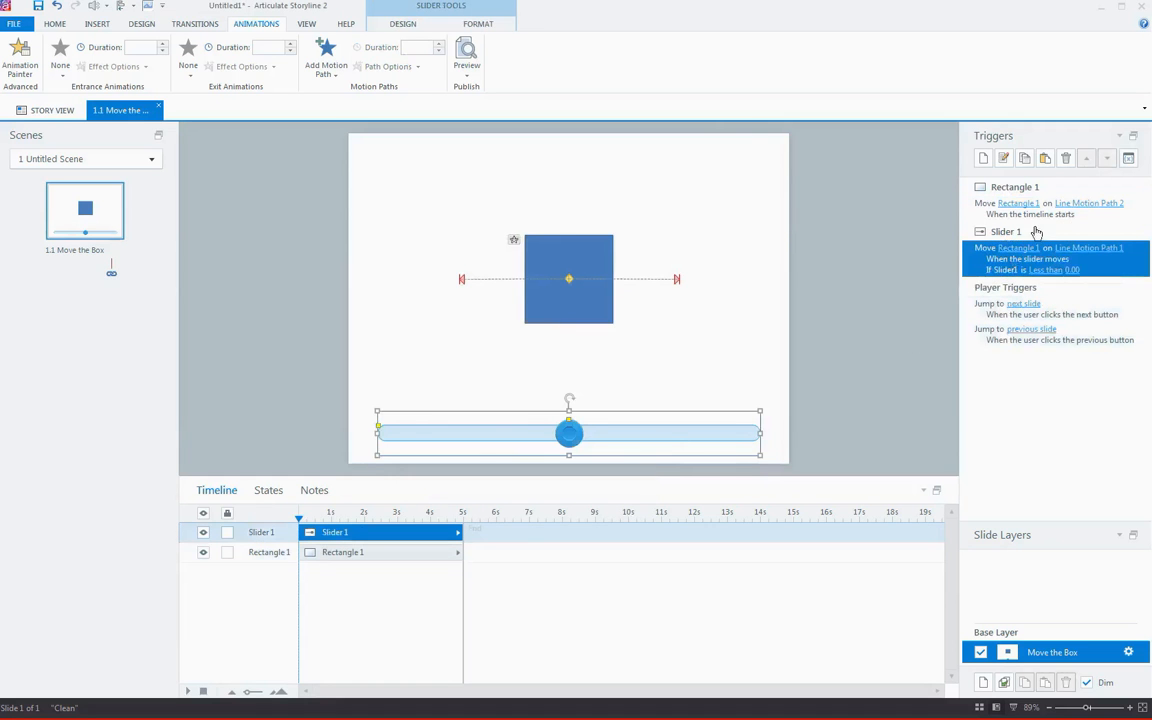
{"action": "double_click", "coordinate": [1030, 203]}
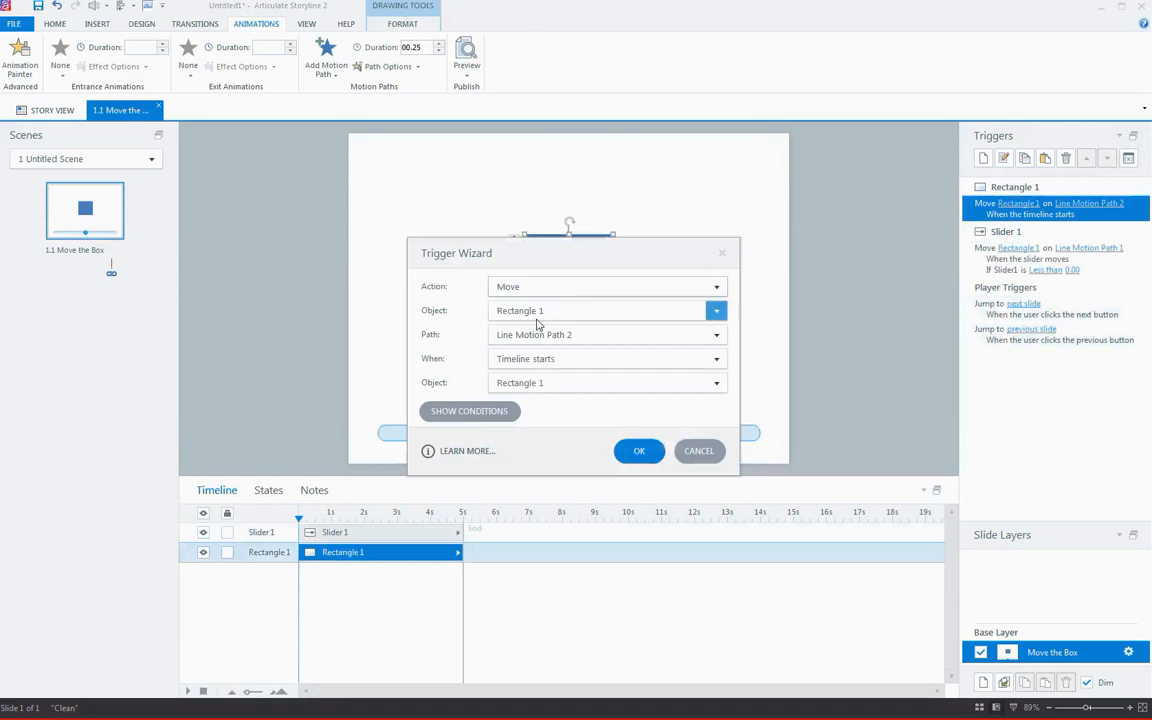
Make Line Motion Path 2 fire when Slider 1 moves with value greater than 0.
{"action": "left_click", "coordinate": [715, 358]}
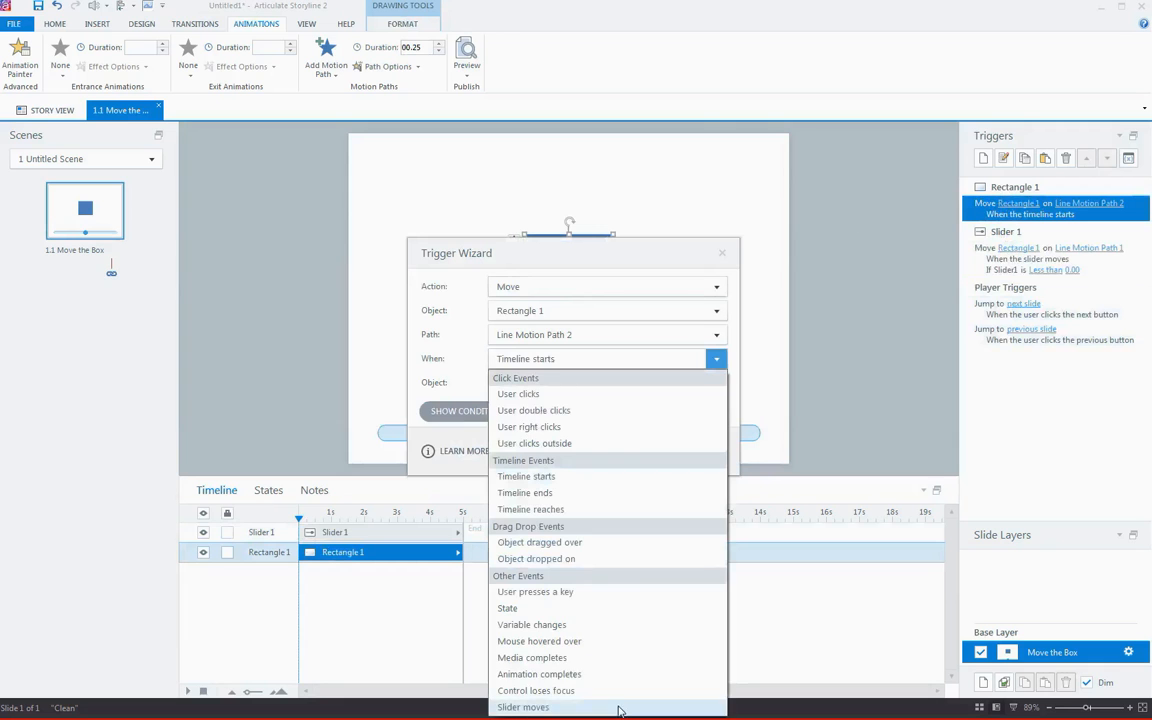
{"action": "left_click", "coordinate": [523, 707]}
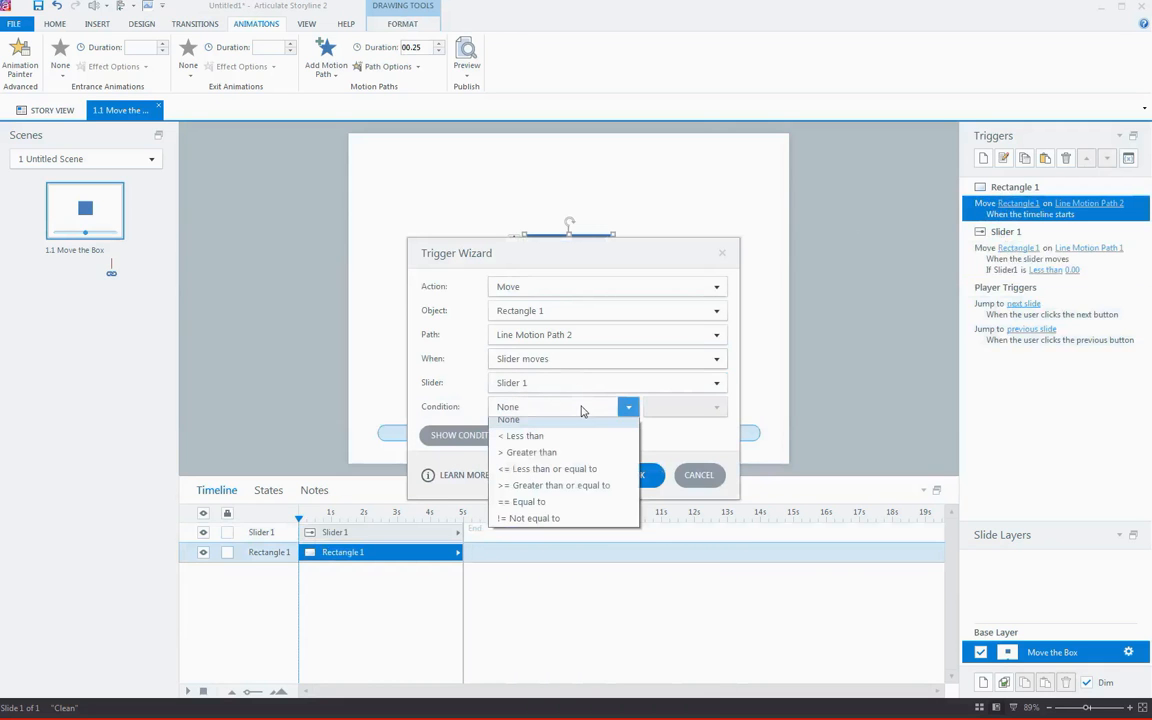
{"action": "left_click", "coordinate": [531, 452]}
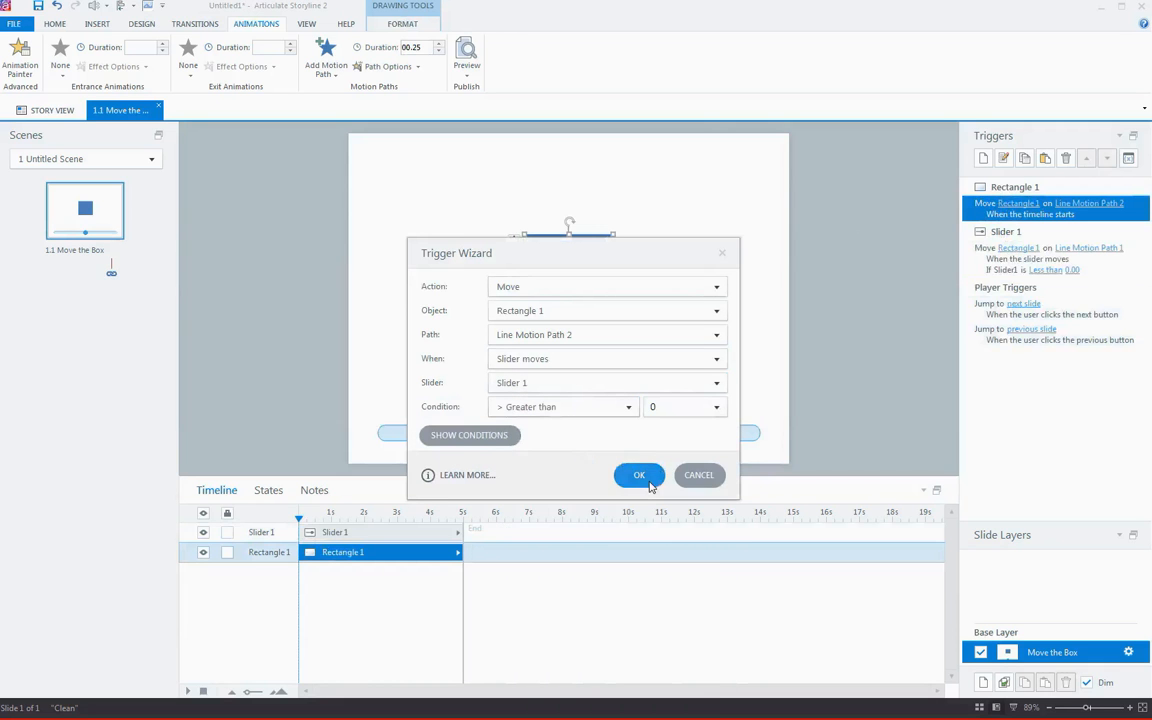
{"action": "left_click", "coordinate": [639, 475]}
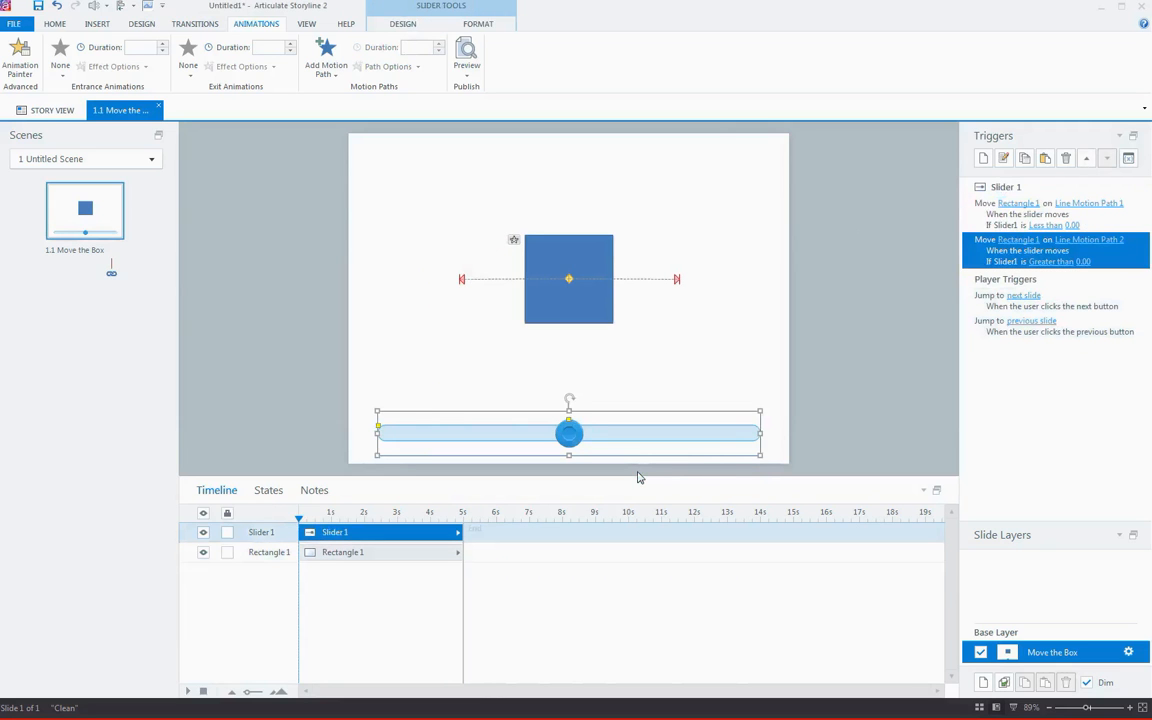
{"action": "mouse_move", "coordinate": [398, 214]}
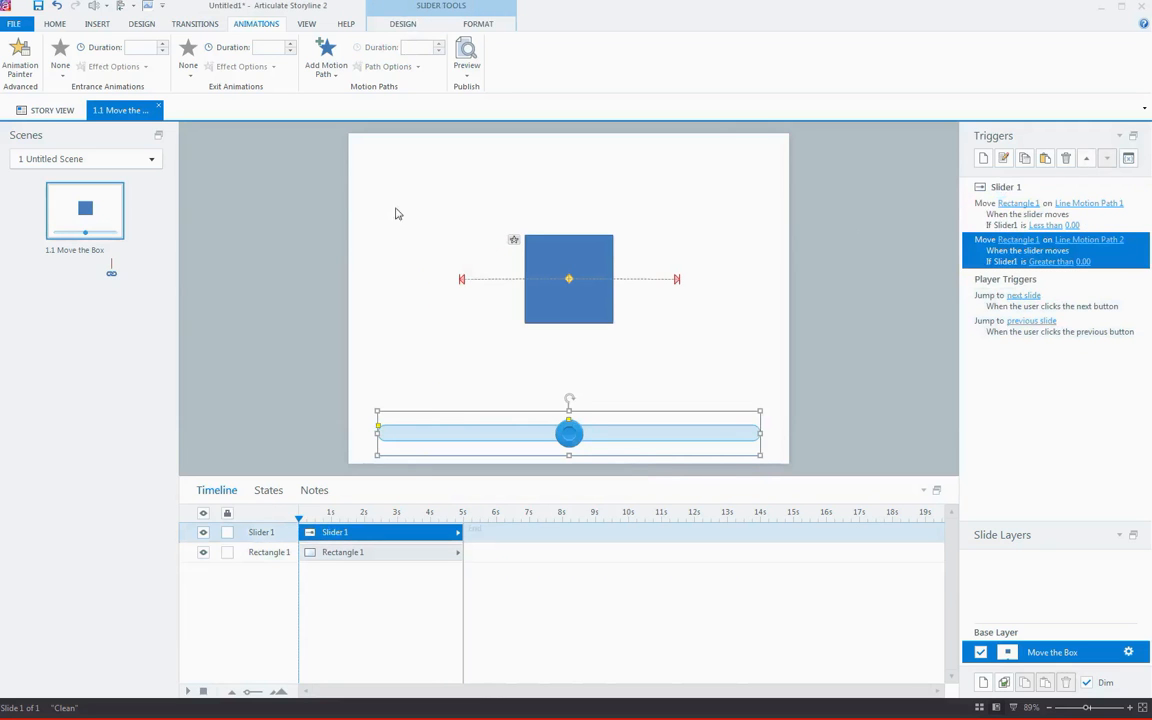
{"action": "left_click", "coordinate": [466, 55]}
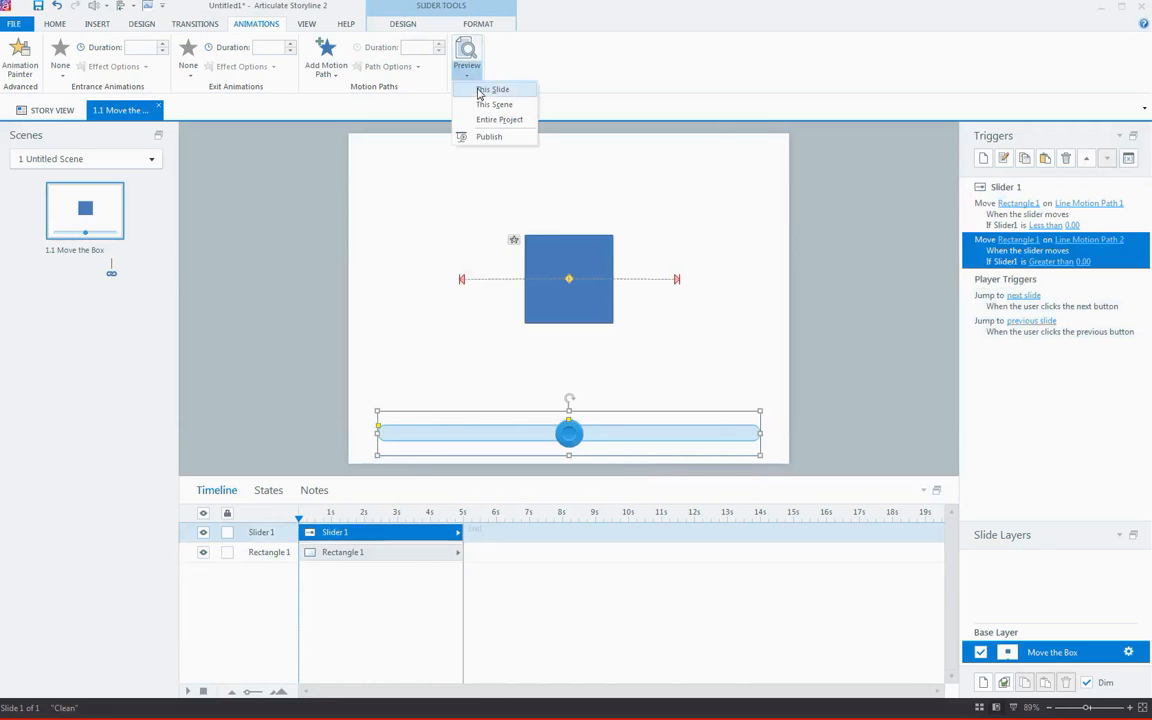
{"action": "left_click", "coordinate": [492, 89]}
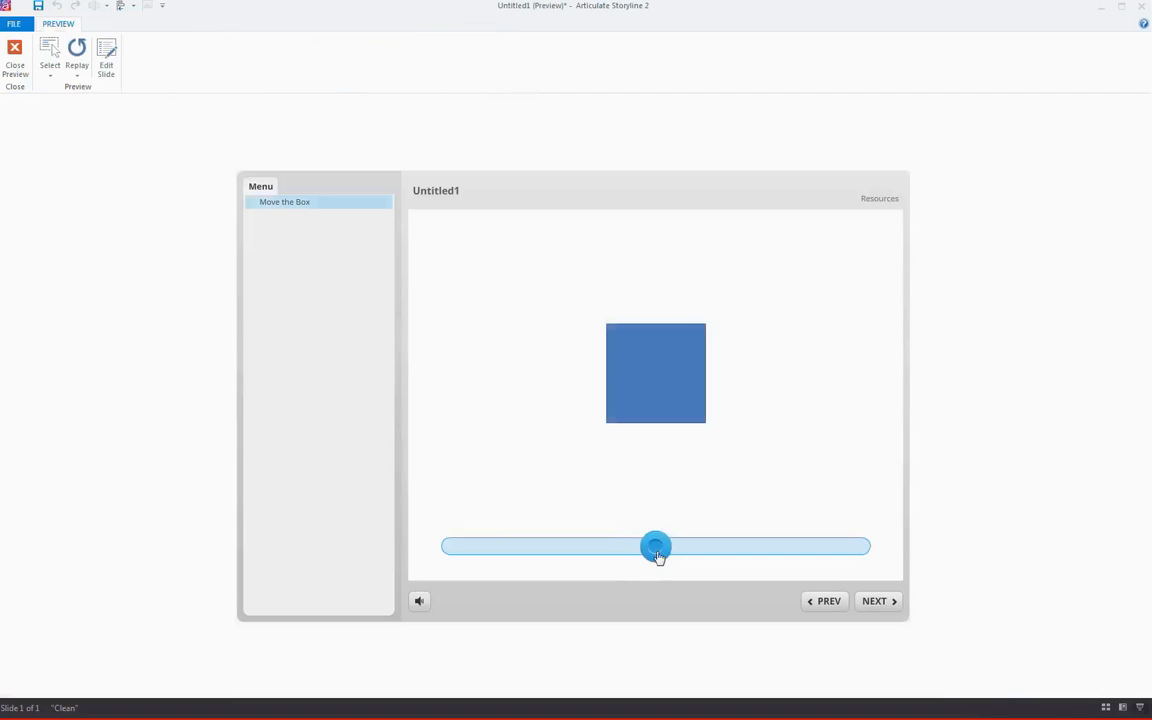
{"action": "left_click_drag", "start_coordinate": [656, 546], "coordinate": [556, 546]}
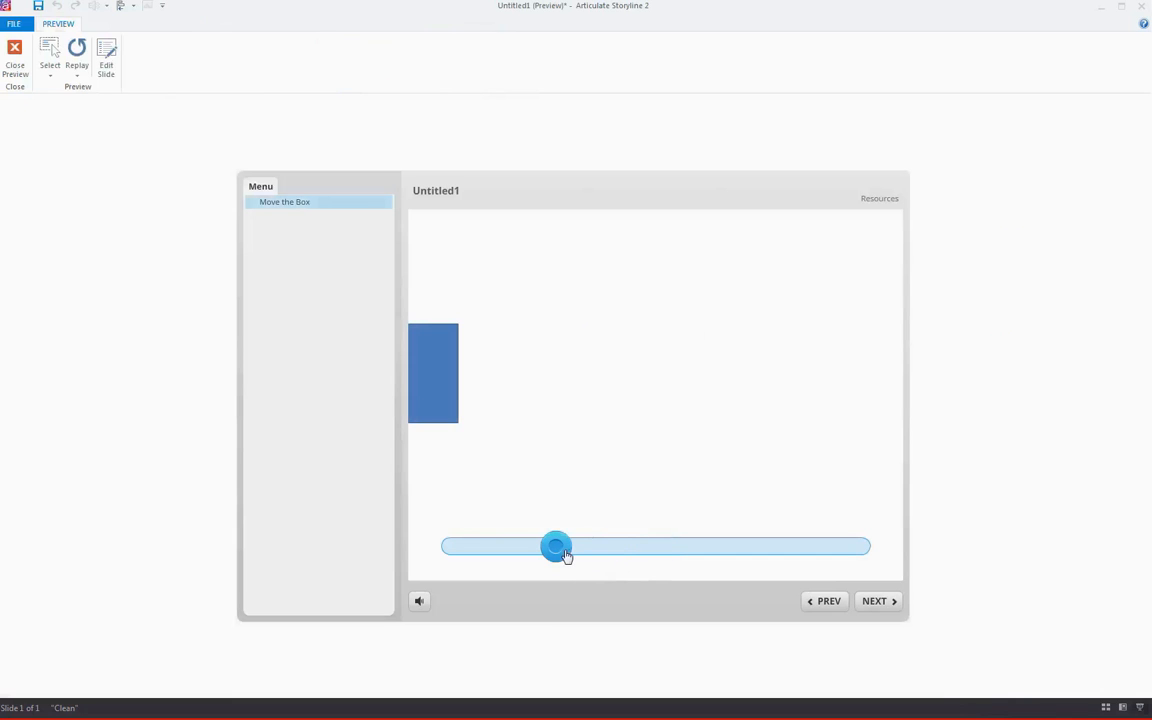
{"action": "left_click_drag", "start_coordinate": [555, 546], "coordinate": [605, 546]}
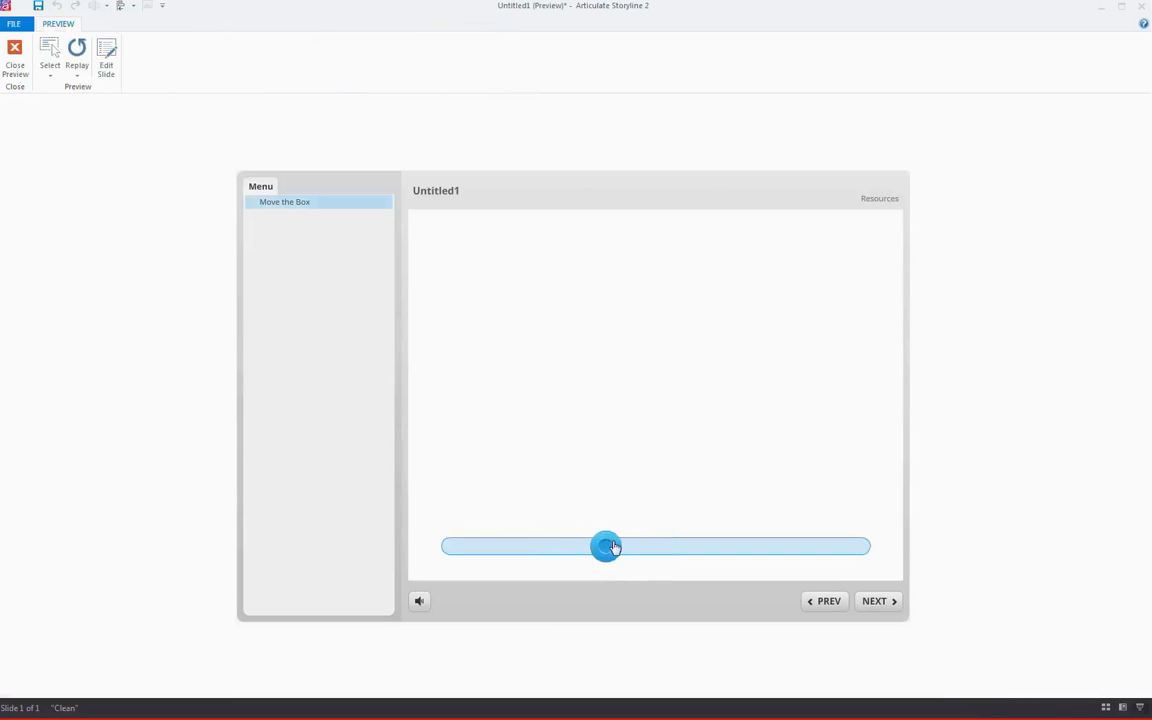
{"action": "left_click_drag", "start_coordinate": [605, 547], "coordinate": [705, 547]}
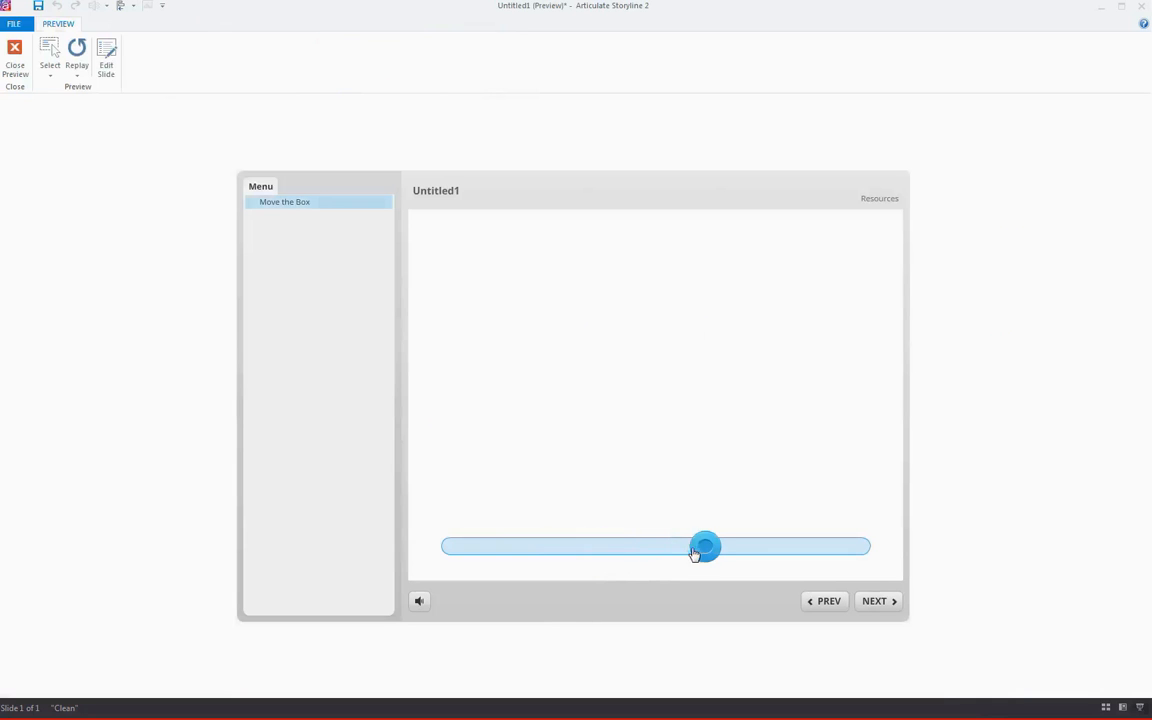
{"action": "left_click_drag", "start_coordinate": [705, 547], "coordinate": [755, 547]}
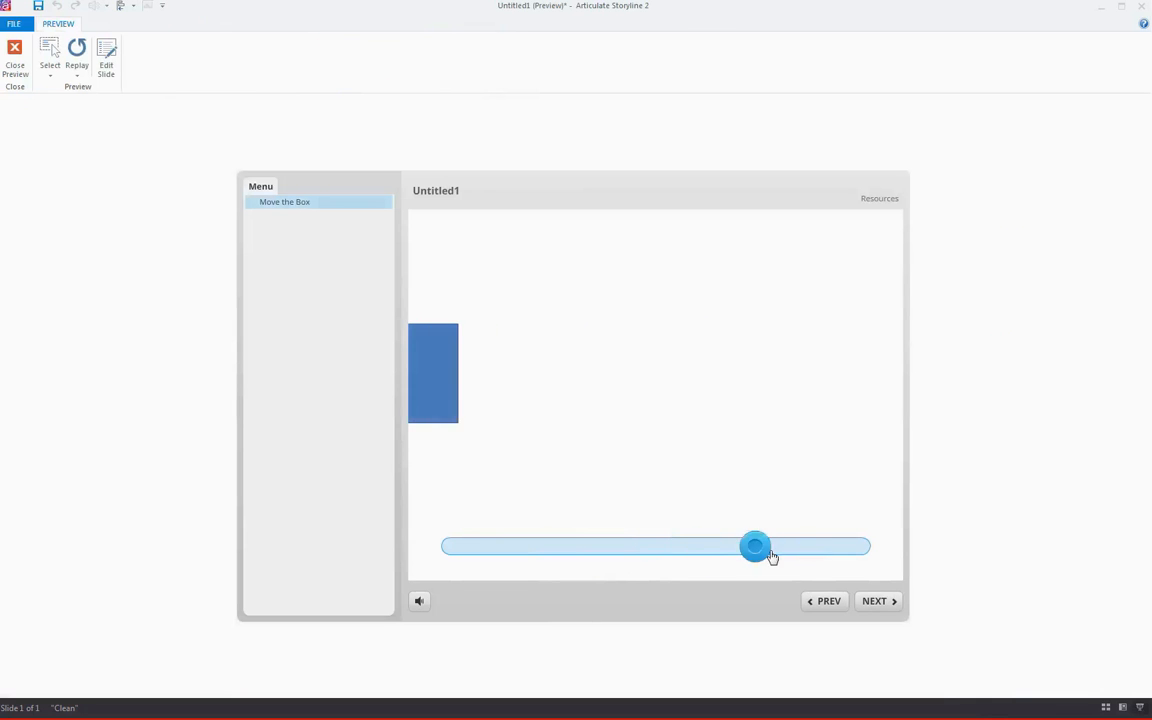
{"action": "left_click_drag", "start_coordinate": [755, 546], "coordinate": [808, 546]}
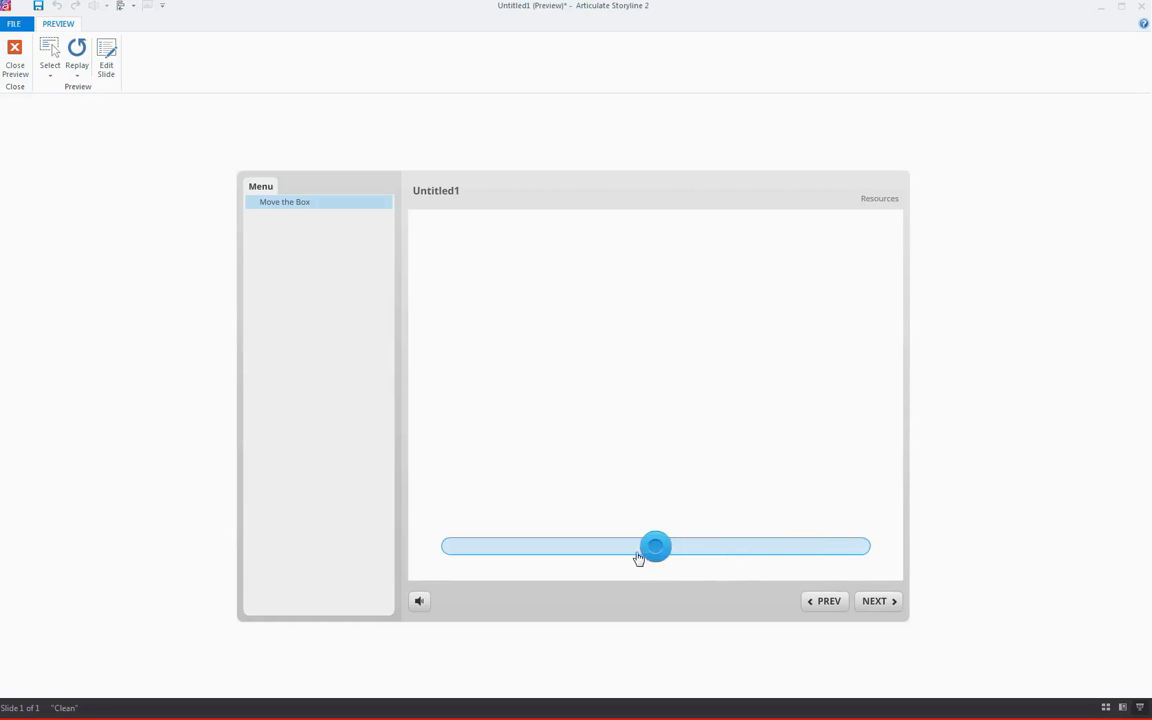
{"action": "left_click_drag", "start_coordinate": [655, 546], "coordinate": [556, 546]}
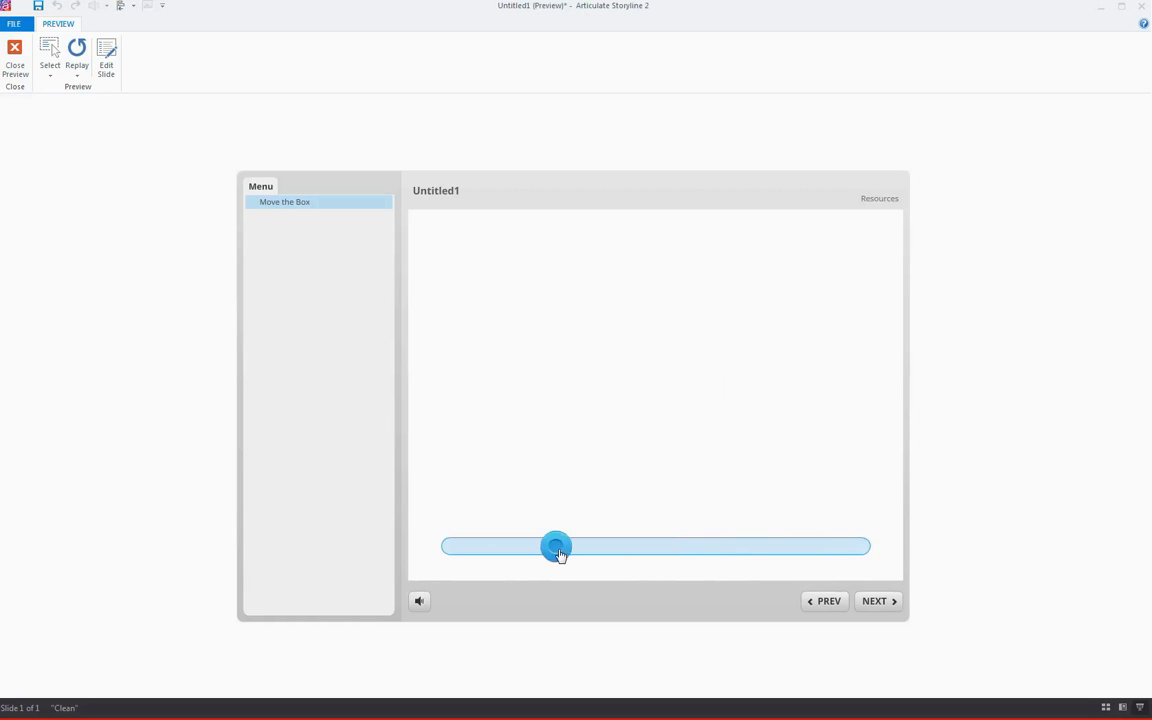
{"action": "left_click_drag", "start_coordinate": [557, 546], "coordinate": [755, 546]}
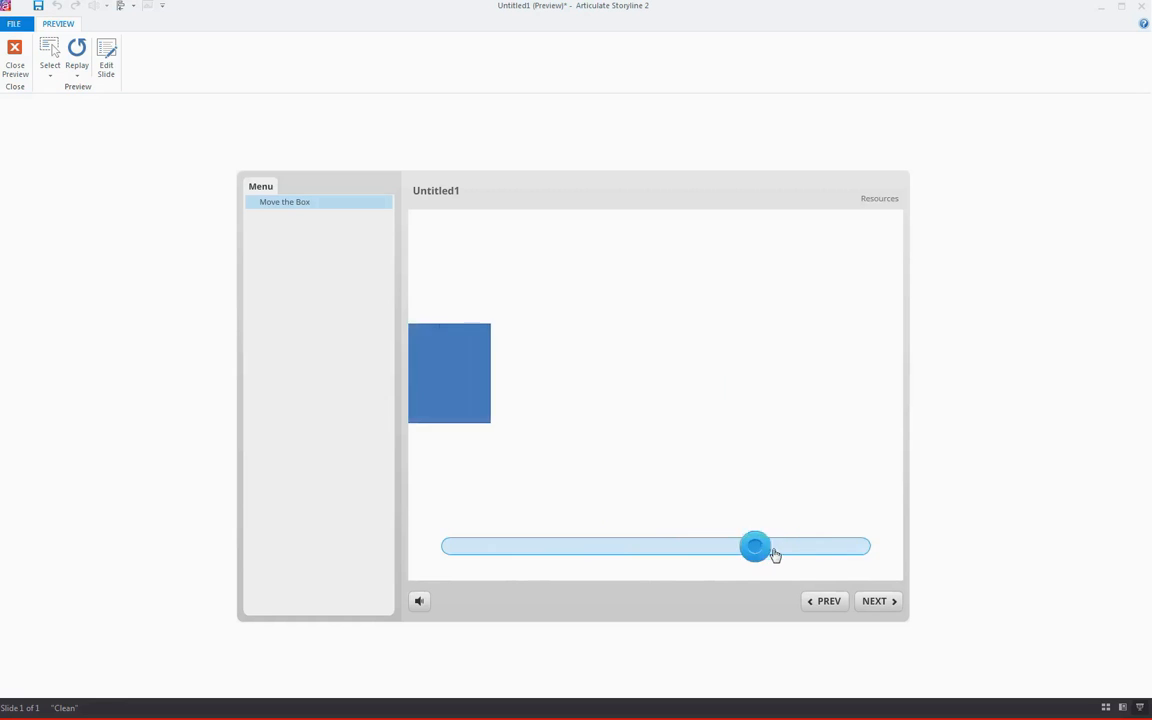
{"action": "left_click_drag", "start_coordinate": [755, 547], "coordinate": [805, 547]}
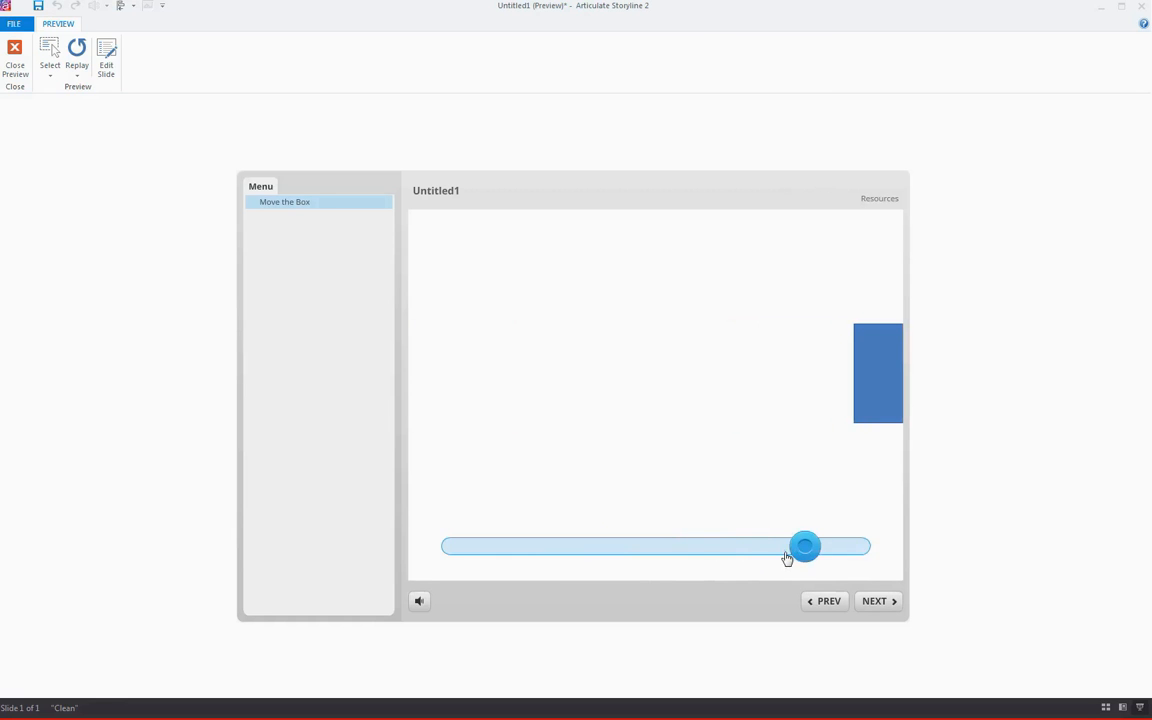
{"action": "mouse_move", "coordinate": [703, 558]}
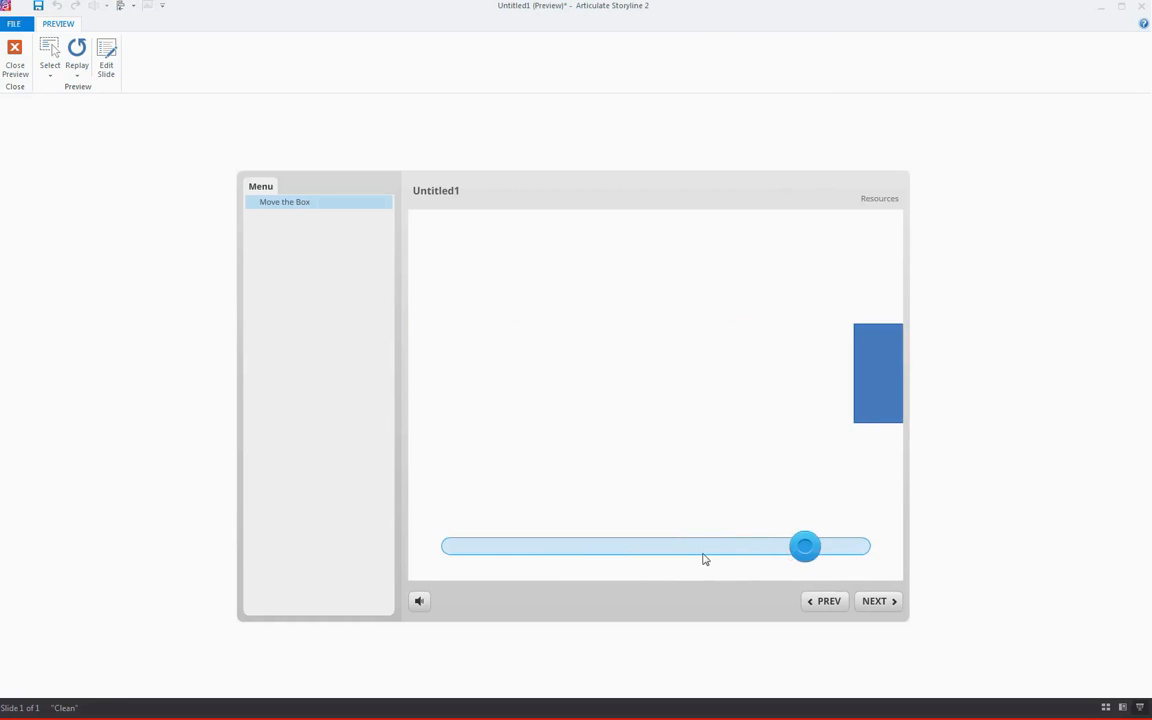
{"action": "left_click", "coordinate": [15, 55]}
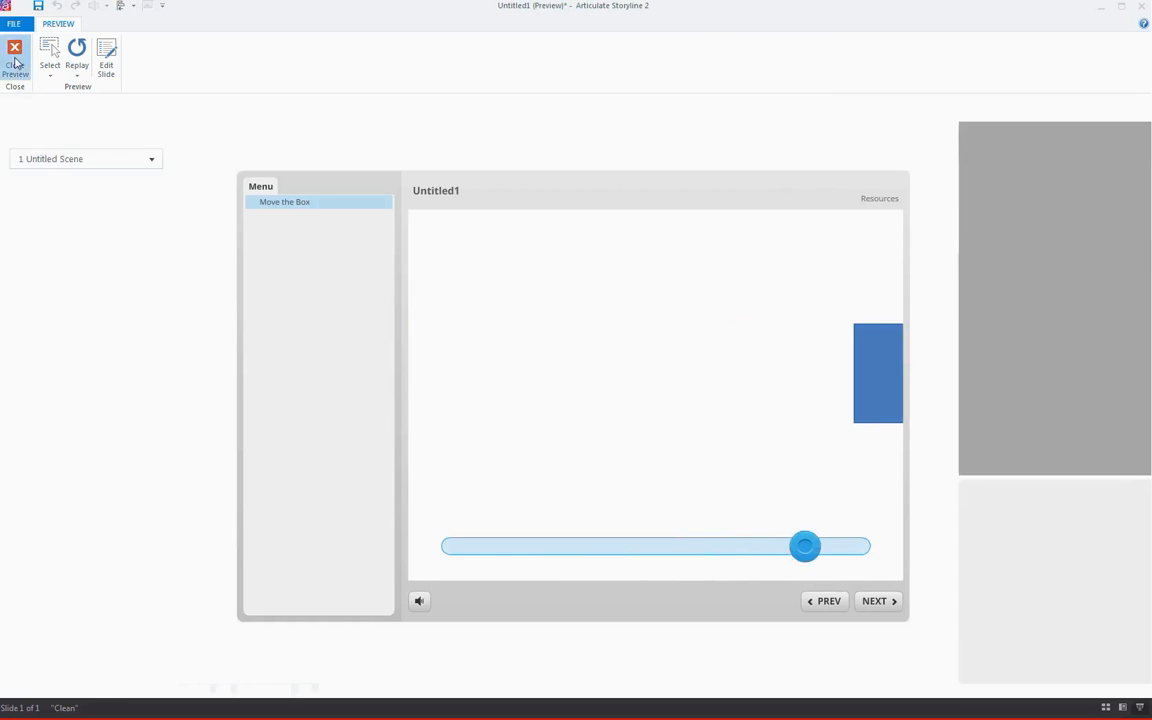
{"action": "left_click", "coordinate": [14, 55]}
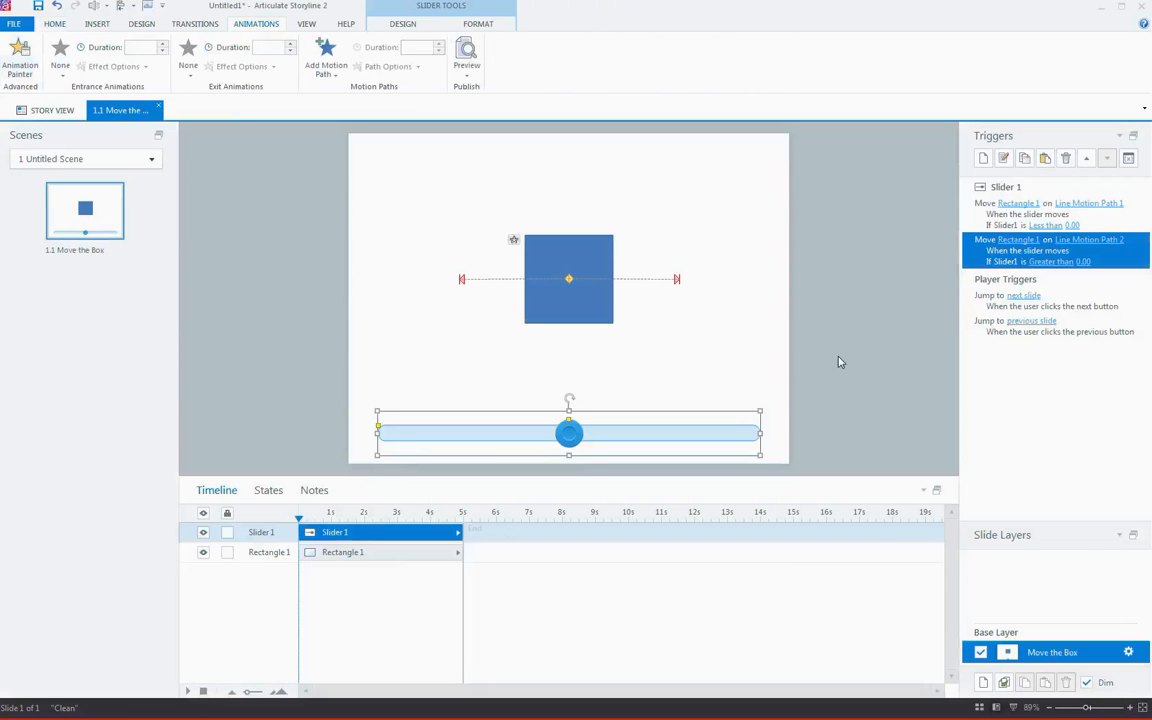
{"action": "mouse_move", "coordinate": [836, 358]}
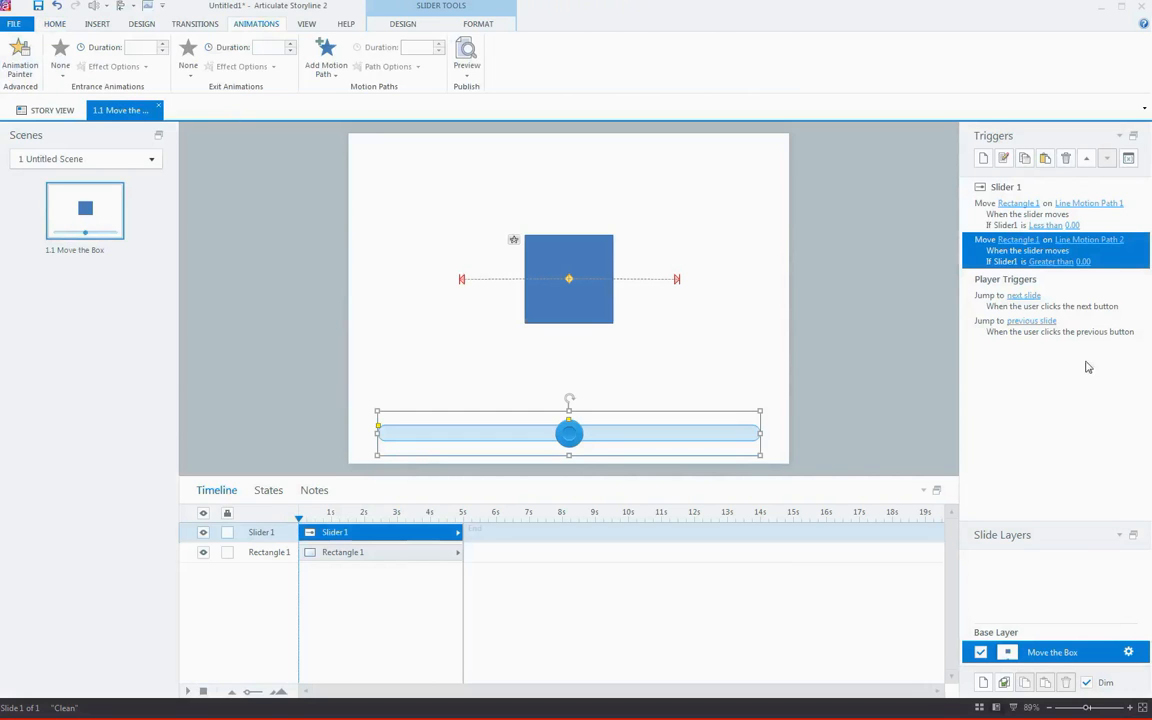
{"action": "mouse_move", "coordinate": [1128, 158]}
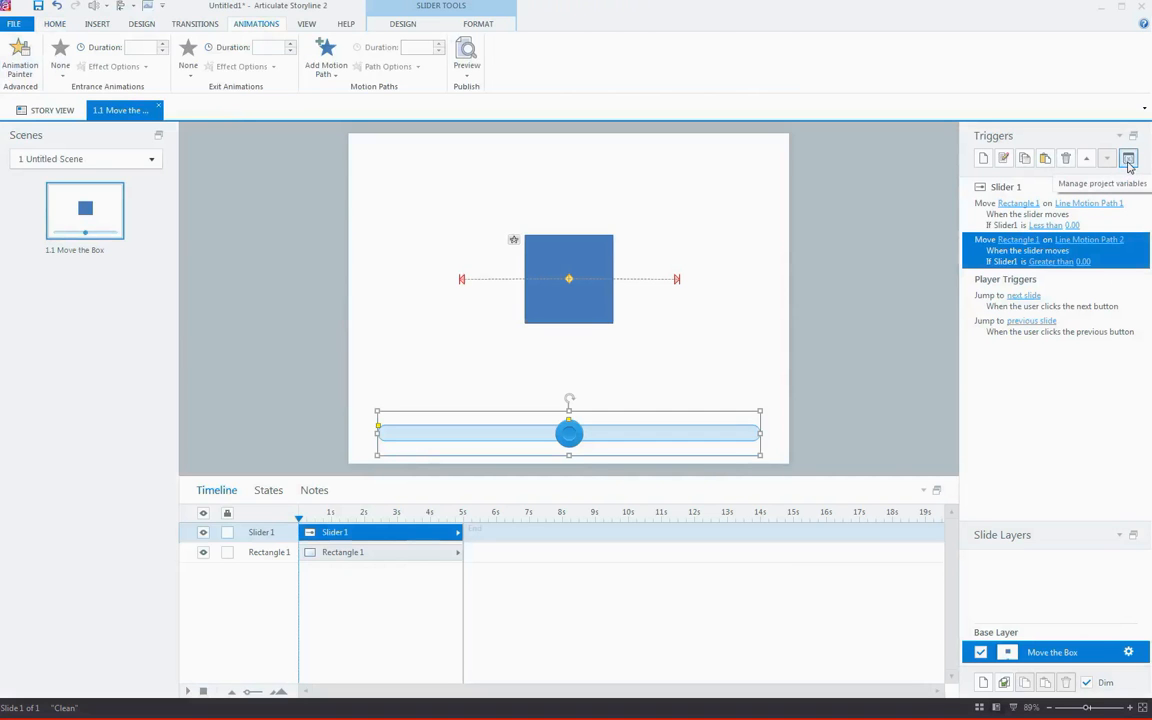
{"action": "mouse_move", "coordinate": [1128, 158]}
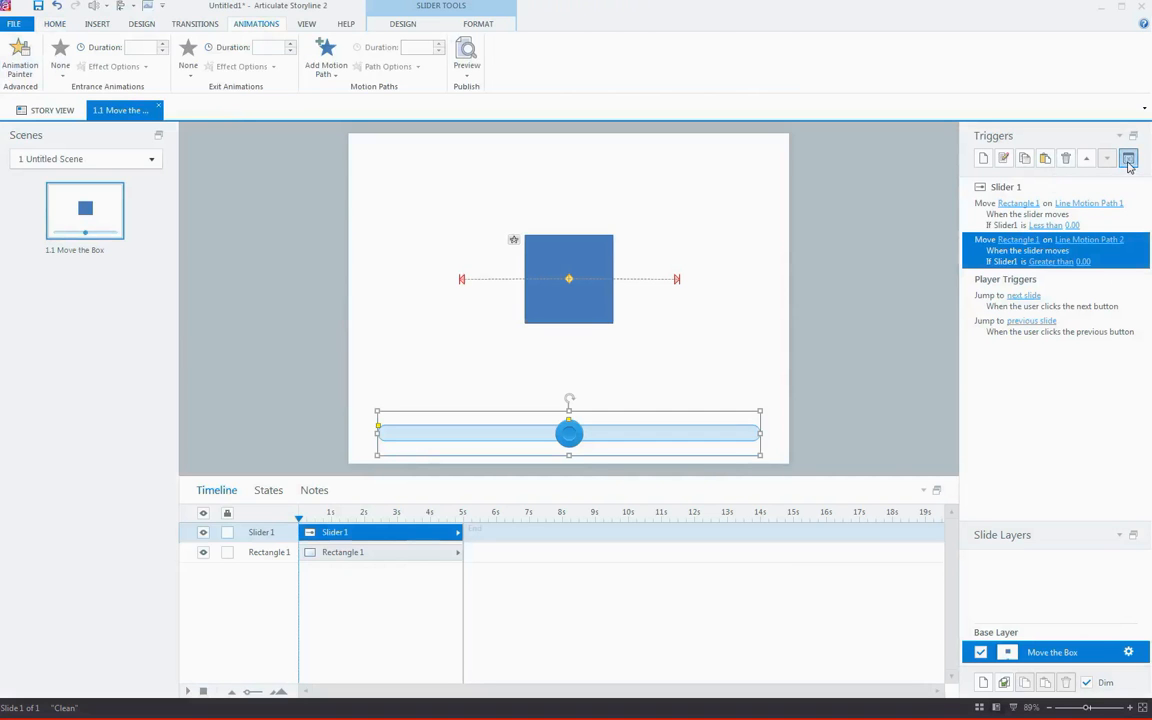
Add a project number variable named Chaser with default value 0.
{"action": "left_click", "coordinate": [1128, 158]}
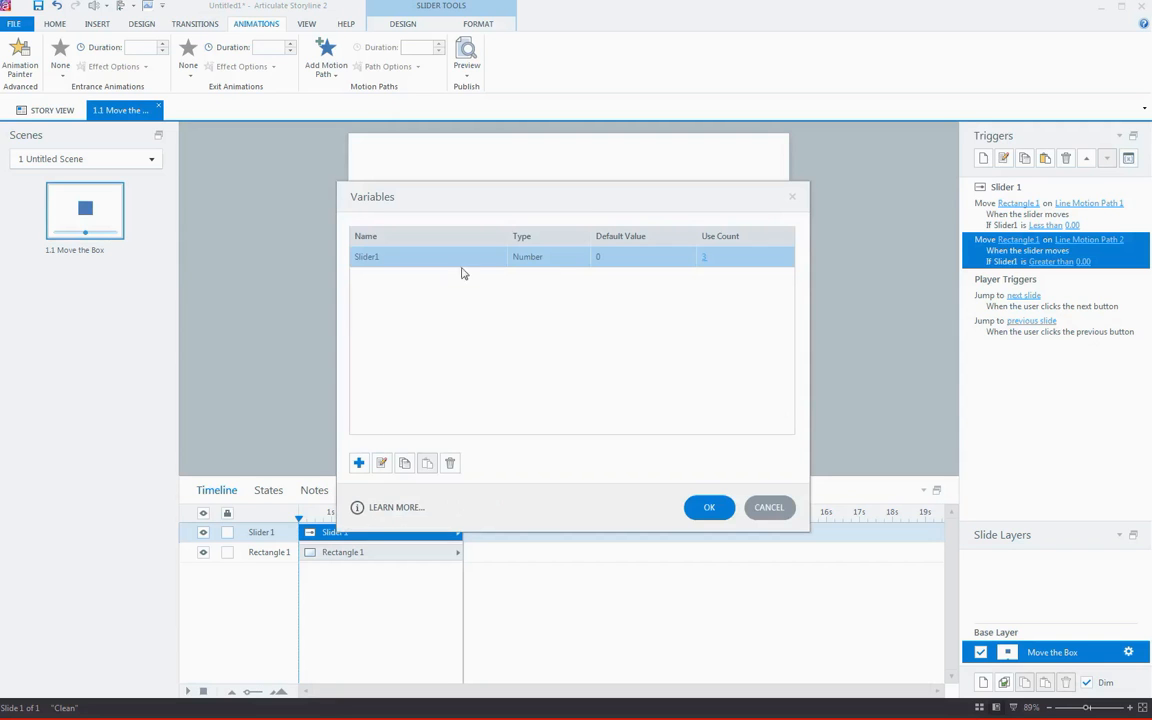
{"action": "left_click", "coordinate": [358, 462]}
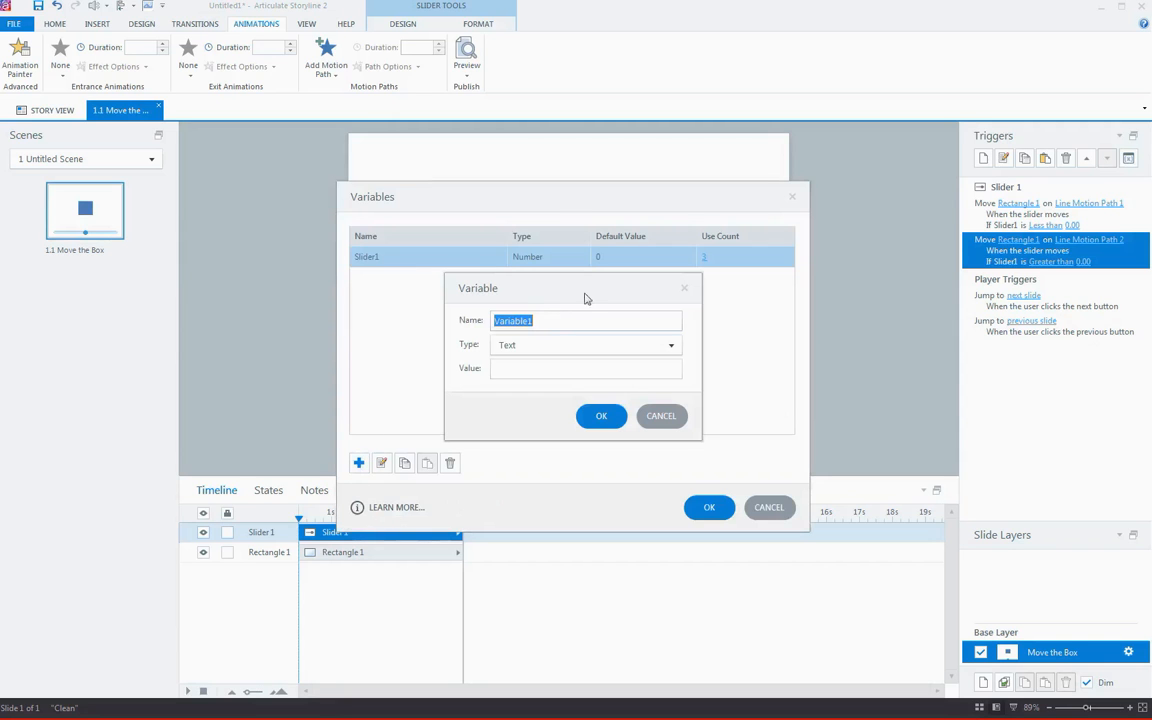
{"action": "type", "text": "c"}
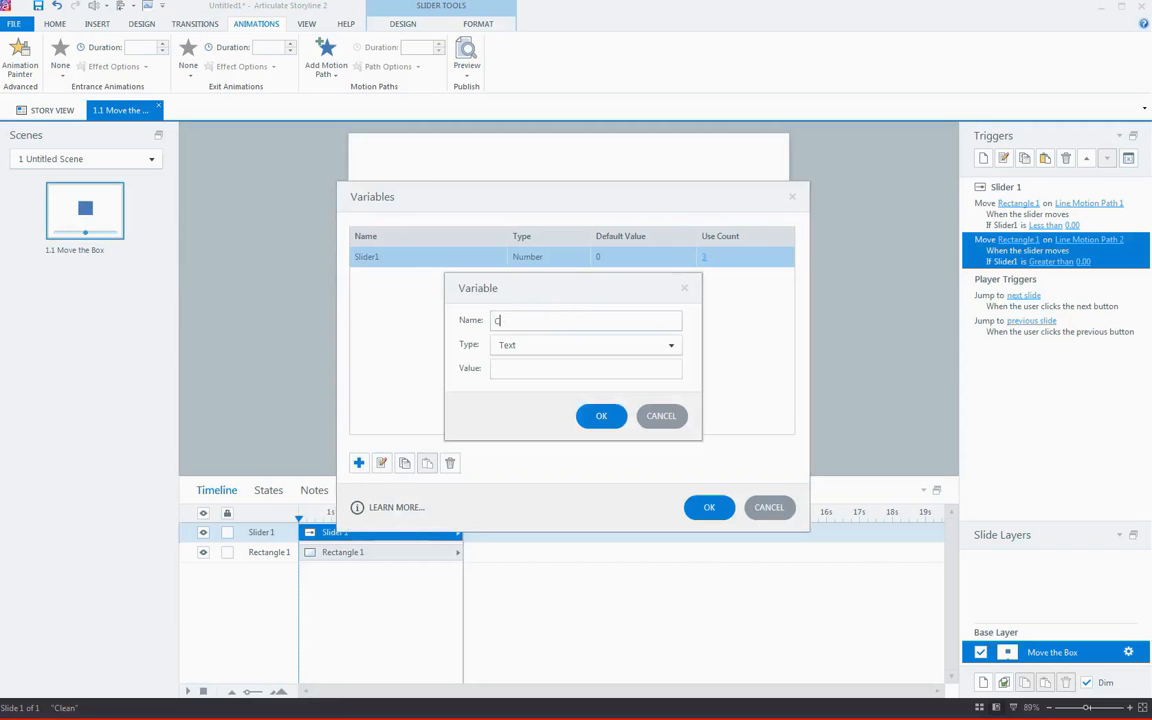
{"action": "type", "text": "haser"}
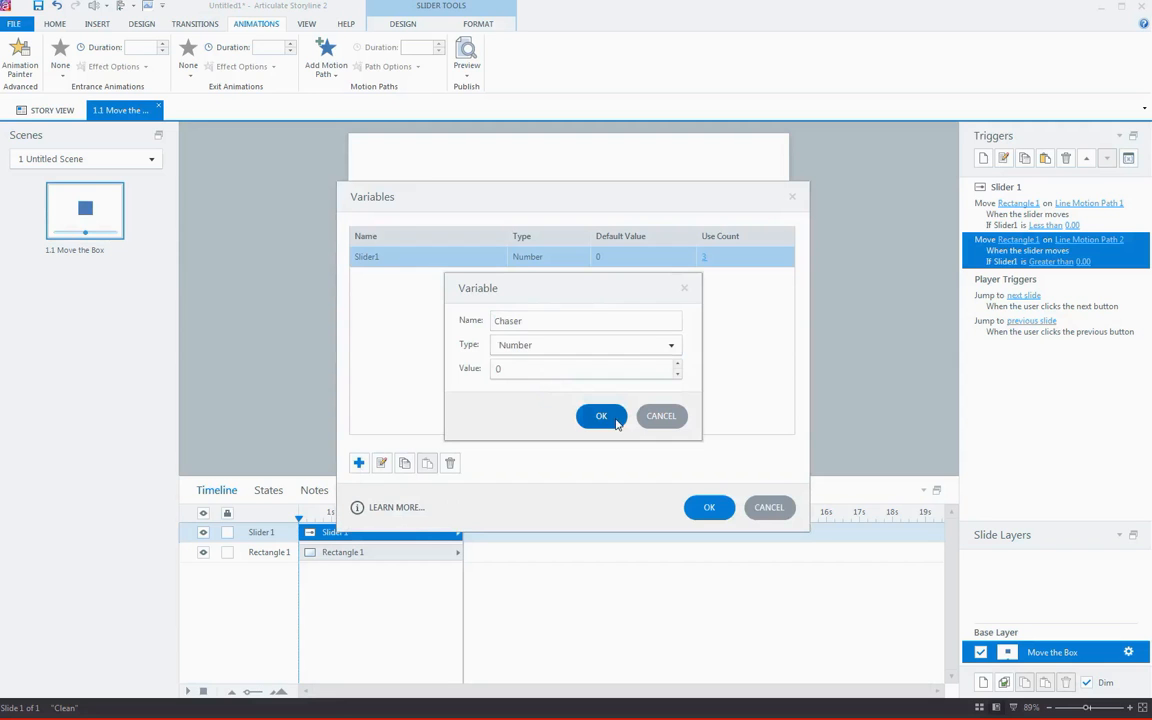
{"action": "left_click", "coordinate": [601, 415]}
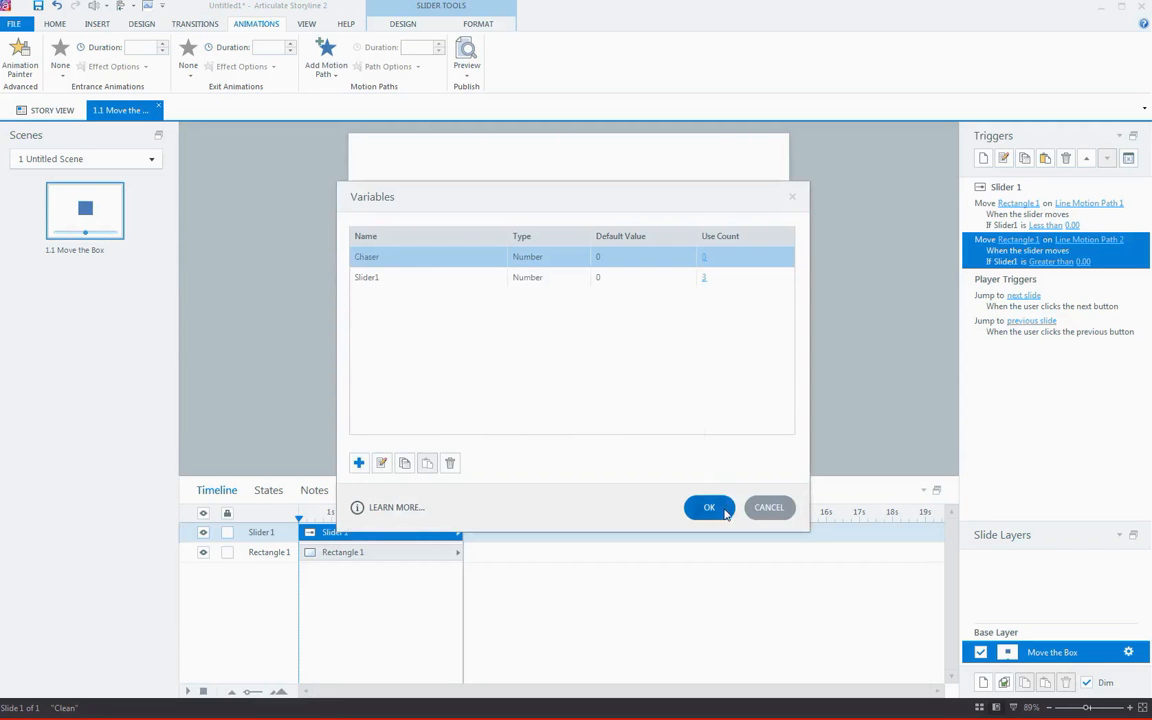
{"action": "left_click", "coordinate": [709, 507]}
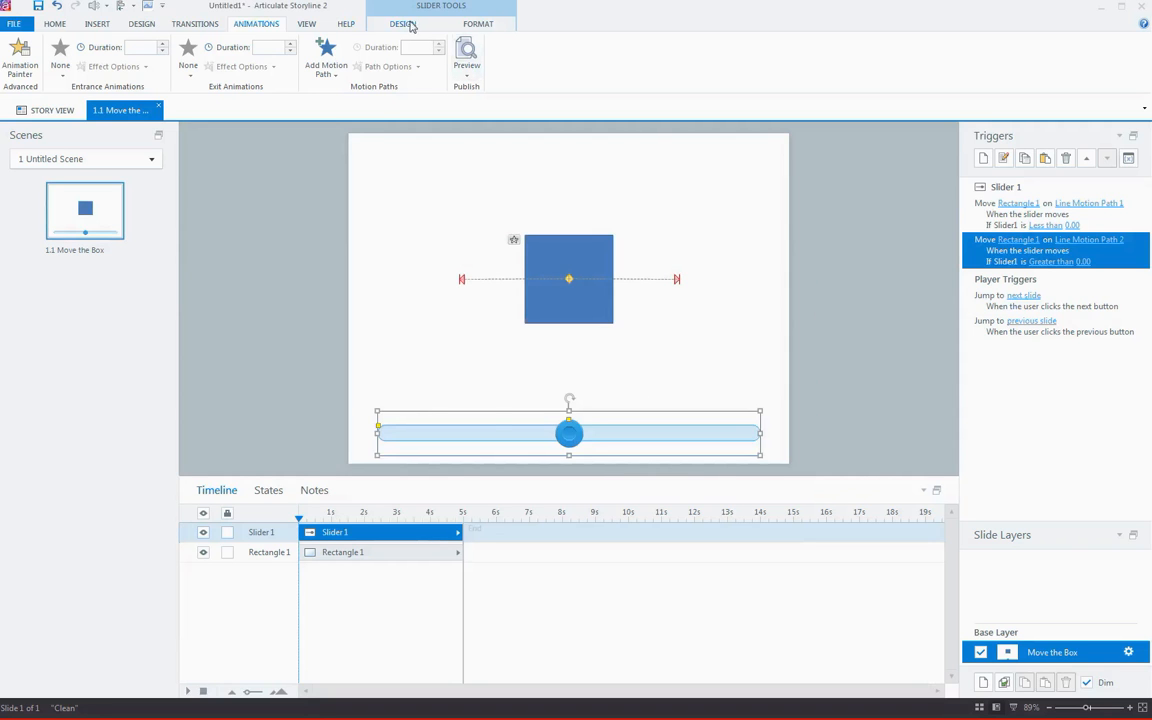
Set Slider 1's Start to -4, keeping End 4, Initial 0 and Step 1.
{"action": "left_click", "coordinate": [402, 23]}
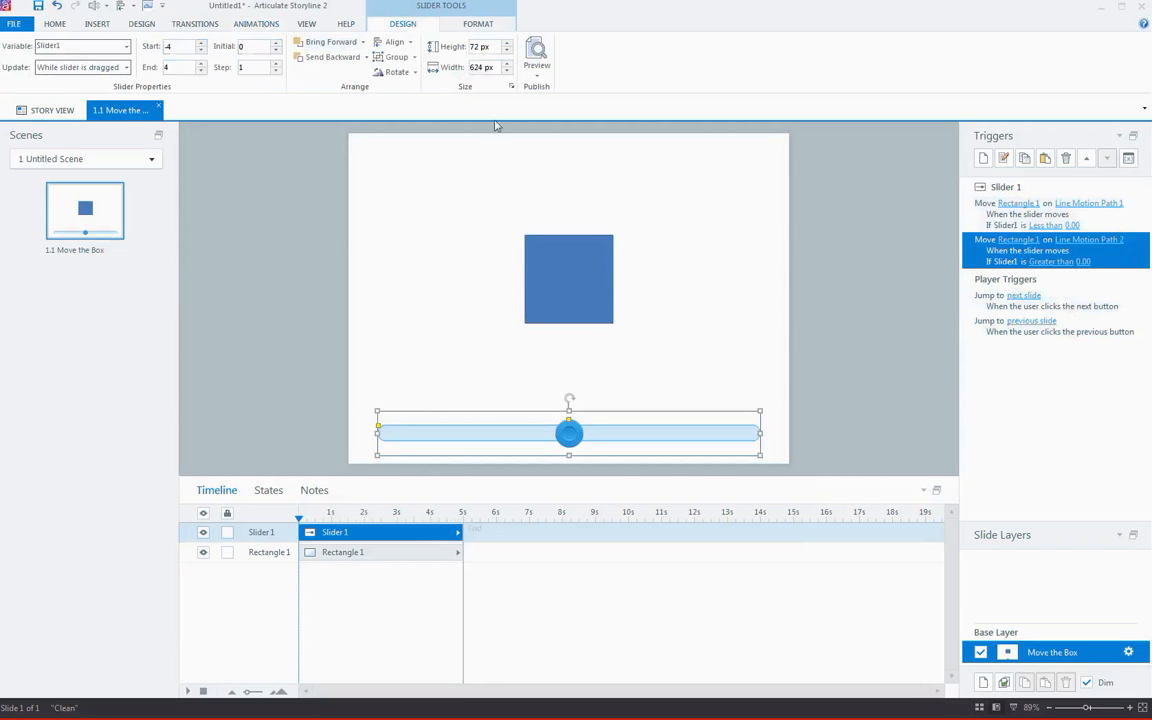
{"action": "left_click", "coordinate": [242, 46]}
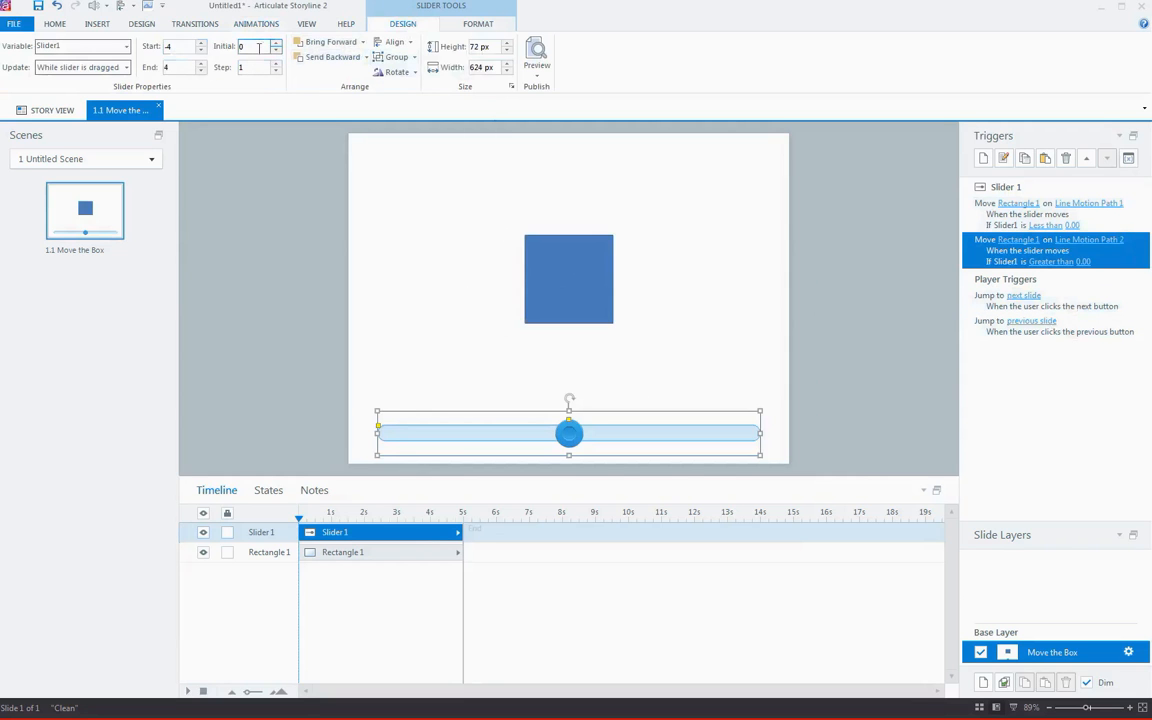
{"action": "left_click", "coordinate": [185, 67]}
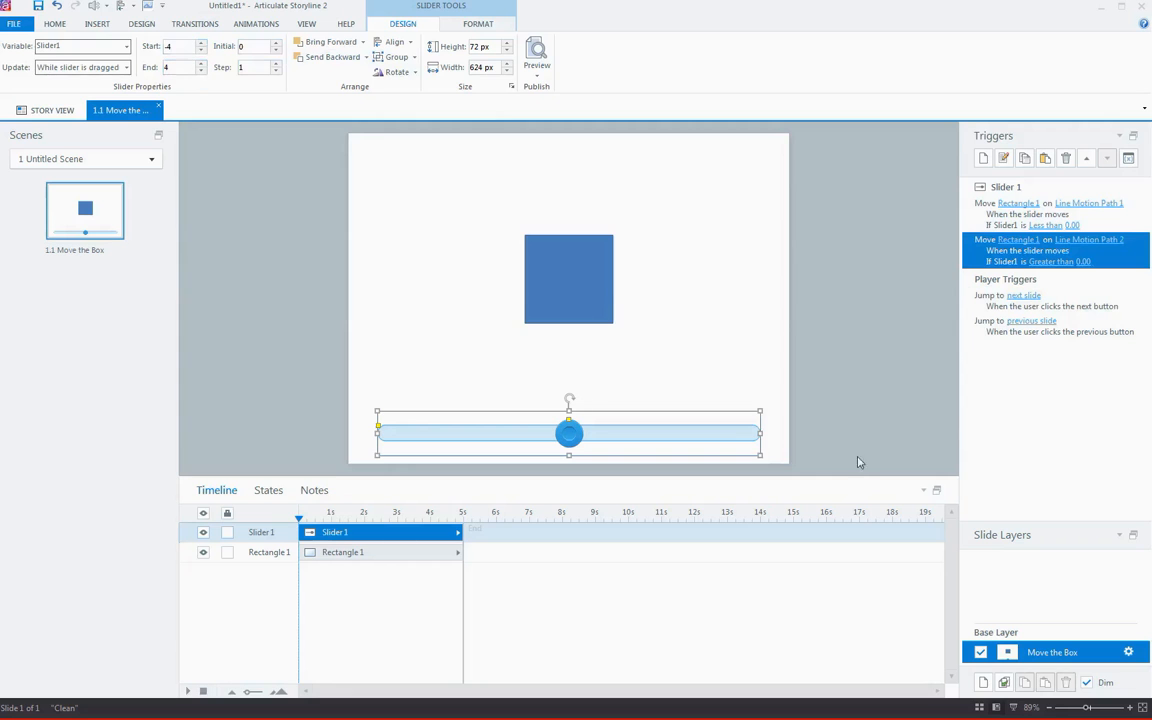
{"action": "mouse_move", "coordinate": [810, 267]}
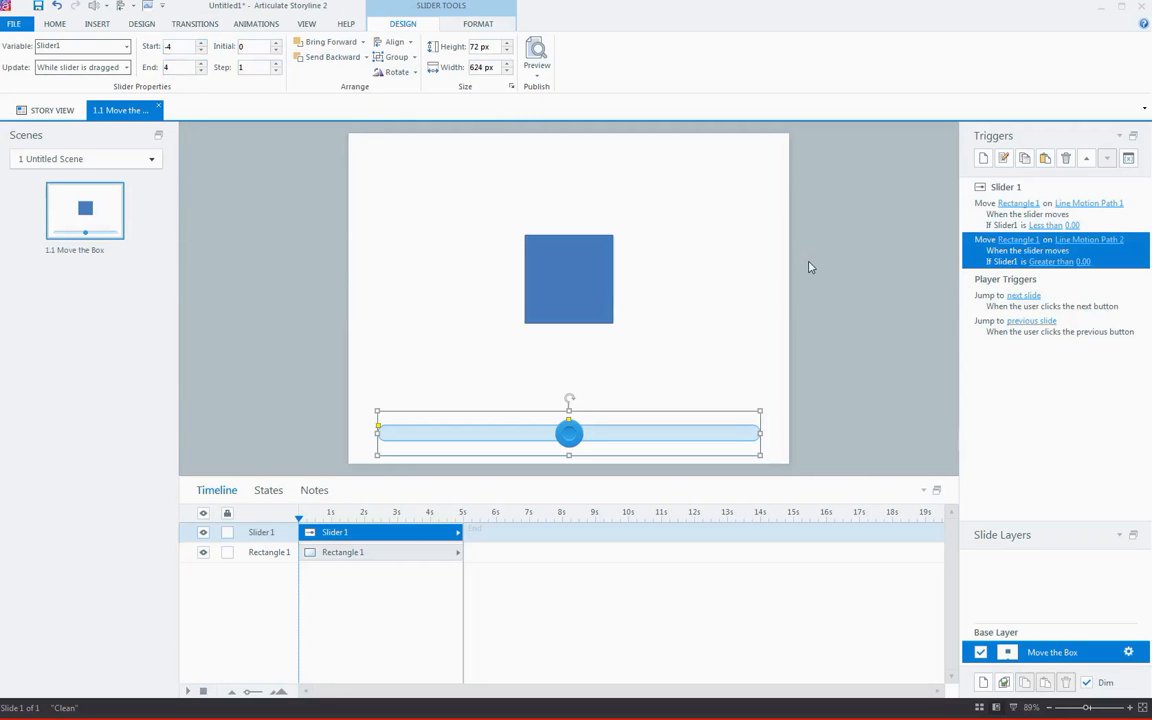
{"action": "mouse_move", "coordinate": [968, 175]}
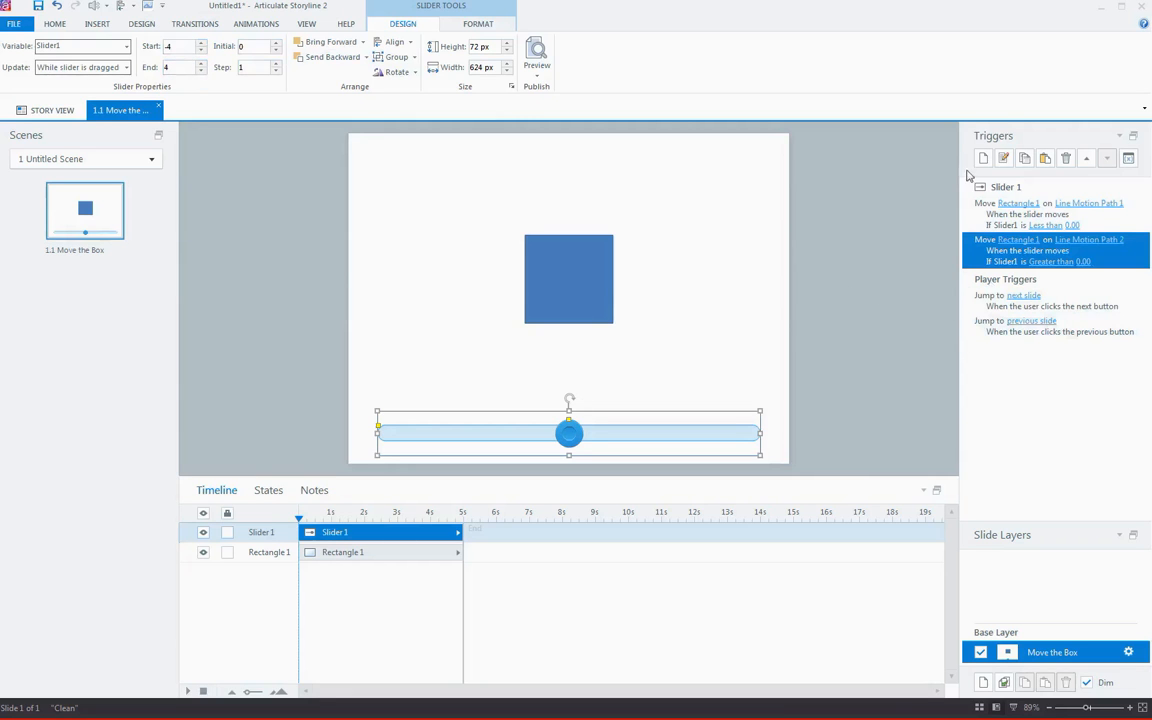
{"action": "mouse_move", "coordinate": [983, 158]}
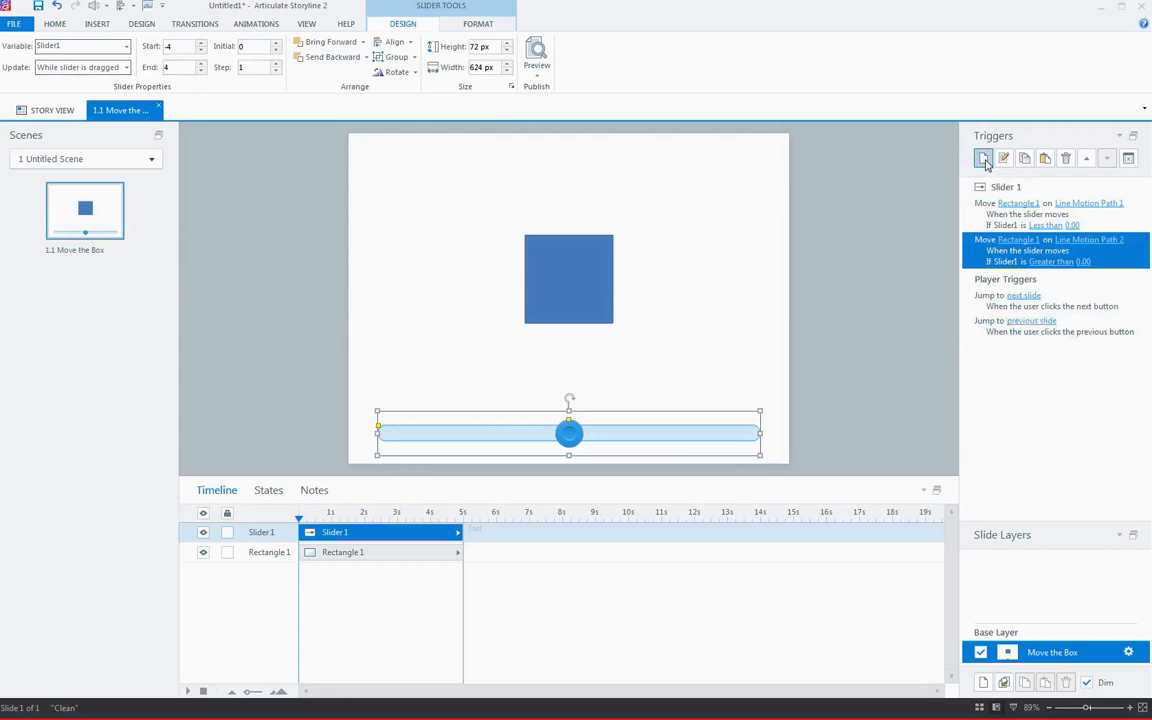
Create a Slider 1 trigger assigning Chaser the value of Slider1 whenever the slider moves.
{"action": "left_click", "coordinate": [984, 158]}
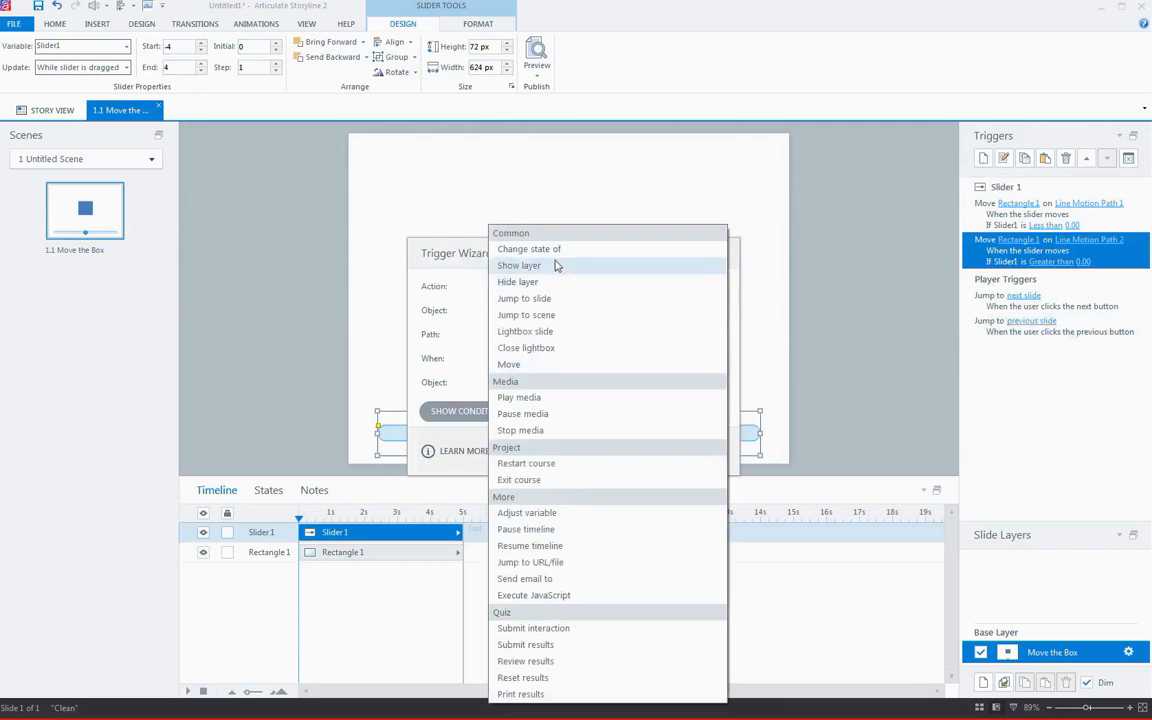
{"action": "left_click", "coordinate": [527, 512]}
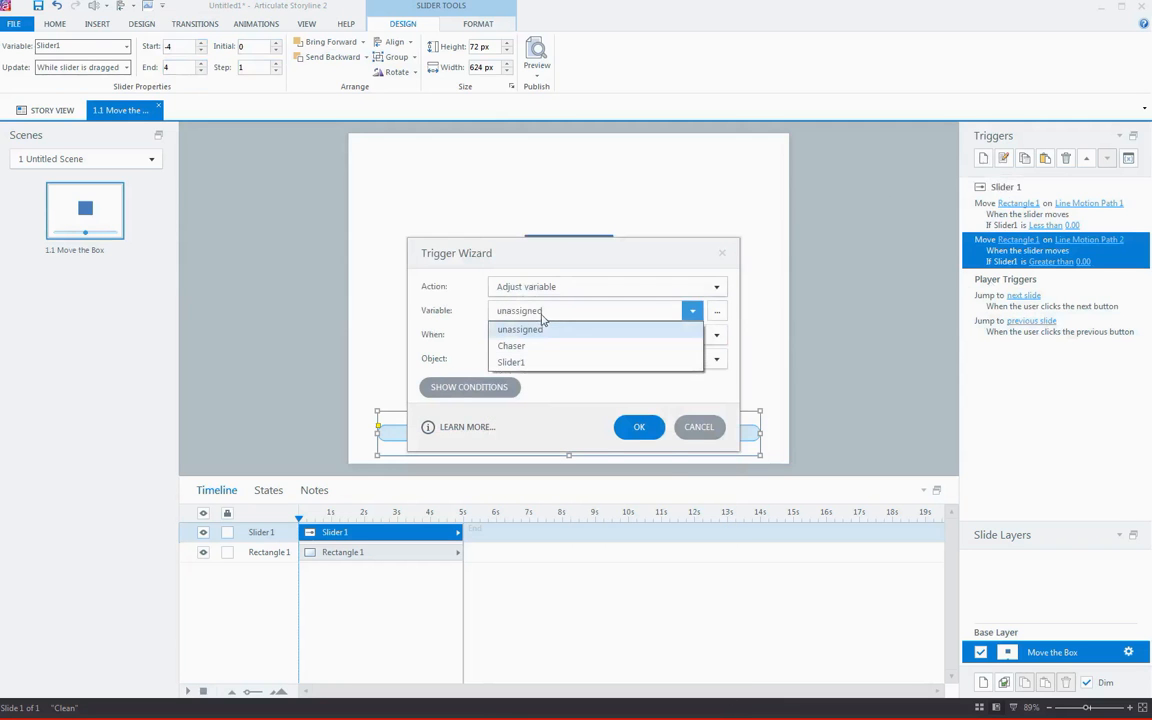
{"action": "left_click", "coordinate": [511, 345]}
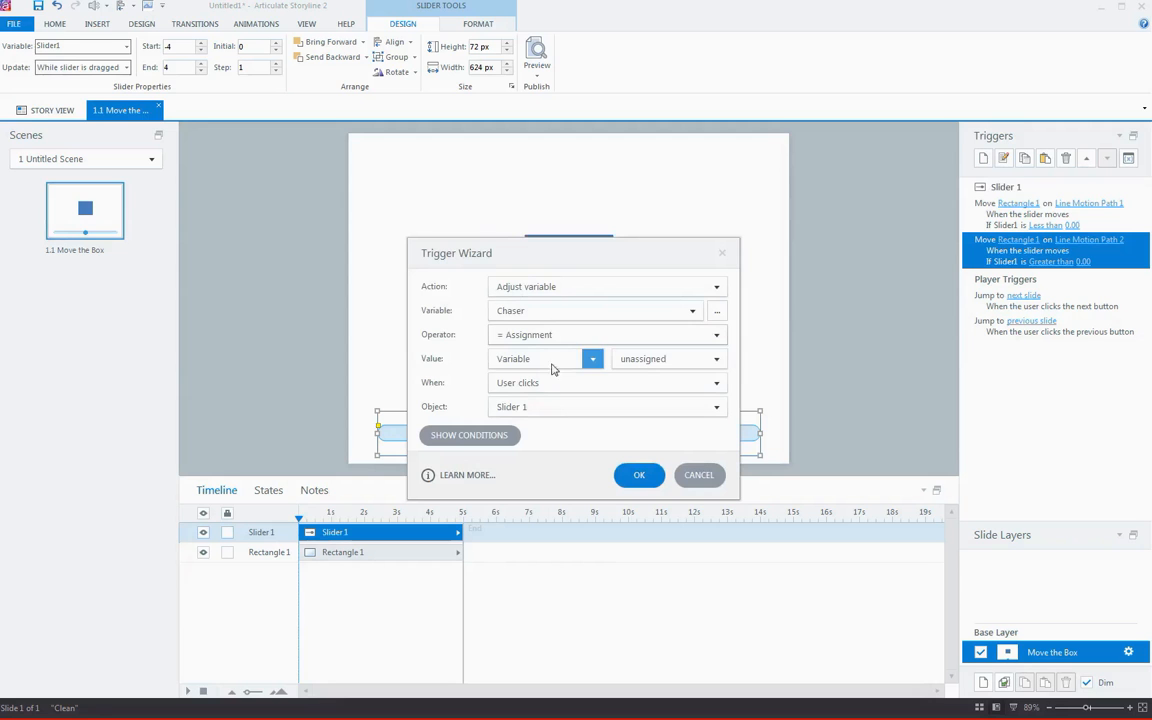
{"action": "left_click", "coordinate": [716, 358]}
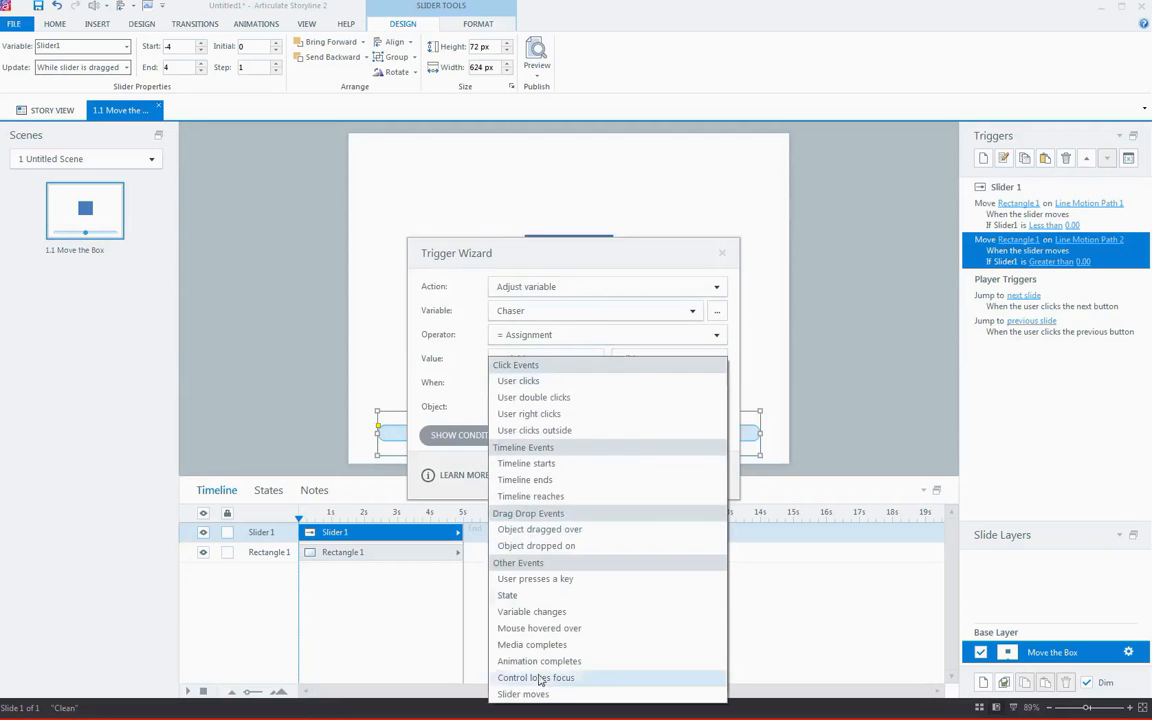
{"action": "left_click", "coordinate": [523, 694]}
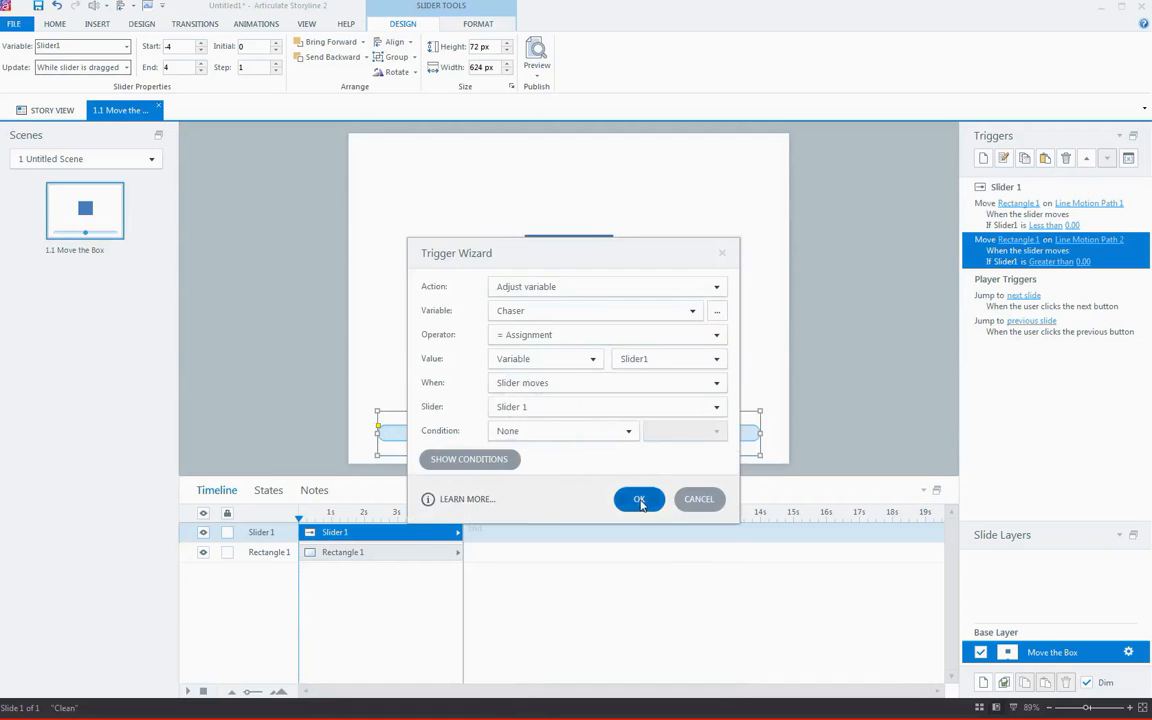
{"action": "left_click", "coordinate": [639, 499]}
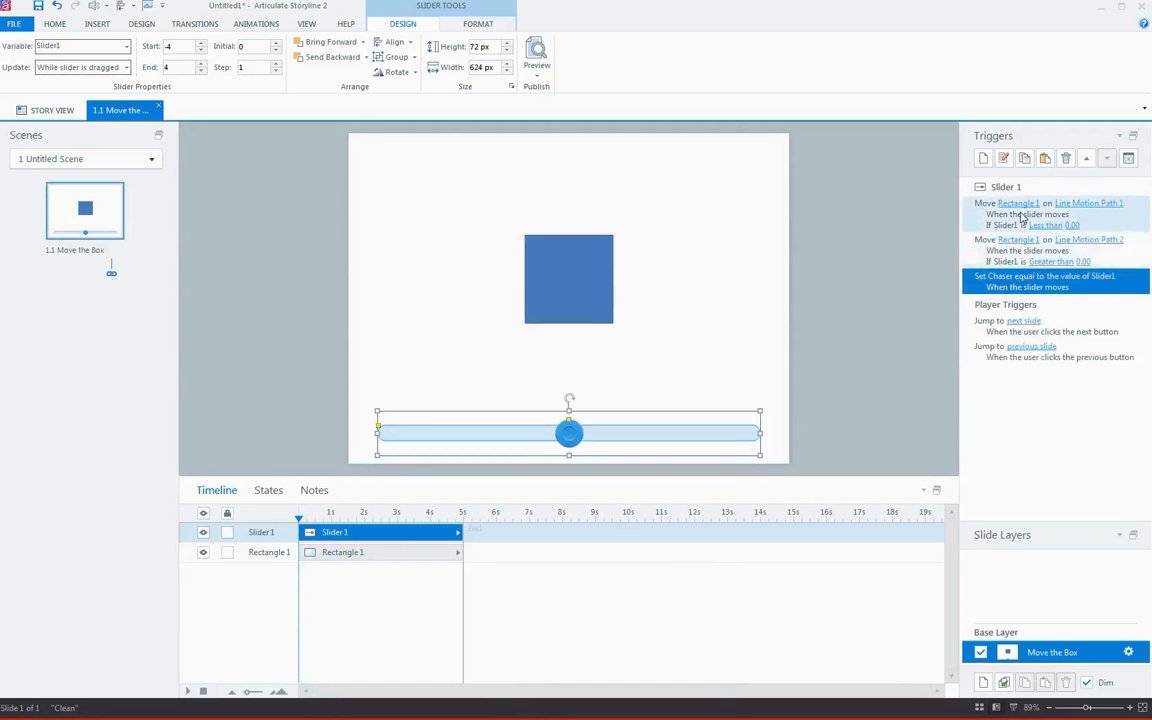
{"action": "left_click", "coordinate": [1040, 245]}
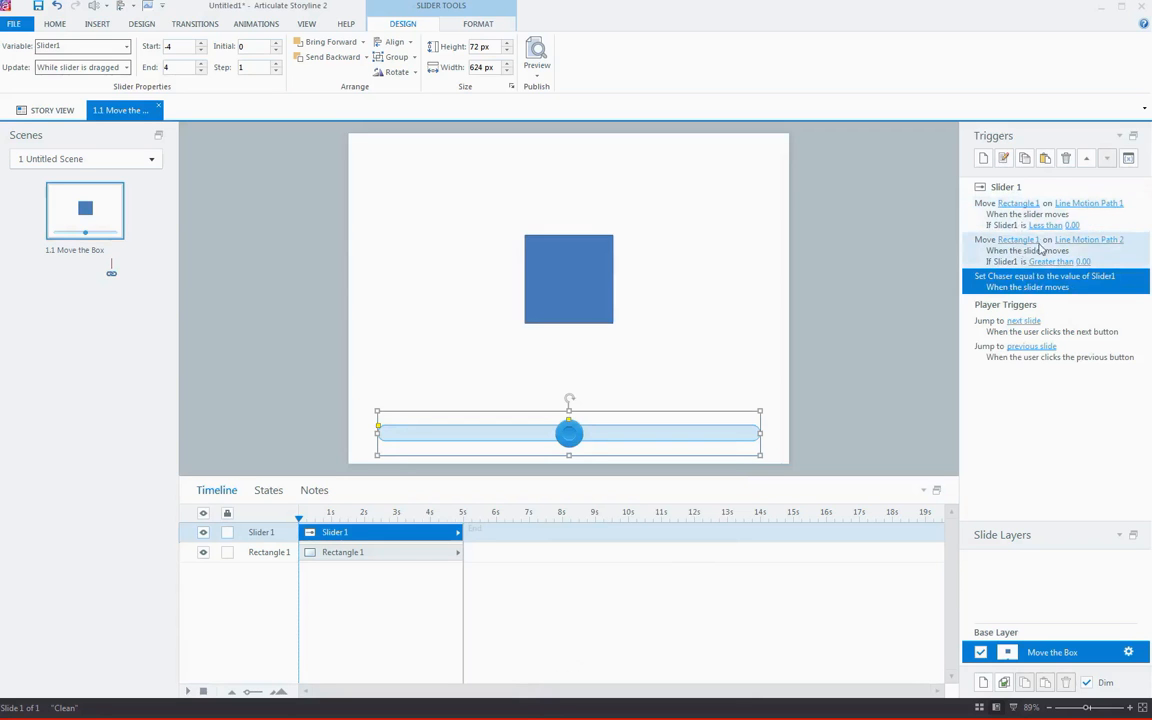
{"action": "left_click", "coordinate": [1044, 281]}
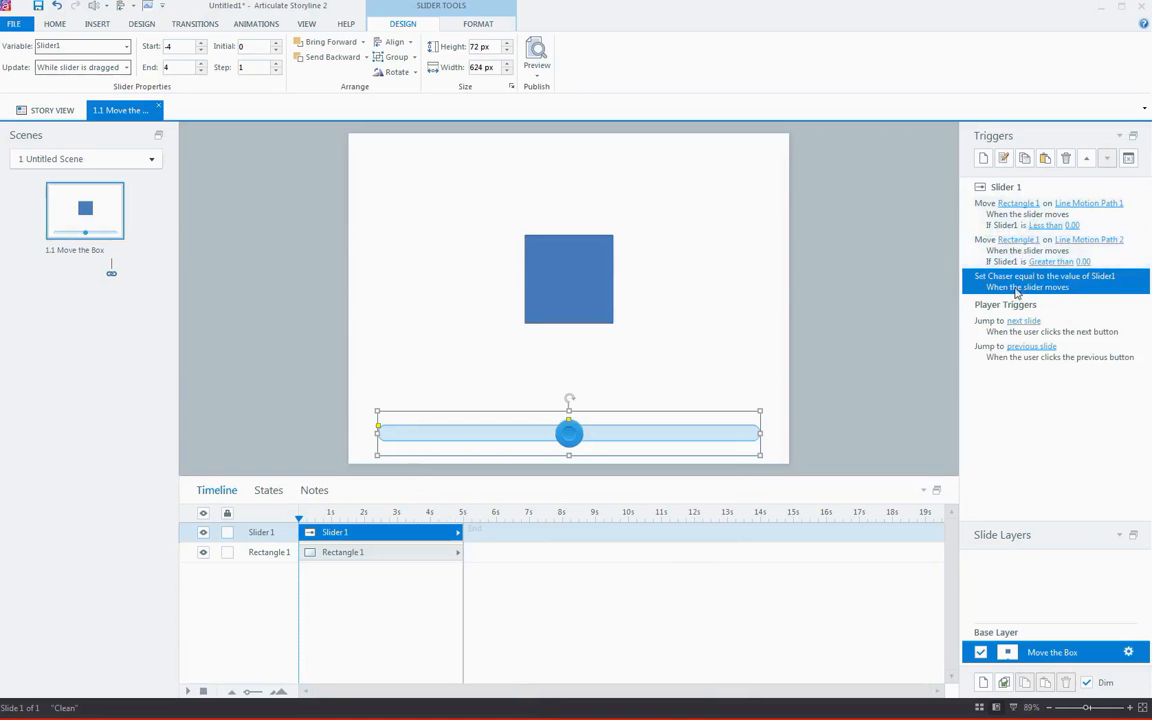
{"action": "mouse_move", "coordinate": [1058, 296]}
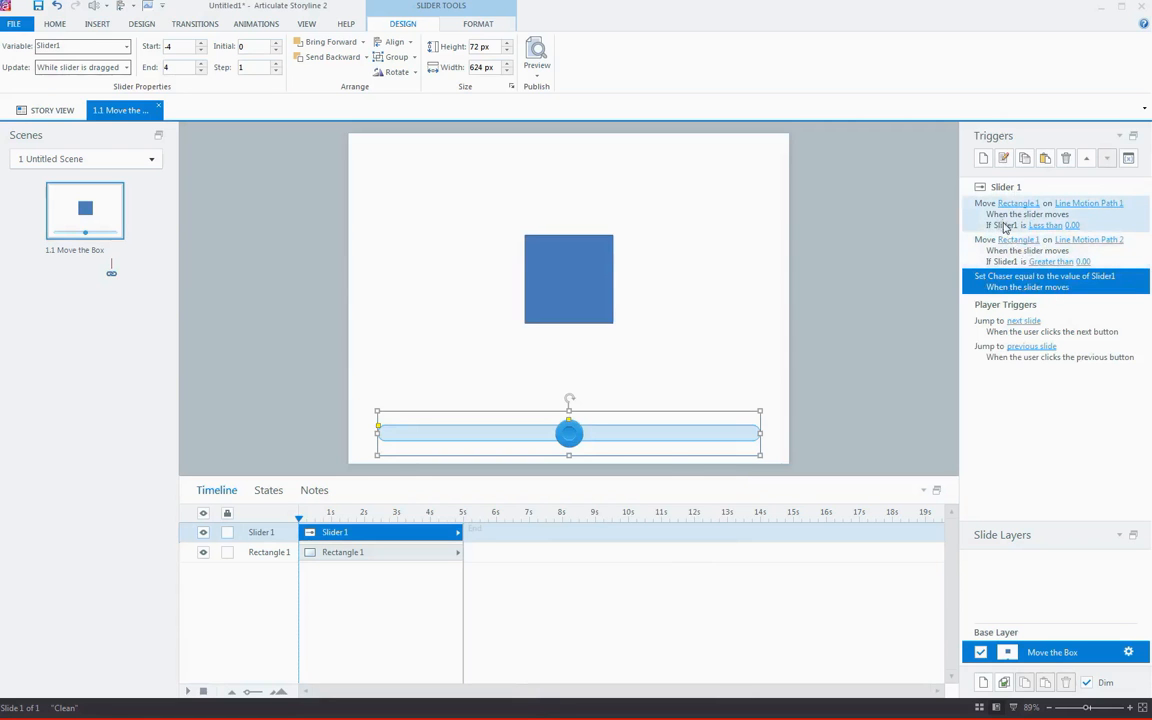
Change the left-move trigger to compare Slider1 less than the Chaser variable.
{"action": "double_click", "coordinate": [1018, 203]}
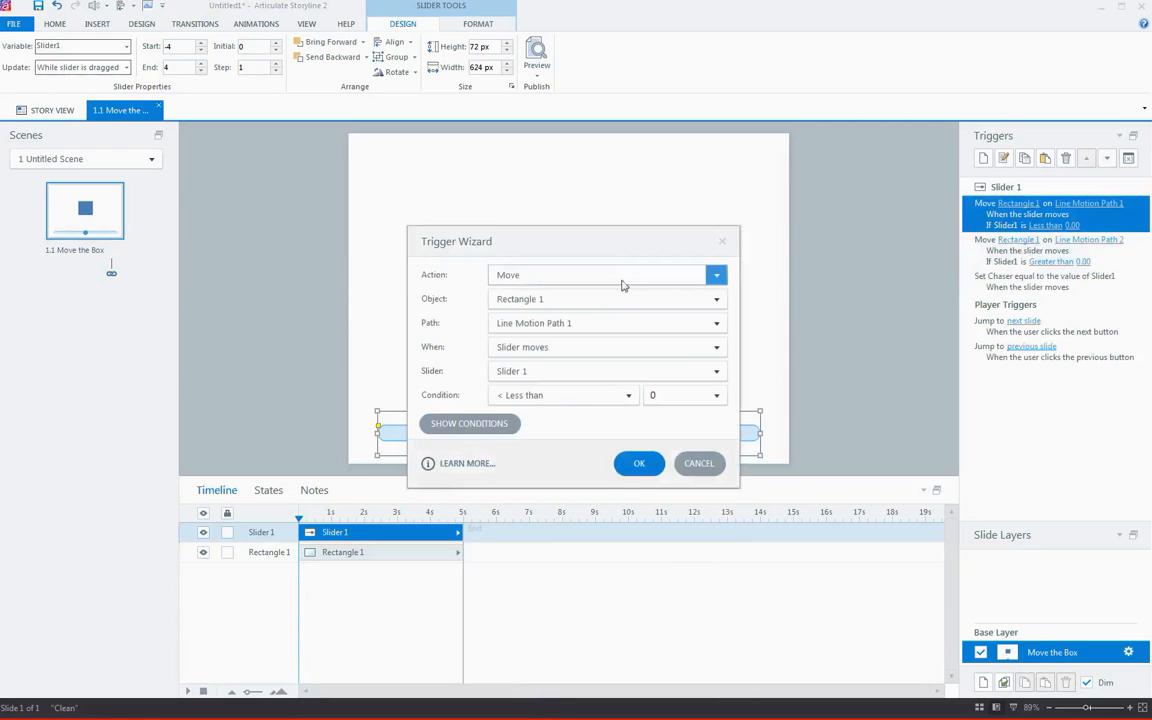
{"action": "left_click", "coordinate": [680, 394]}
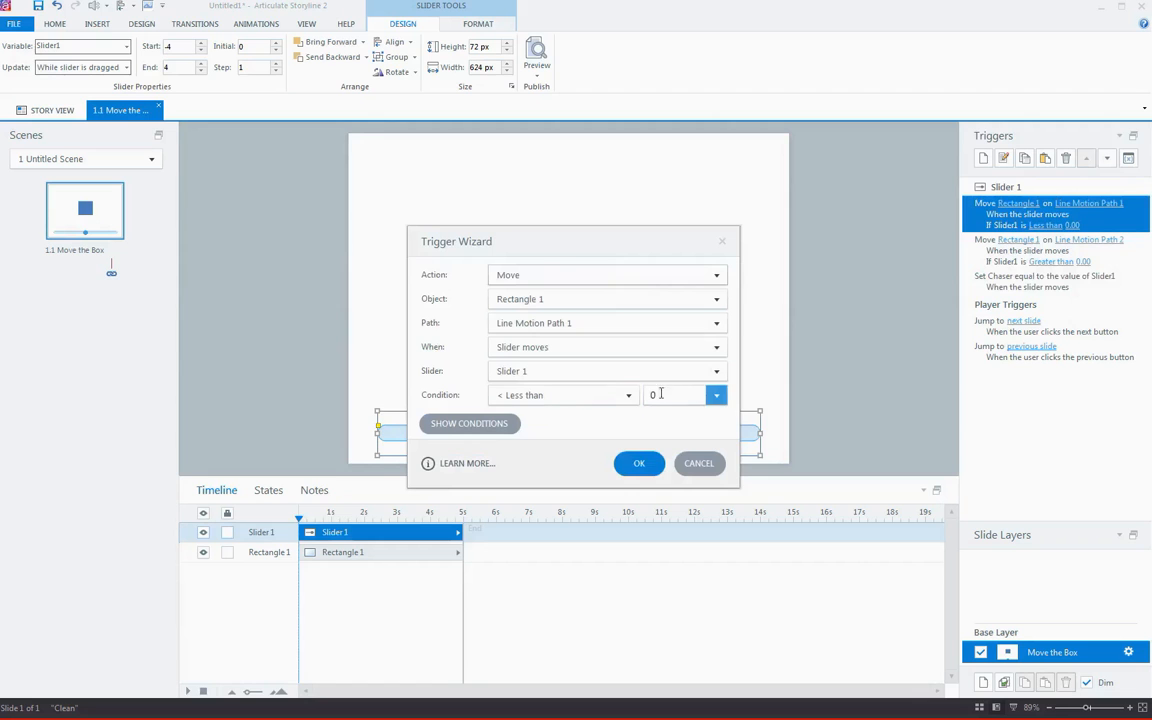
{"action": "left_click", "coordinate": [716, 394]}
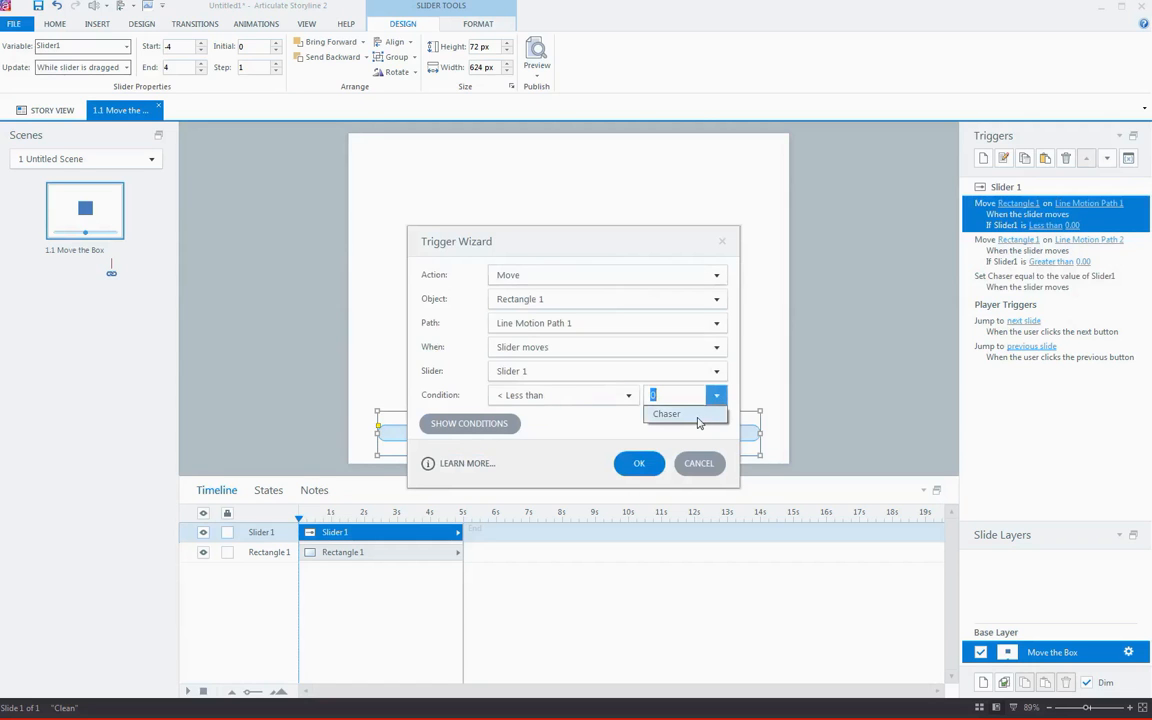
{"action": "left_click", "coordinate": [666, 413]}
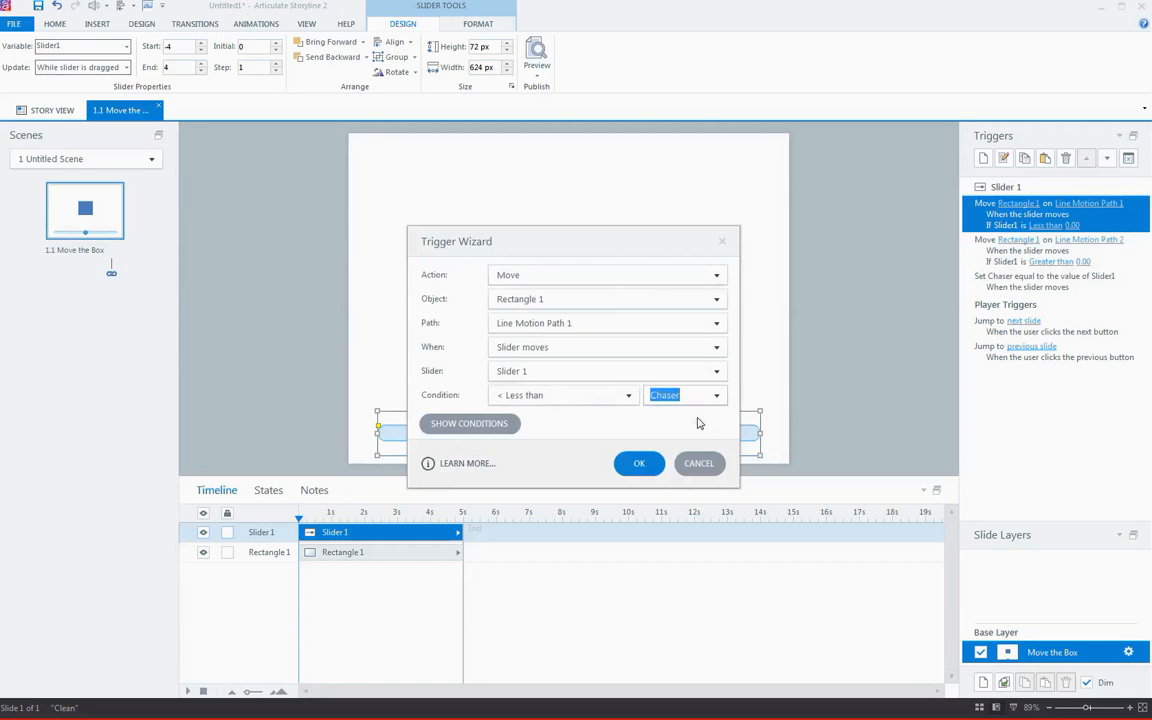
{"action": "left_click", "coordinate": [639, 463]}
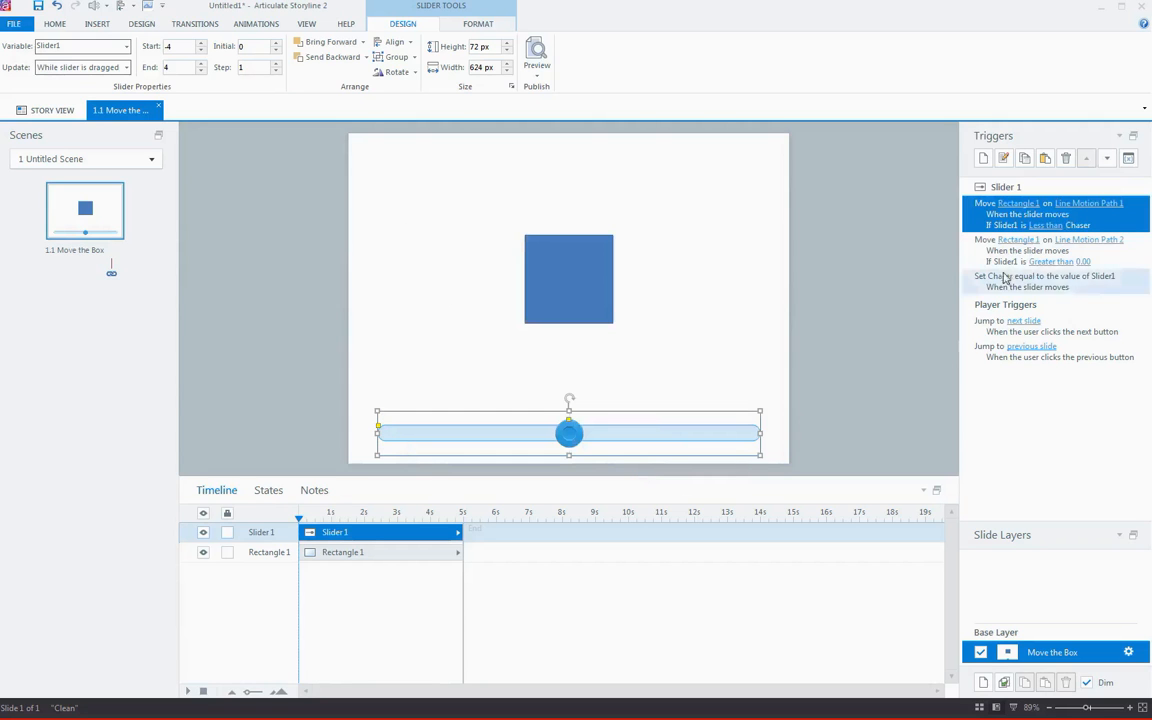
Change the right-move trigger to compare Slider1 greater than Chaser.
{"action": "double_click", "coordinate": [1050, 250]}
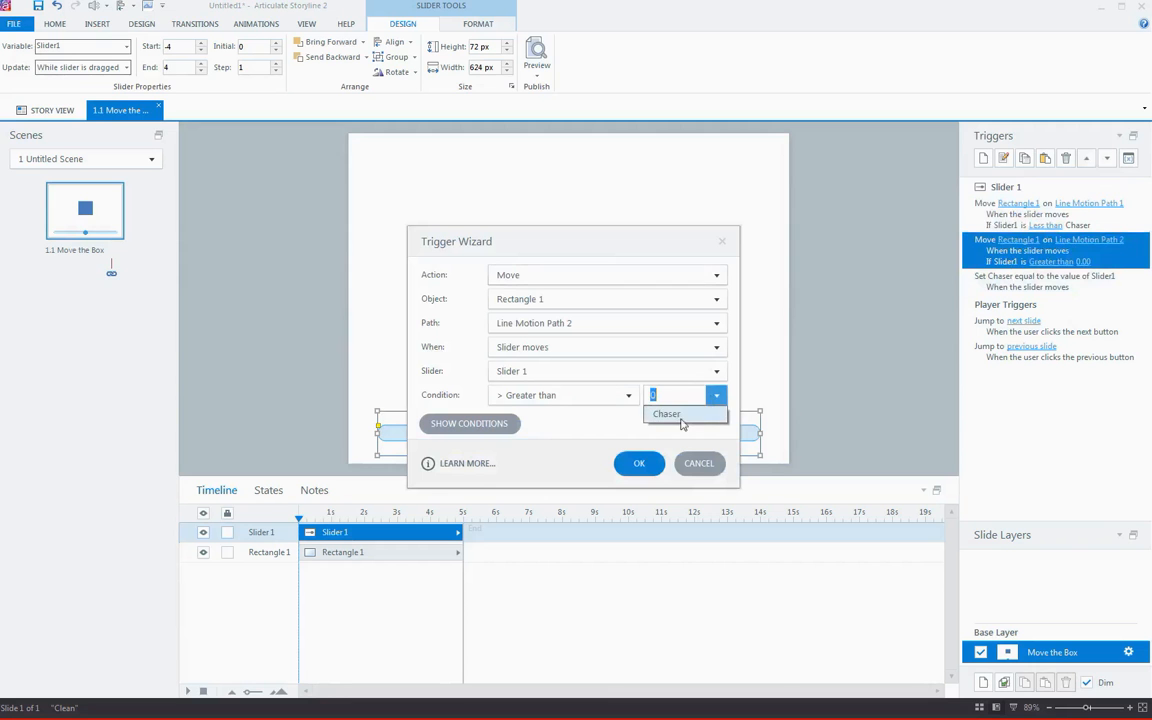
{"action": "left_click", "coordinate": [666, 414]}
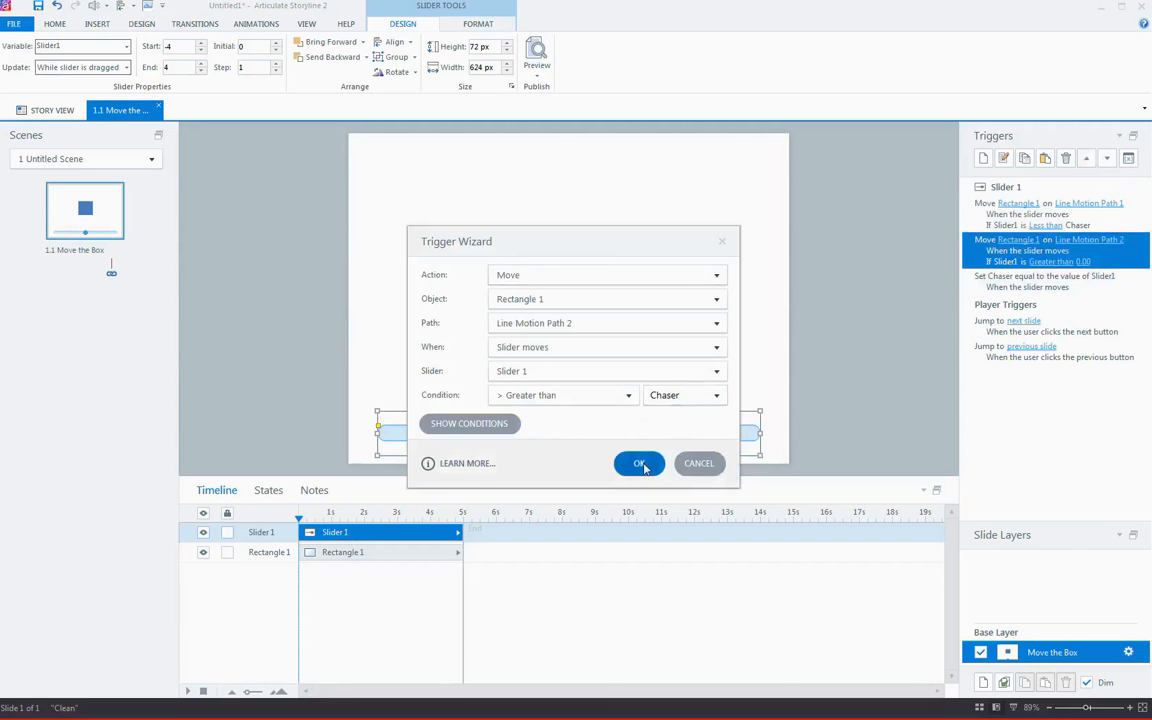
{"action": "left_click", "coordinate": [640, 463]}
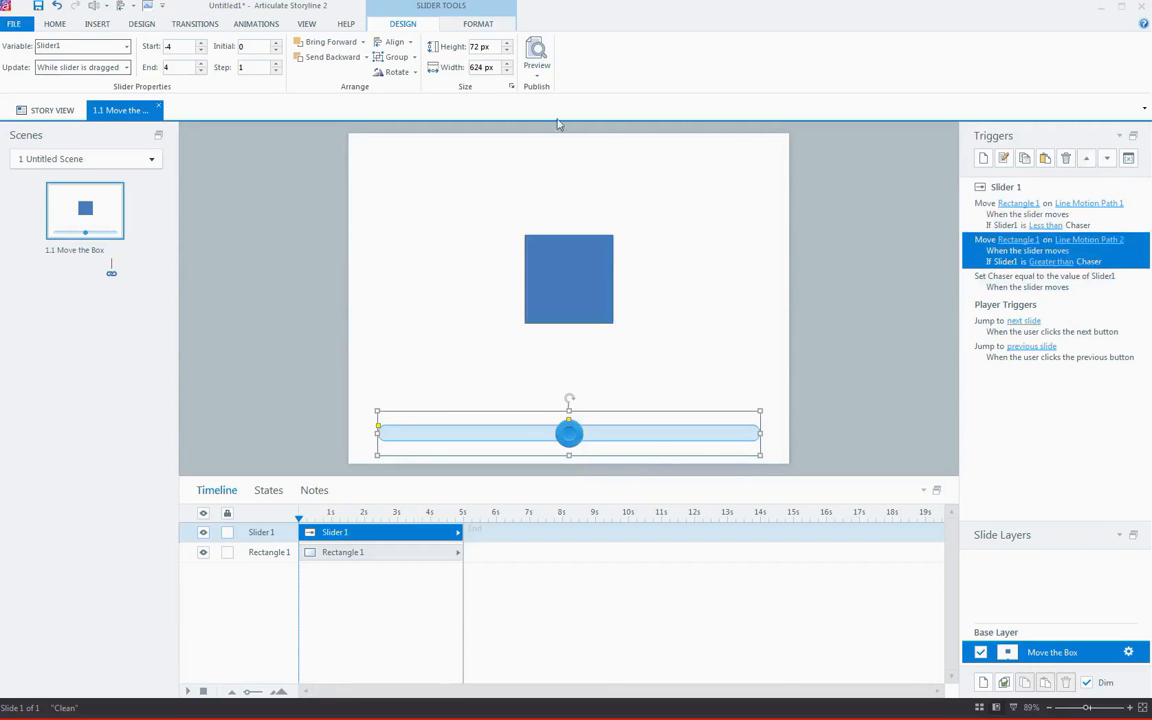
Preview the slide and drag the slider to -2, back to 0, then to 2, watching the box follow.
{"action": "left_click", "coordinate": [536, 55]}
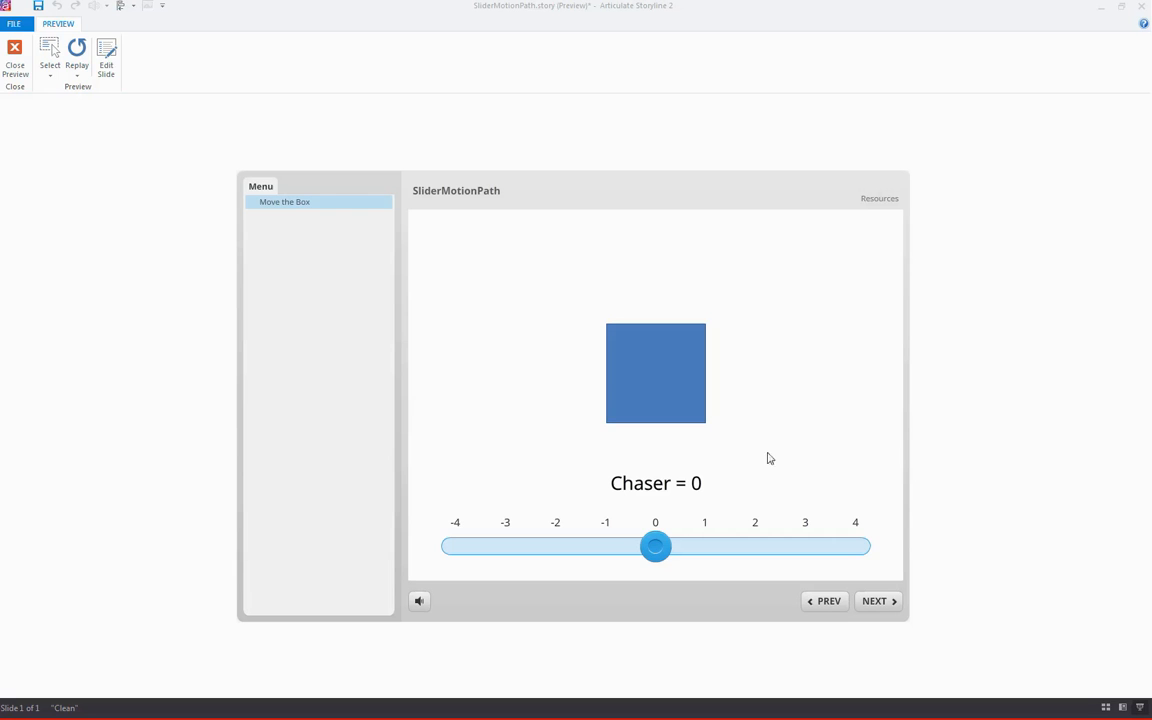
{"action": "mouse_move", "coordinate": [724, 486]}
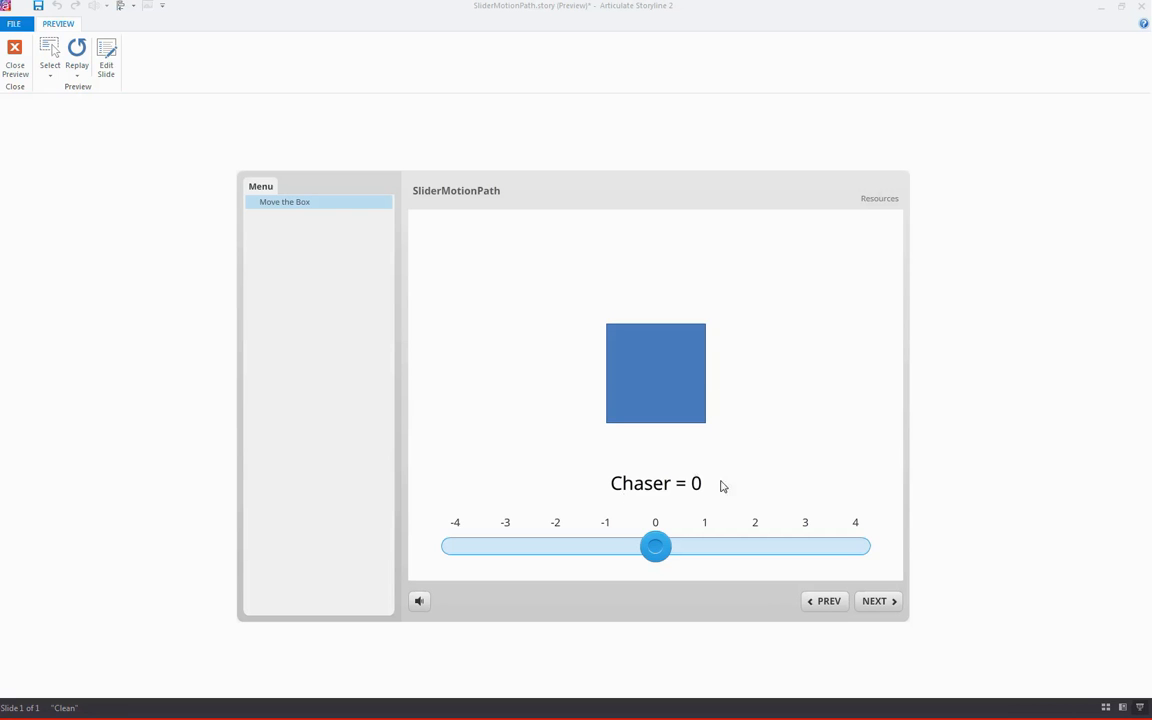
{"action": "mouse_move", "coordinate": [718, 489]}
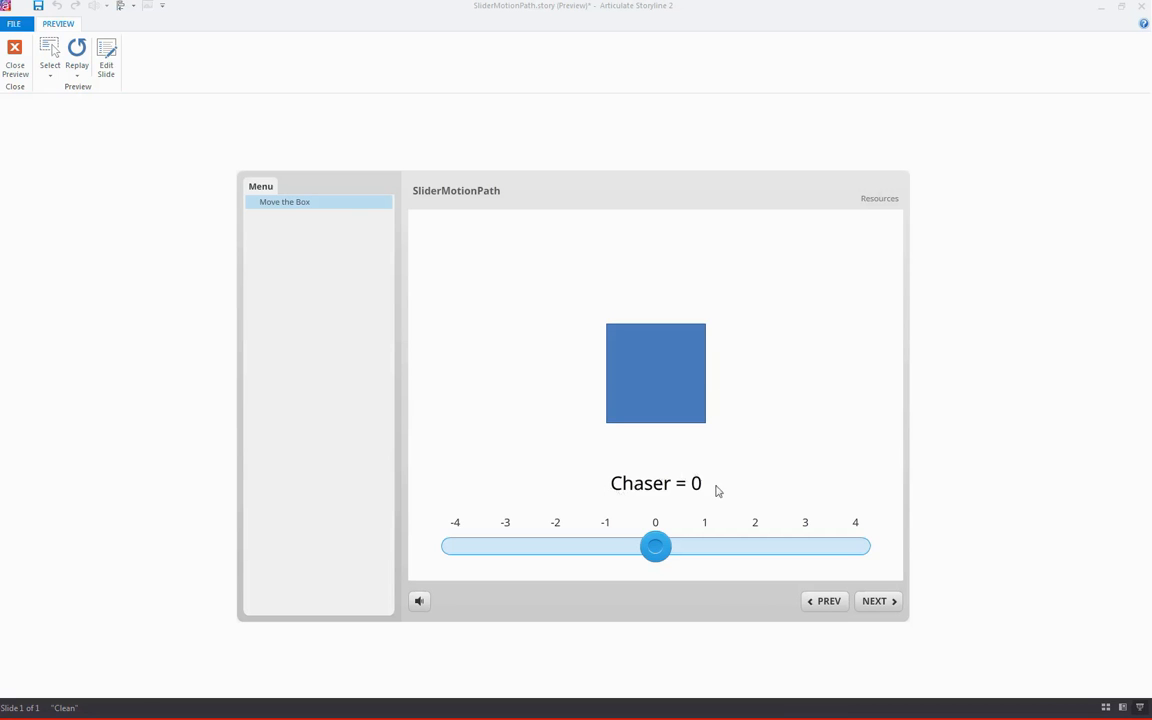
{"action": "mouse_move", "coordinate": [690, 481]}
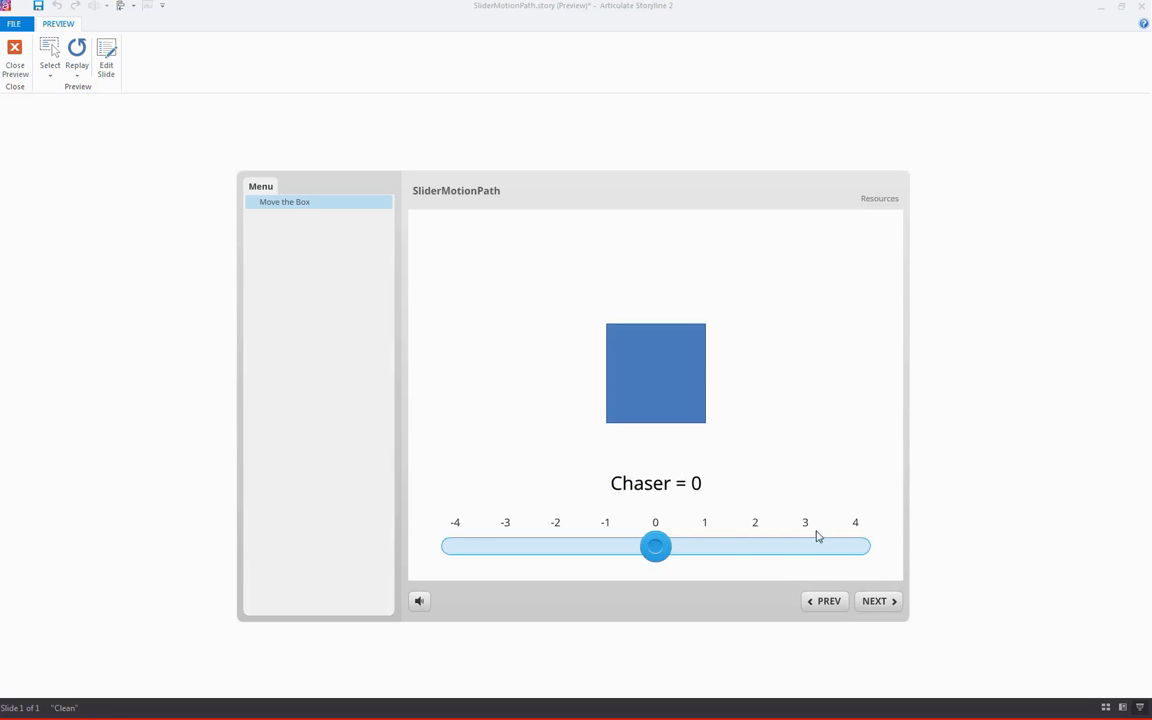
{"action": "mouse_move", "coordinate": [636, 527]}
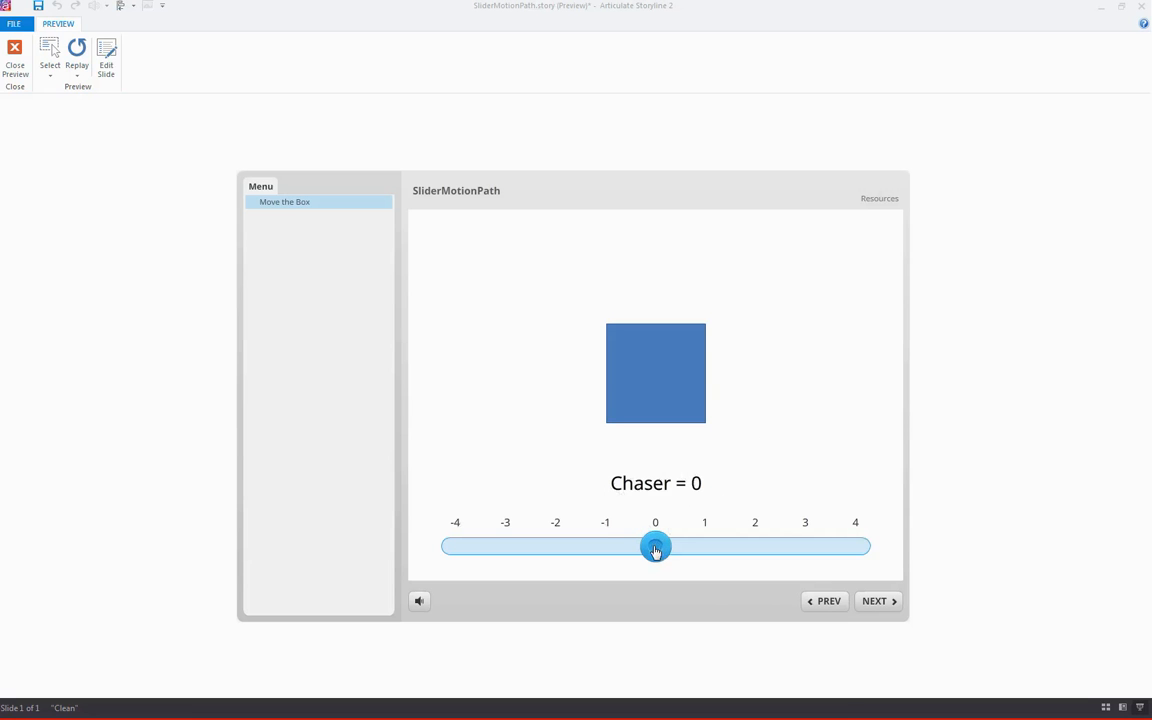
{"action": "left_click_drag", "start_coordinate": [655, 547], "coordinate": [607, 547]}
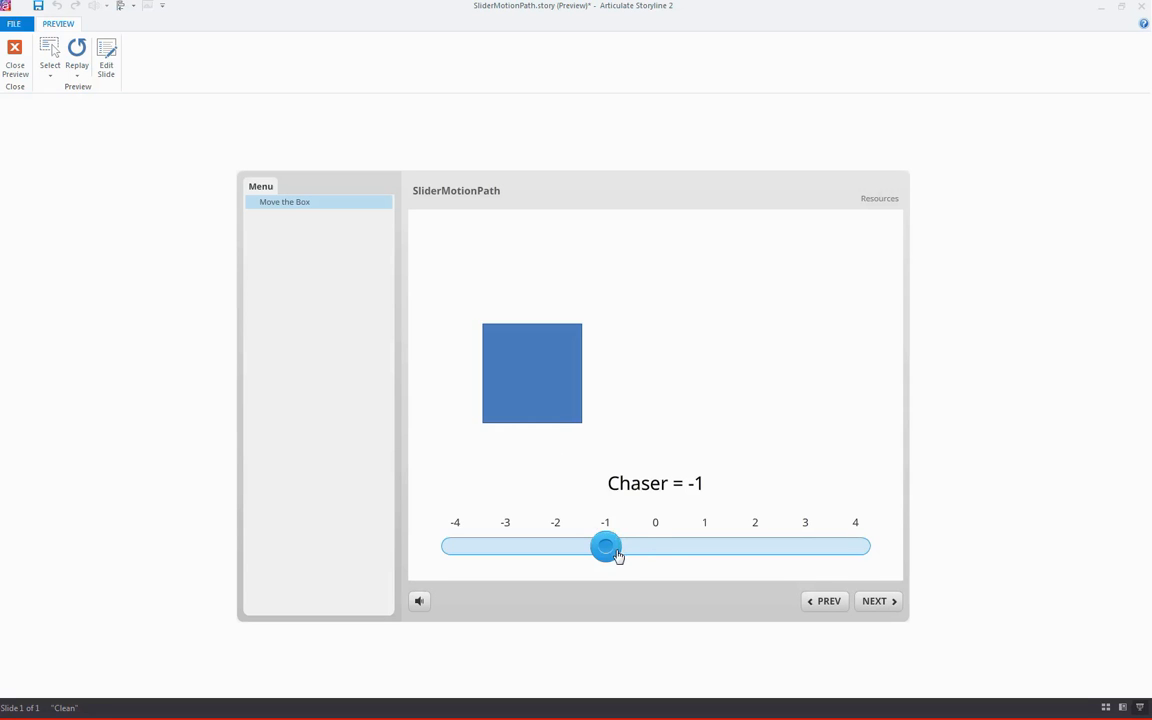
{"action": "mouse_move", "coordinate": [611, 552]}
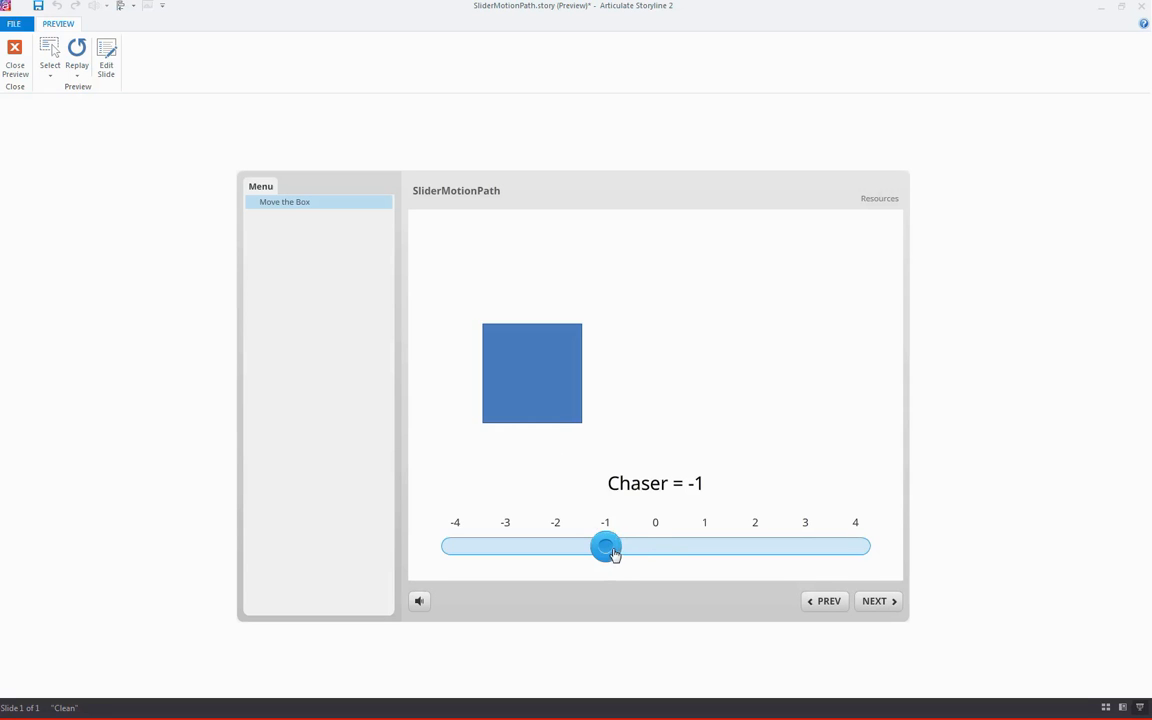
{"action": "mouse_move", "coordinate": [693, 497]}
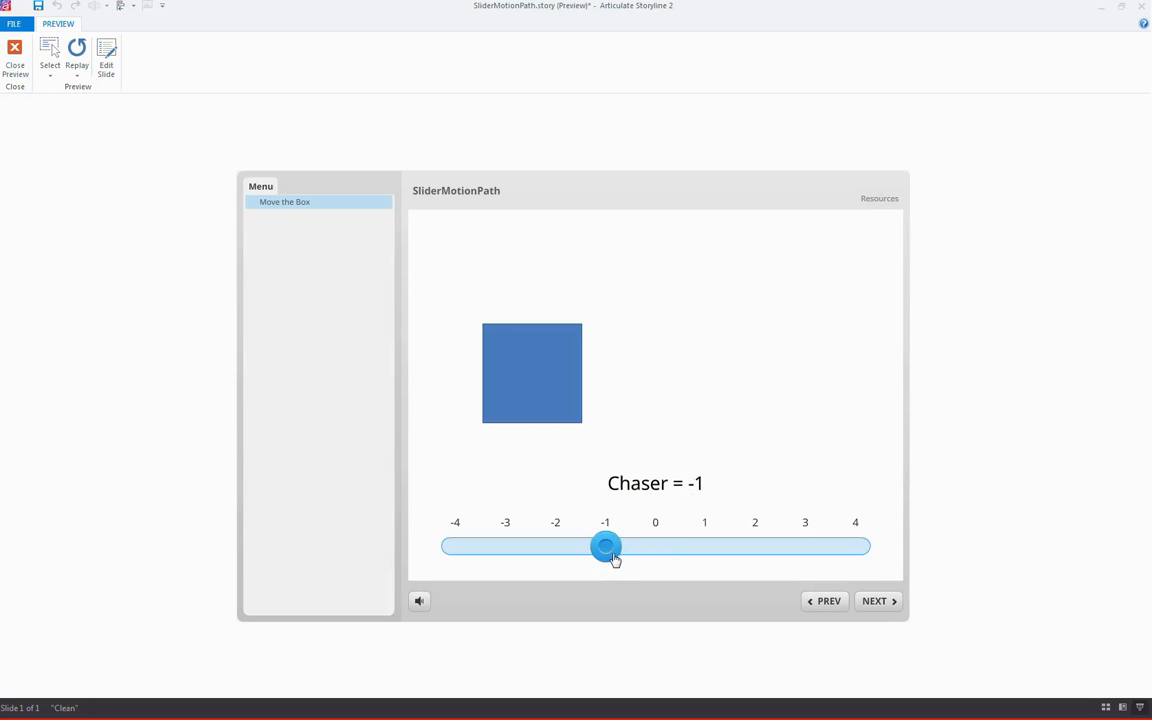
{"action": "left_click_drag", "start_coordinate": [605, 546], "coordinate": [556, 546]}
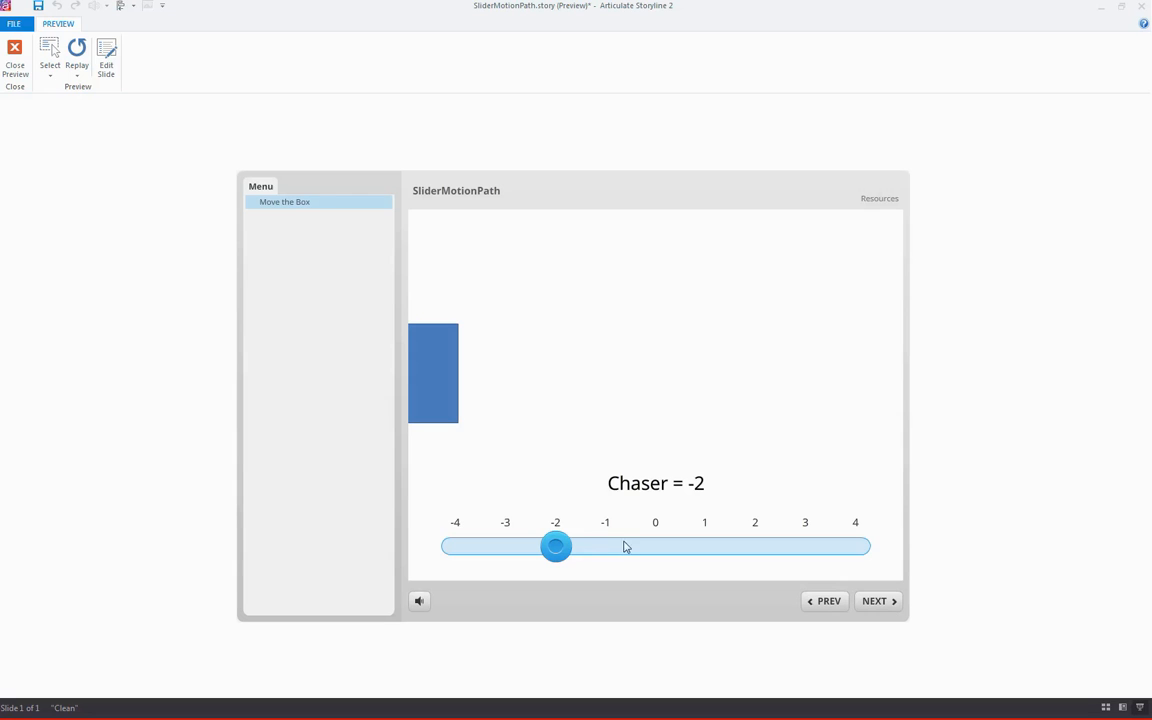
{"action": "mouse_move", "coordinate": [575, 544]}
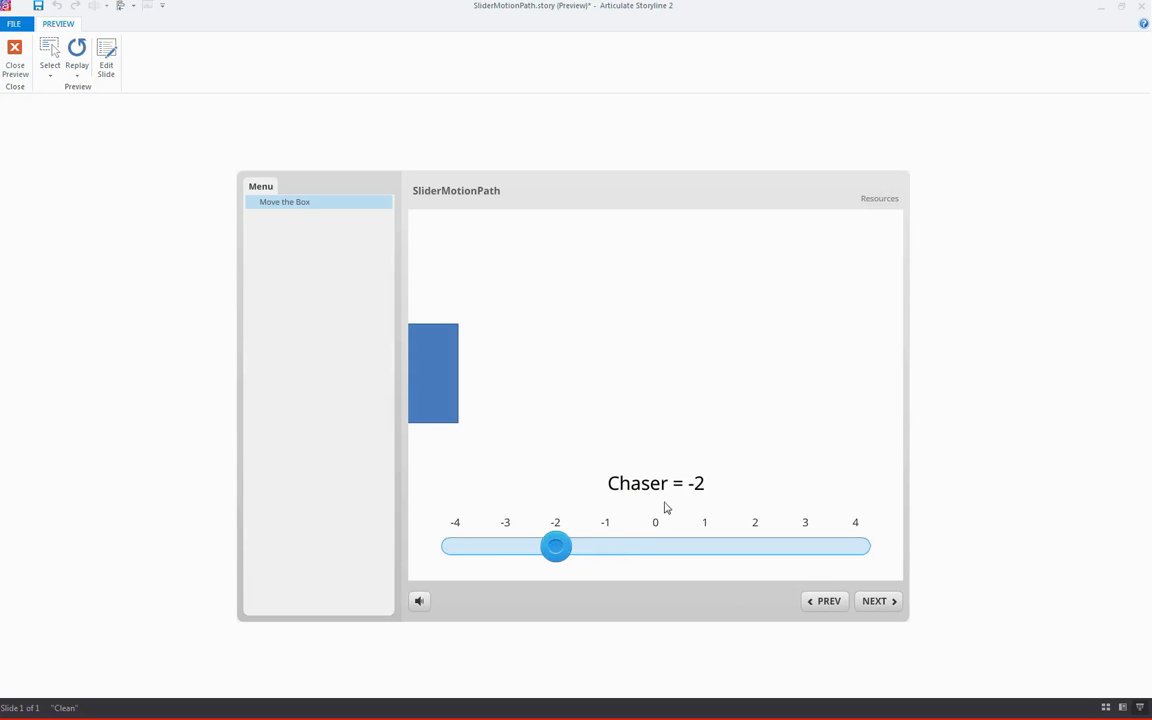
{"action": "mouse_move", "coordinate": [667, 493]}
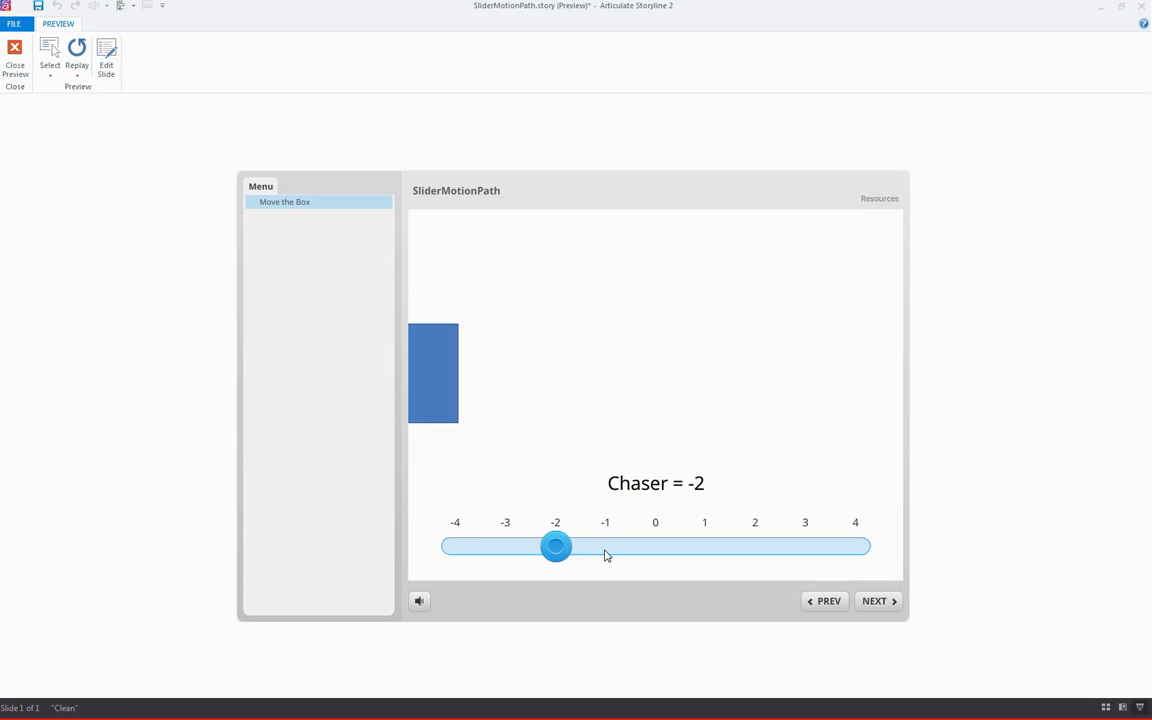
{"action": "left_click_drag", "start_coordinate": [556, 546], "coordinate": [605, 546]}
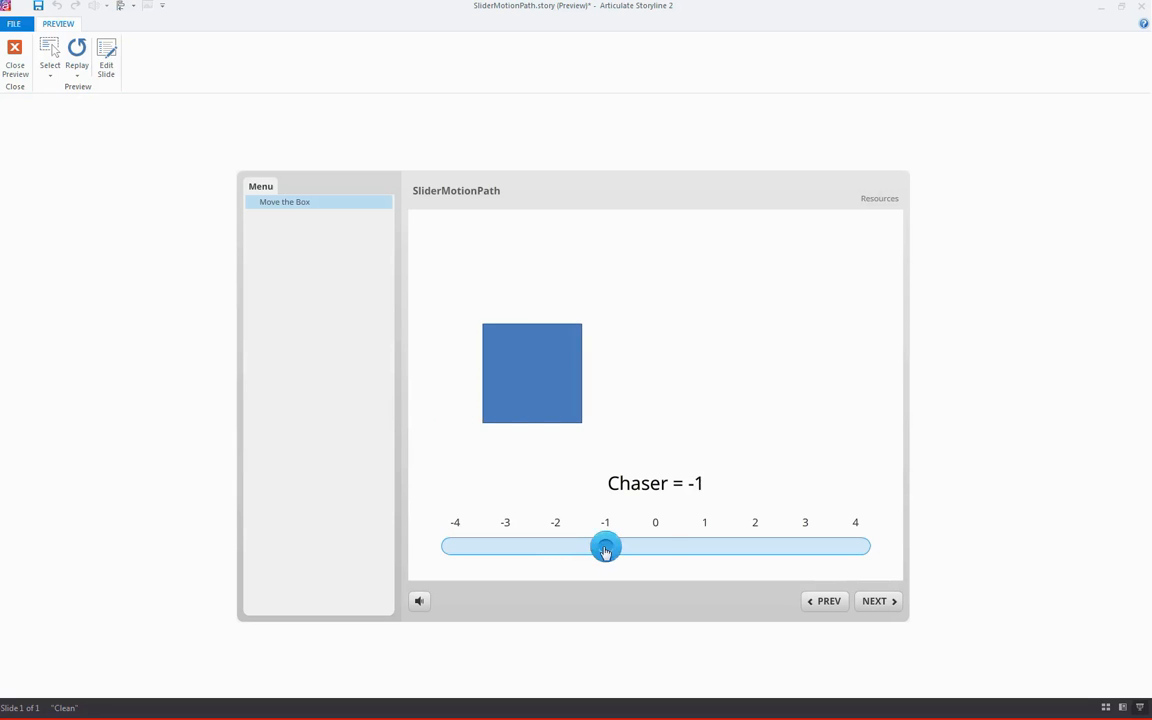
{"action": "left_click_drag", "start_coordinate": [605, 546], "coordinate": [655, 546]}
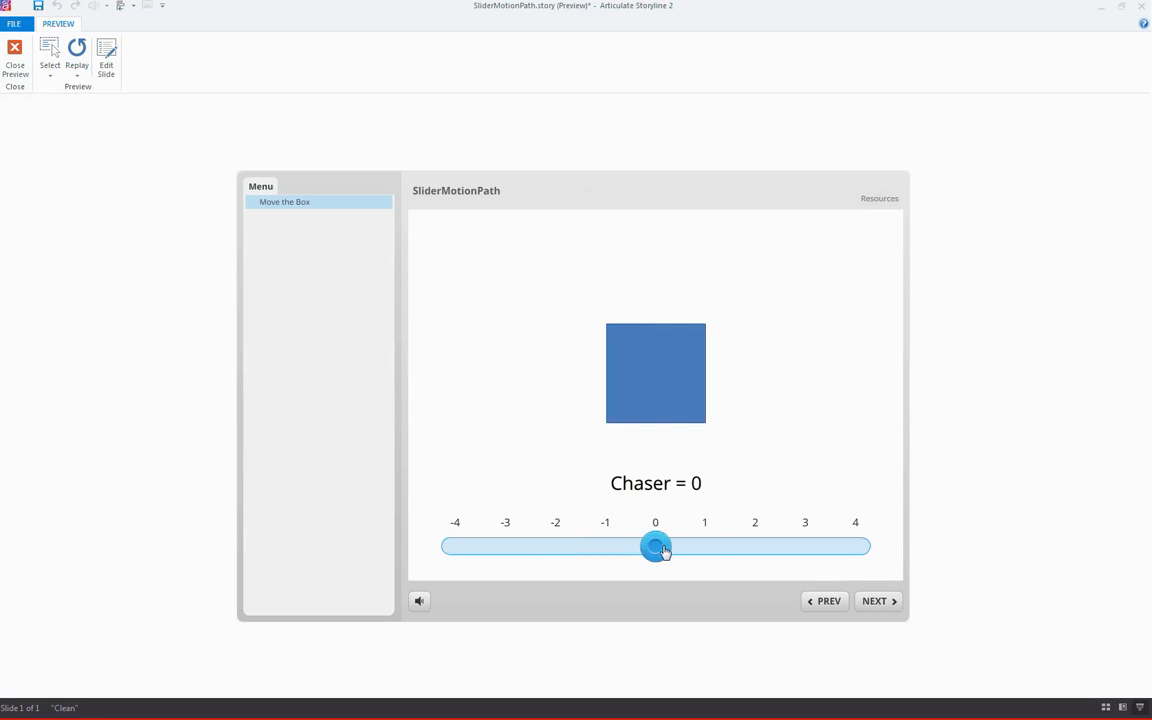
{"action": "left_click_drag", "start_coordinate": [655, 547], "coordinate": [755, 547]}
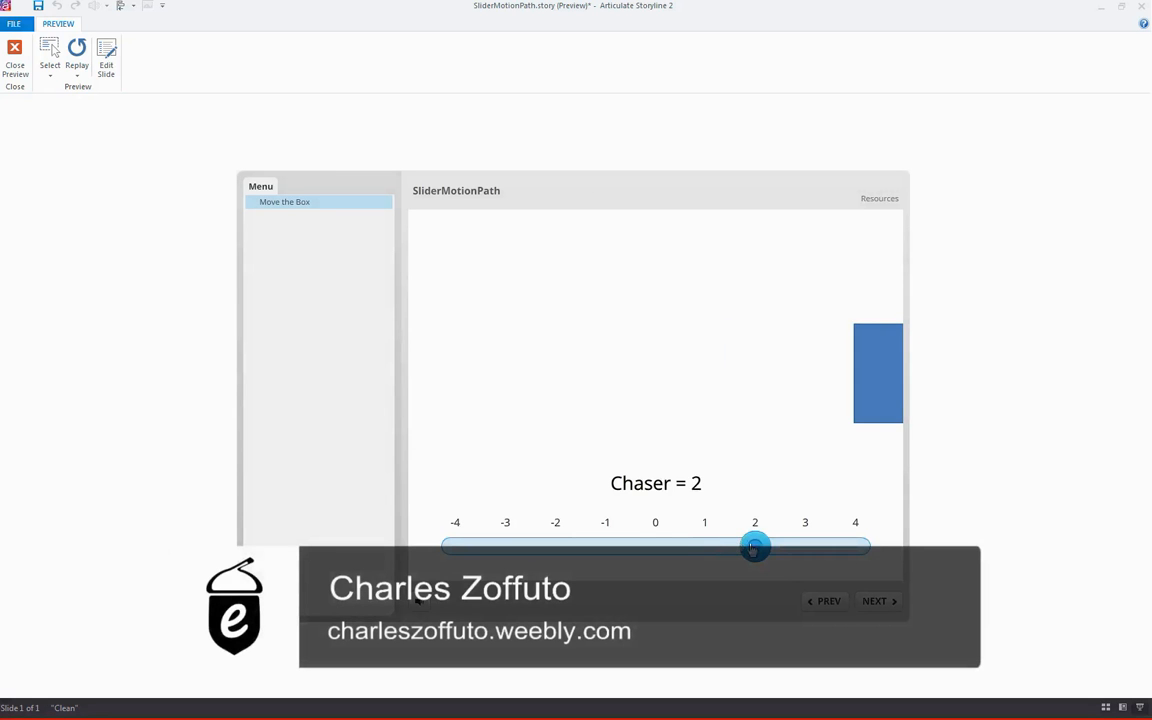
Drag the slider back to 0 so the box returns to centre with Chaser = 0.
{"action": "left_click_drag", "start_coordinate": [754, 547], "coordinate": [655, 547]}
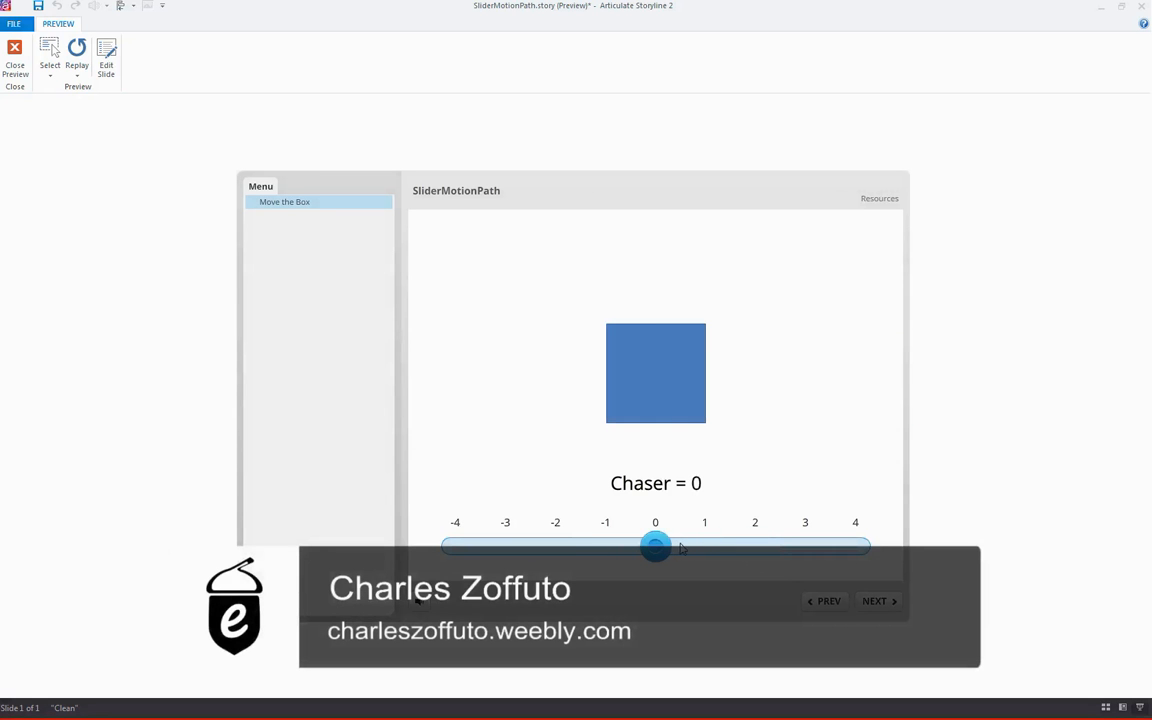
{"action": "mouse_move", "coordinate": [622, 468]}
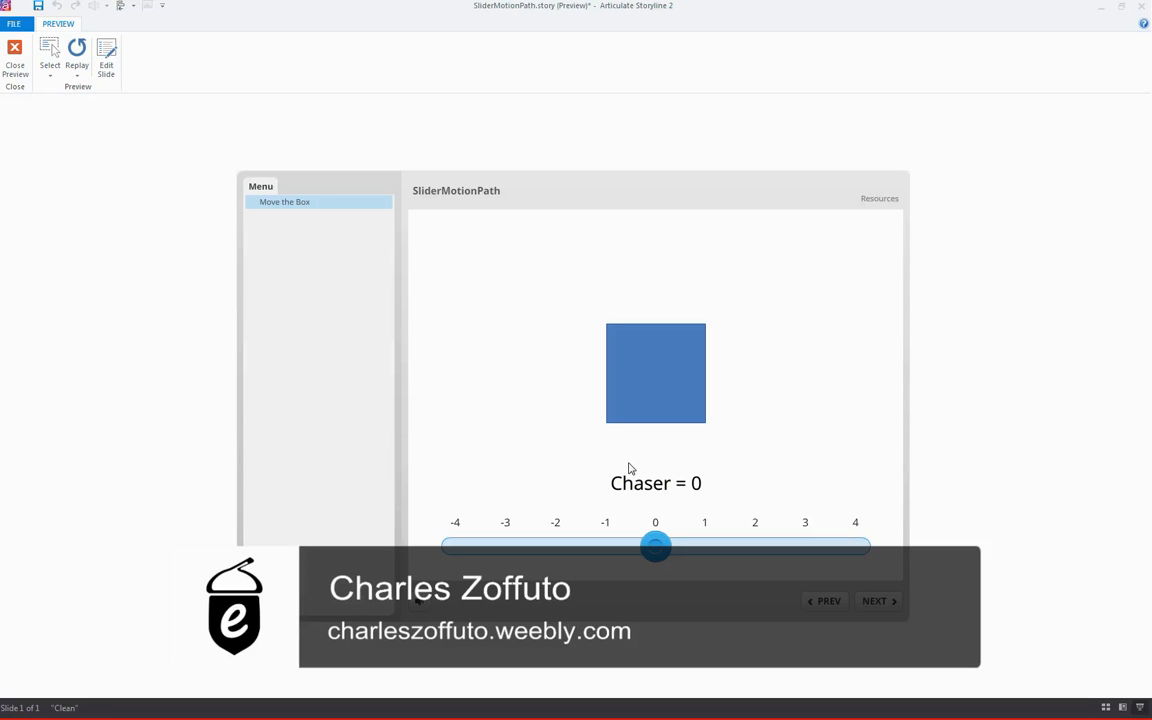
{"action": "mouse_move", "coordinate": [628, 469]}
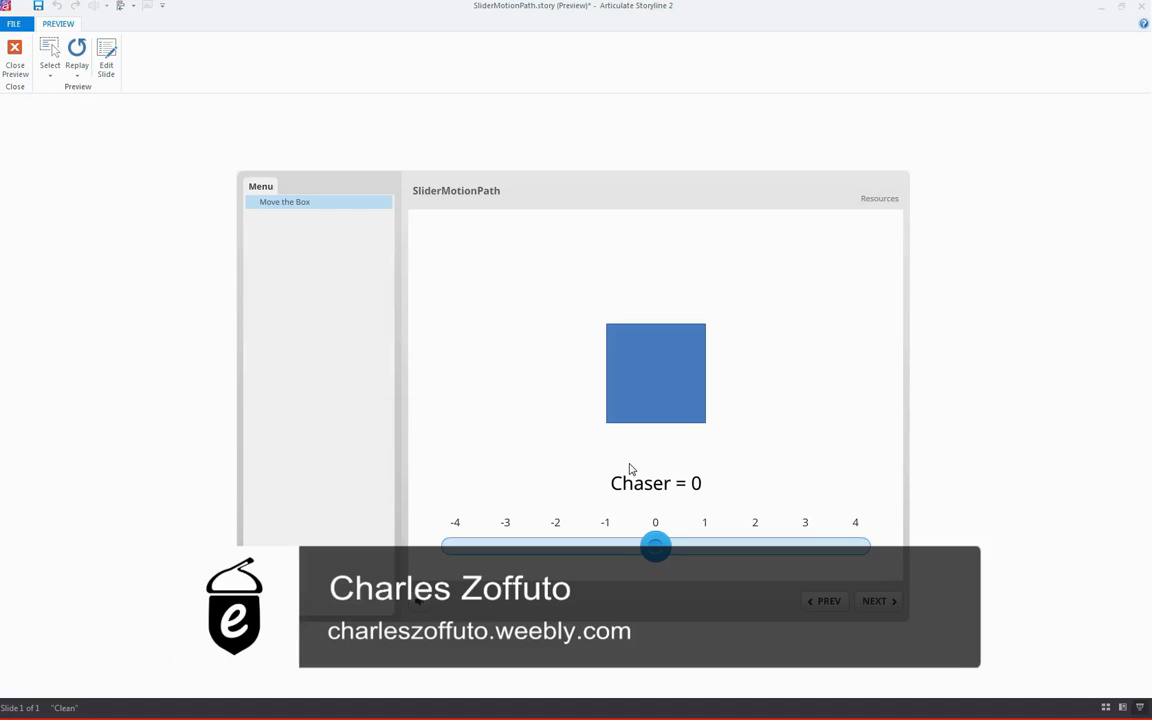
{"action": "mouse_move", "coordinate": [655, 490]}
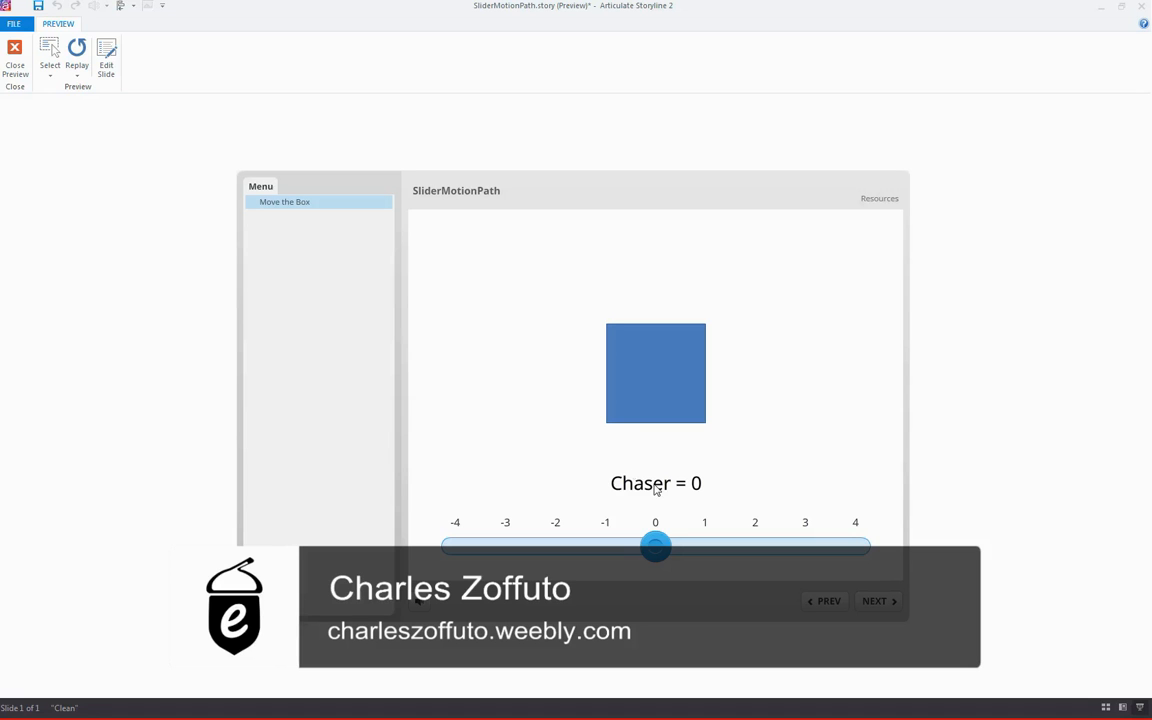
{"action": "mouse_move", "coordinate": [592, 423]}
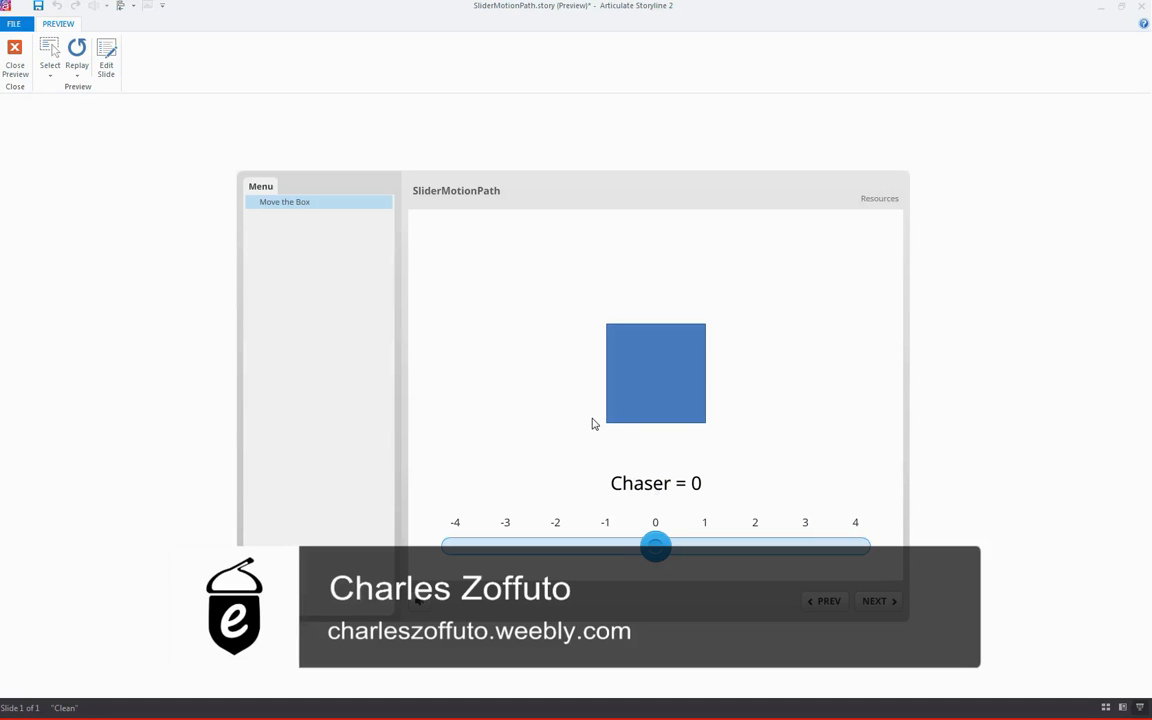
{"action": "mouse_move", "coordinate": [128, 471]}
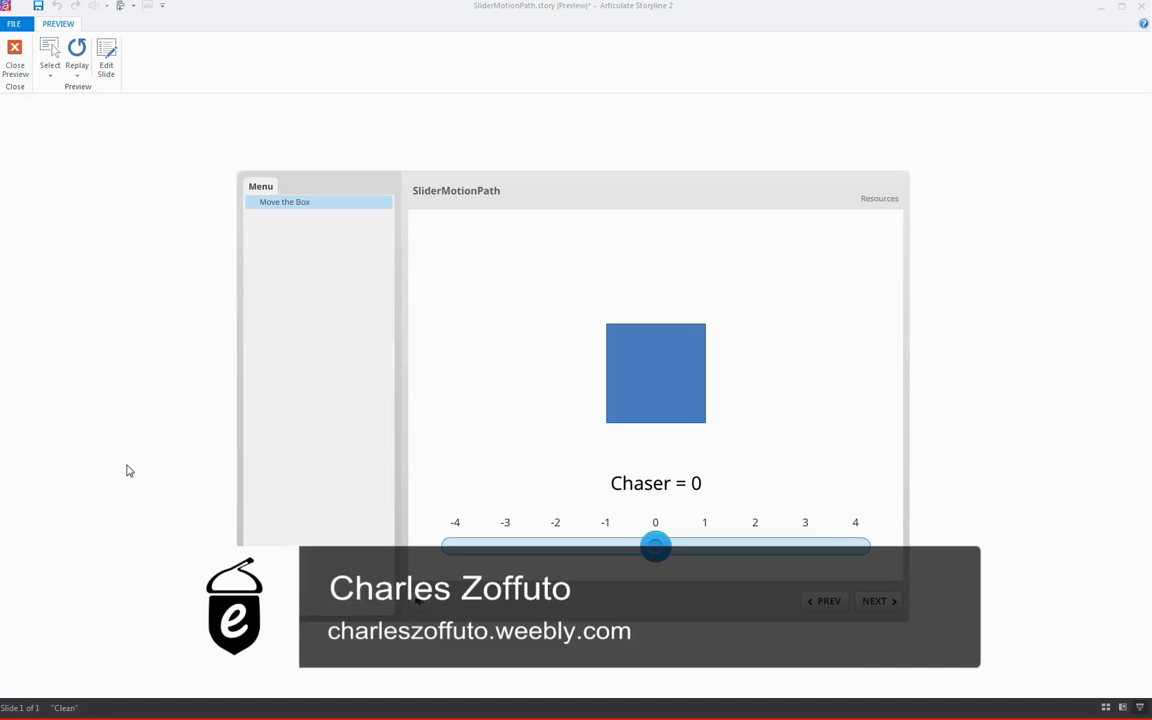
{"action": "mouse_move", "coordinate": [120, 476]}
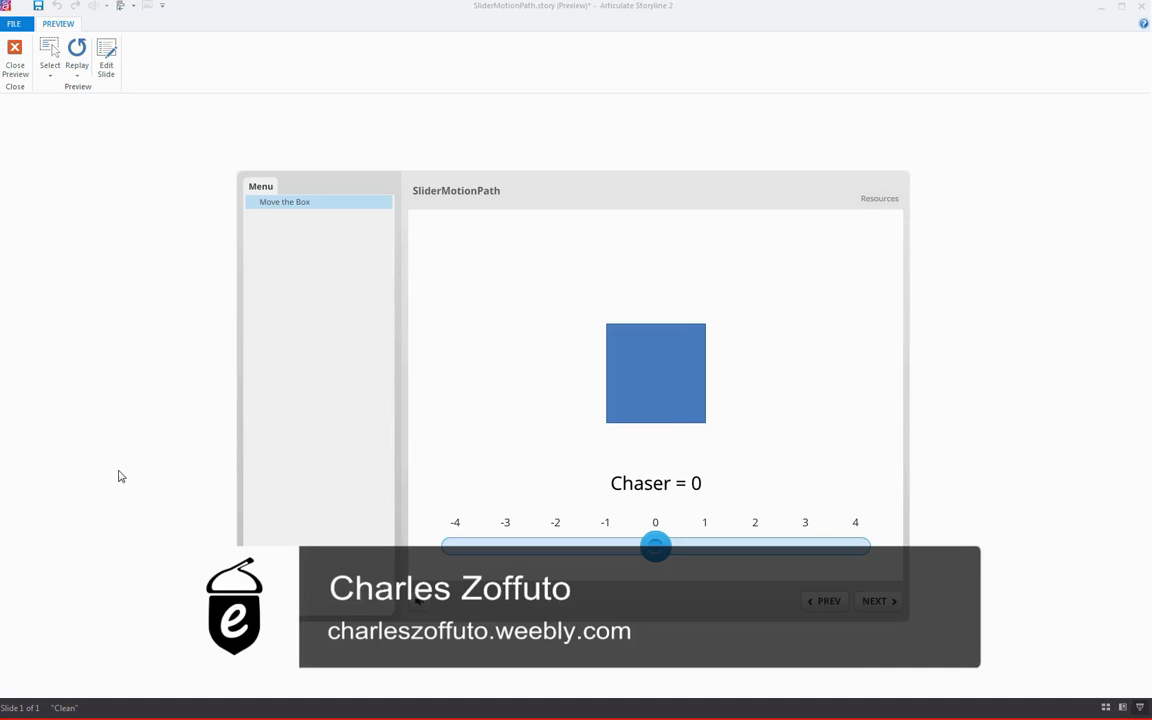